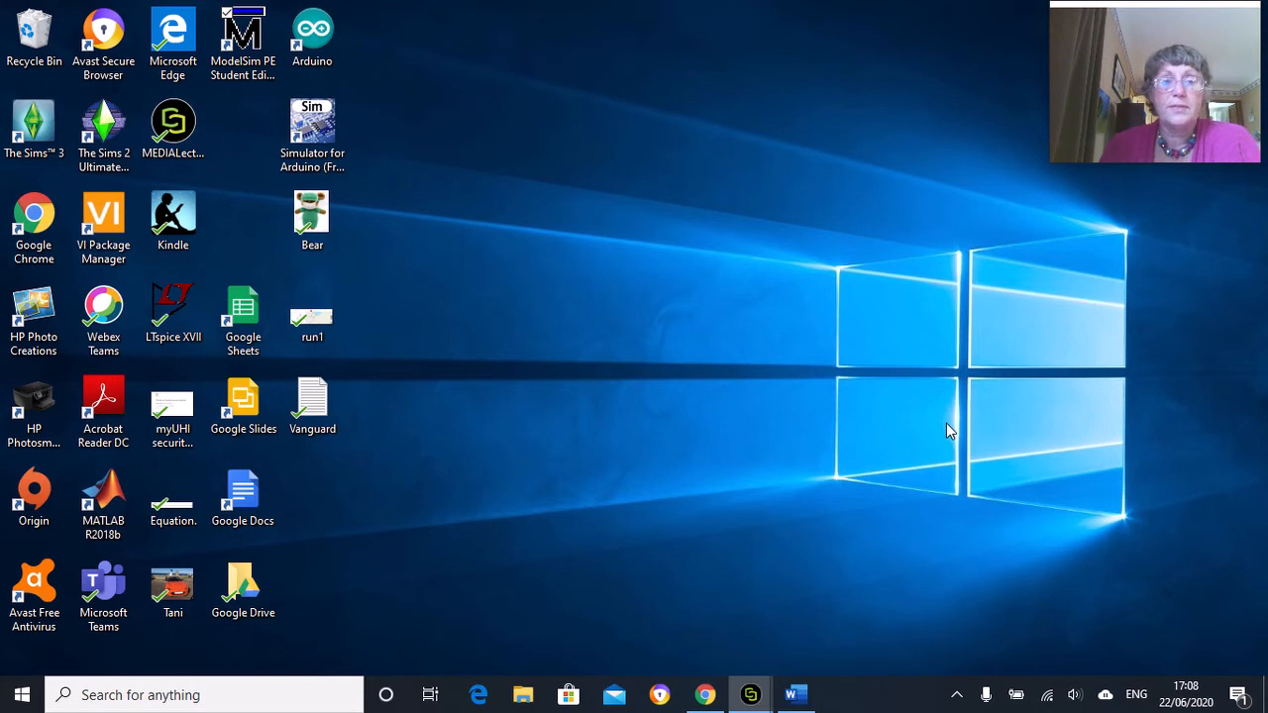
# - Launch ModelSim PE Student Edition 10.4a from its desktop shortcut
pyautogui.click(243, 39)
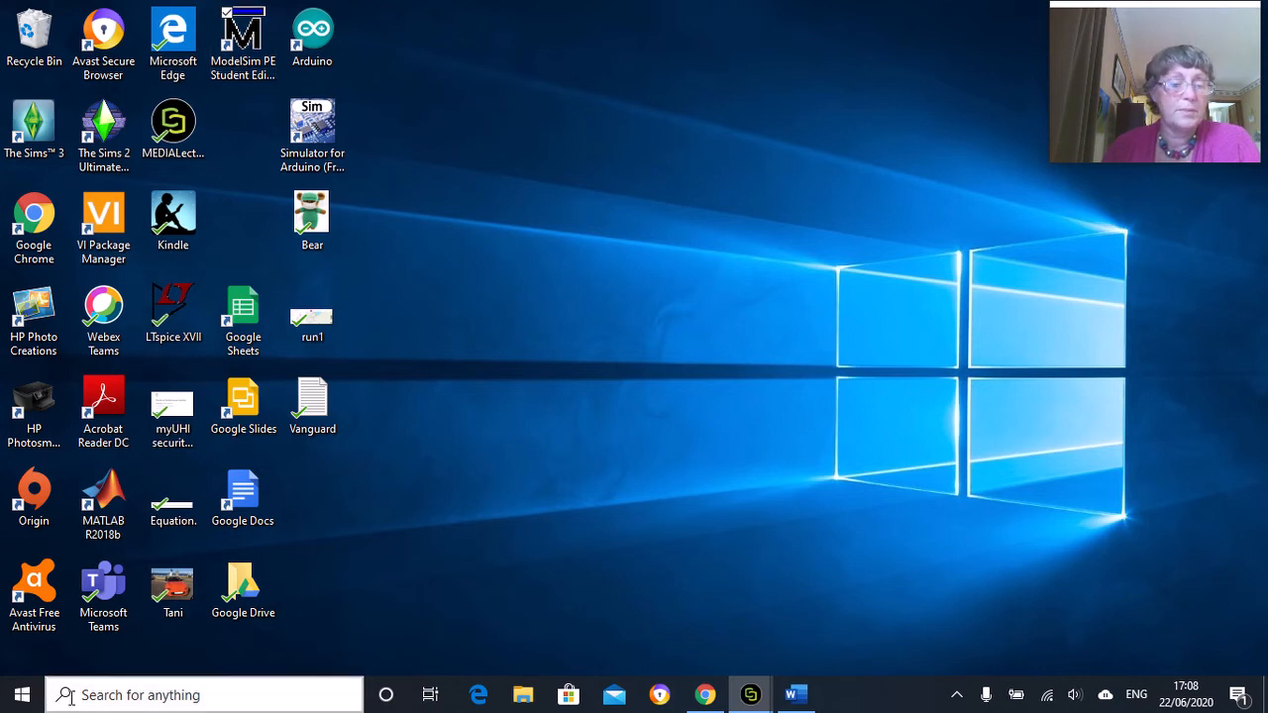
pyautogui.click(172, 586)
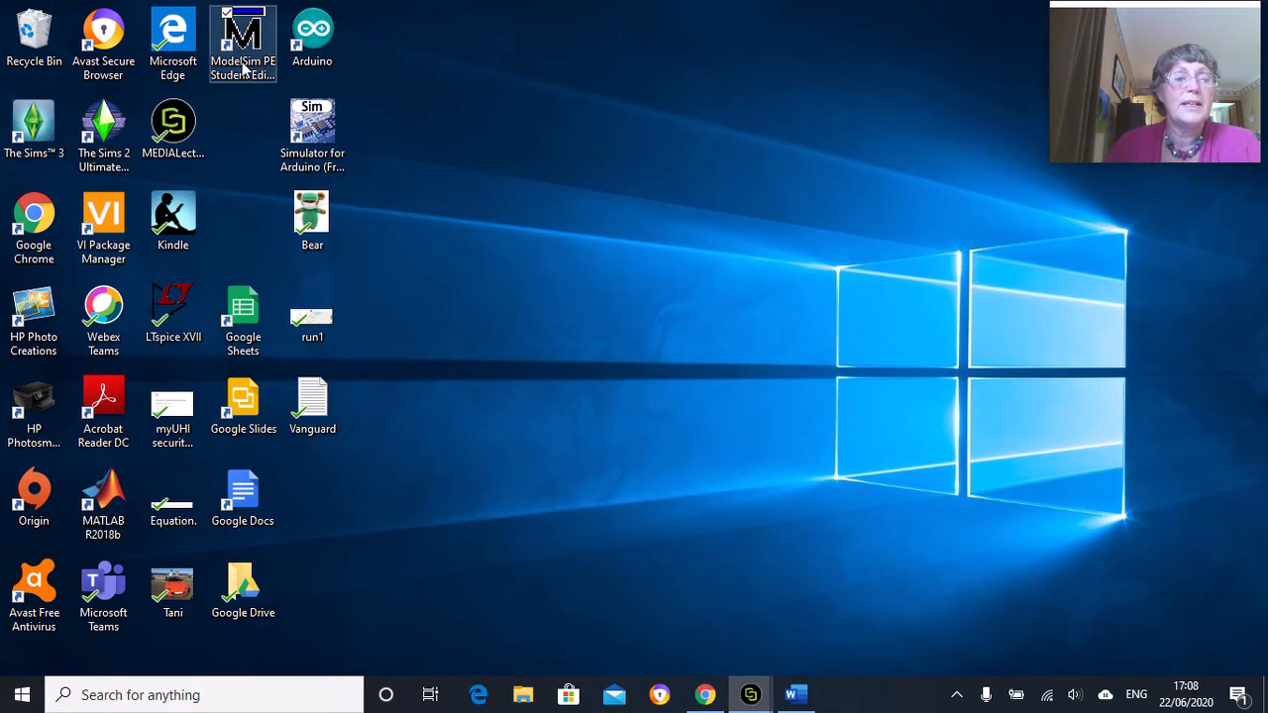
pyautogui.click(239, 35)
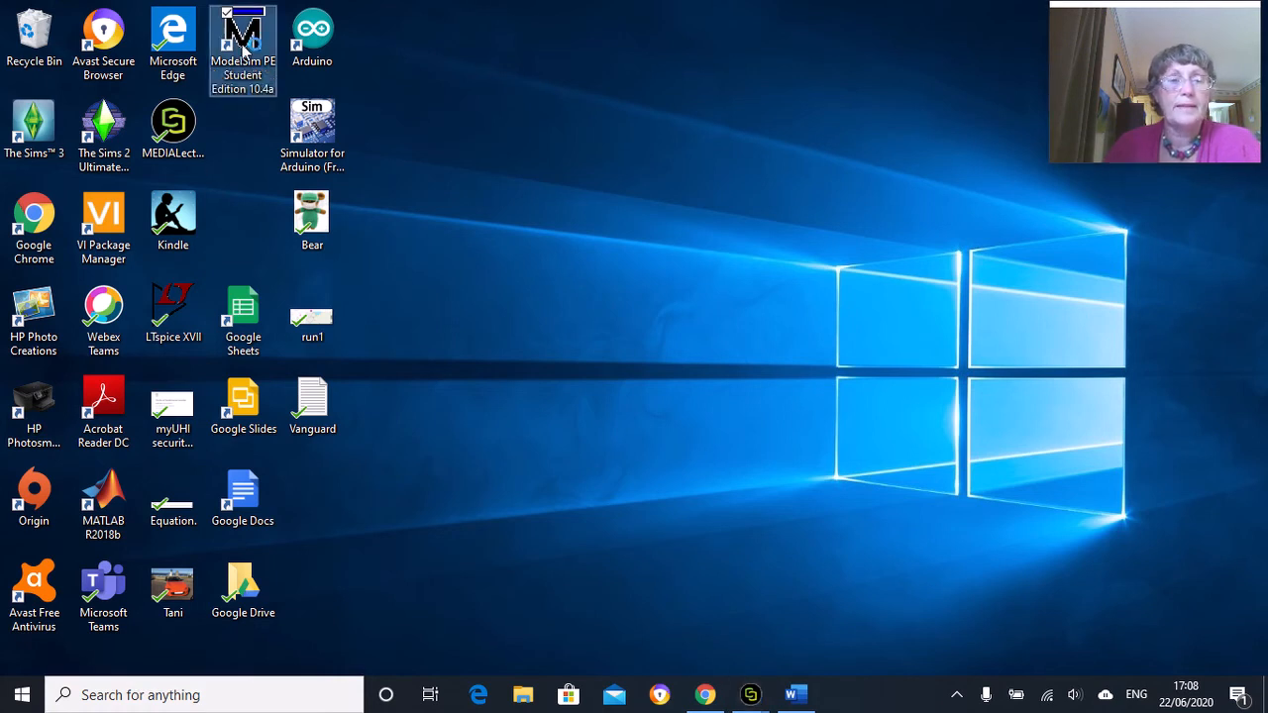
pyautogui.doubleClick(243, 33)
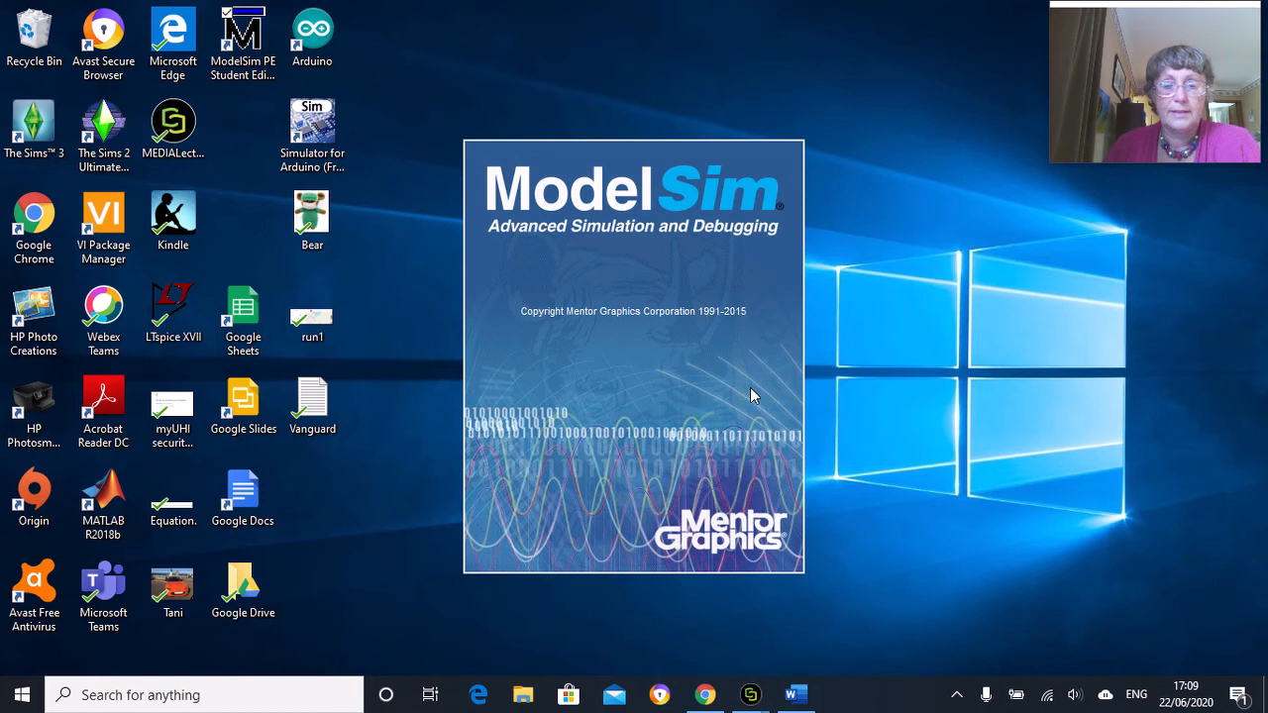
pyautogui.moveTo(694, 349)
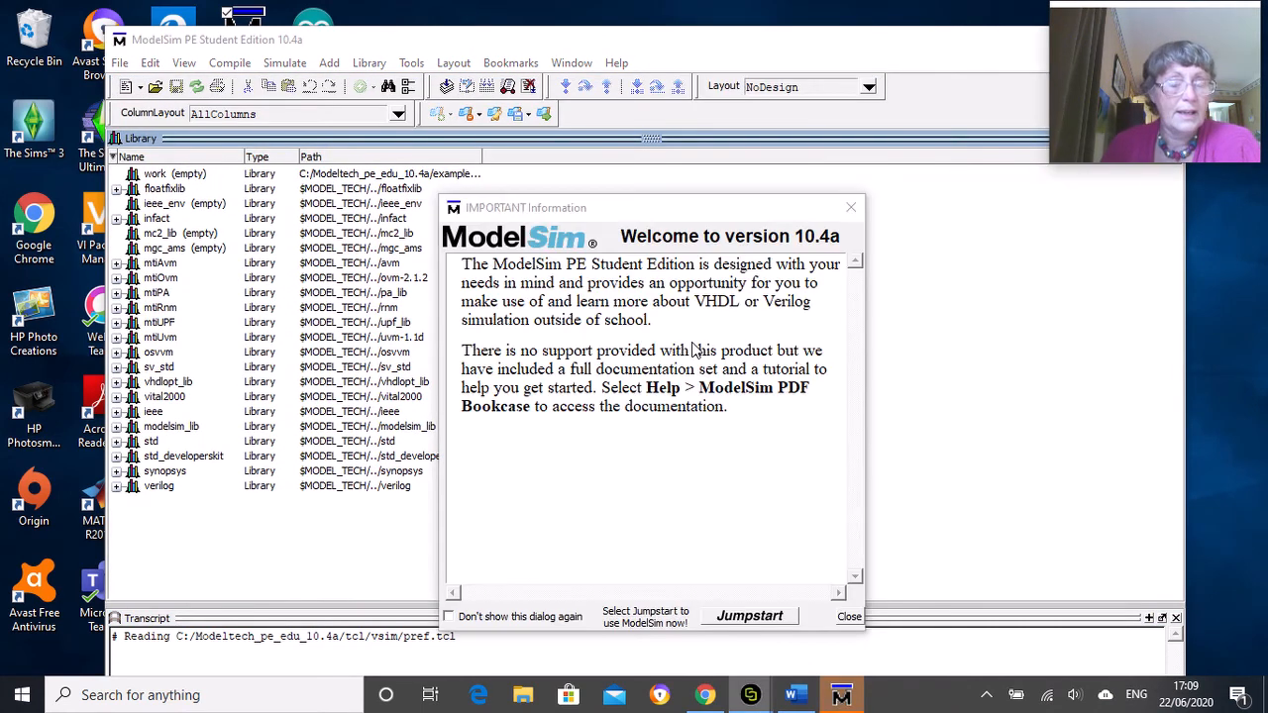
pyautogui.moveTo(518, 436)
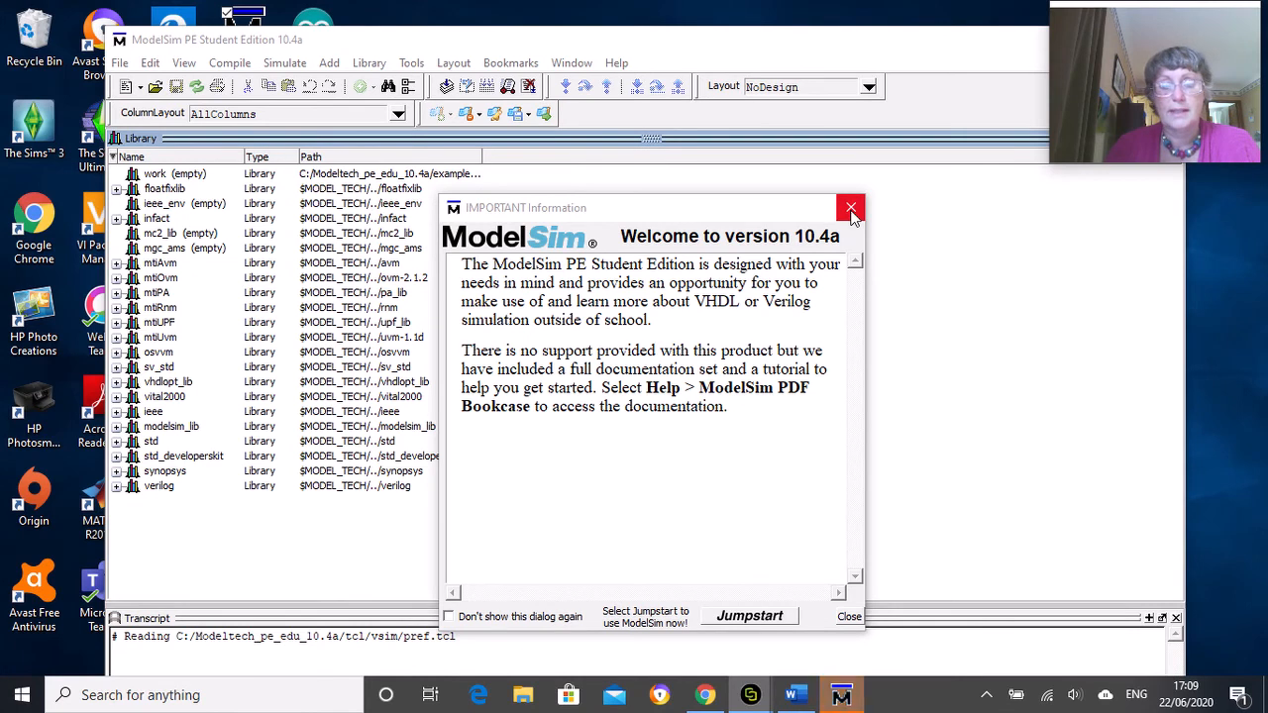
# - Close the IMPORTANT Information welcome notice
pyautogui.click(851, 207)
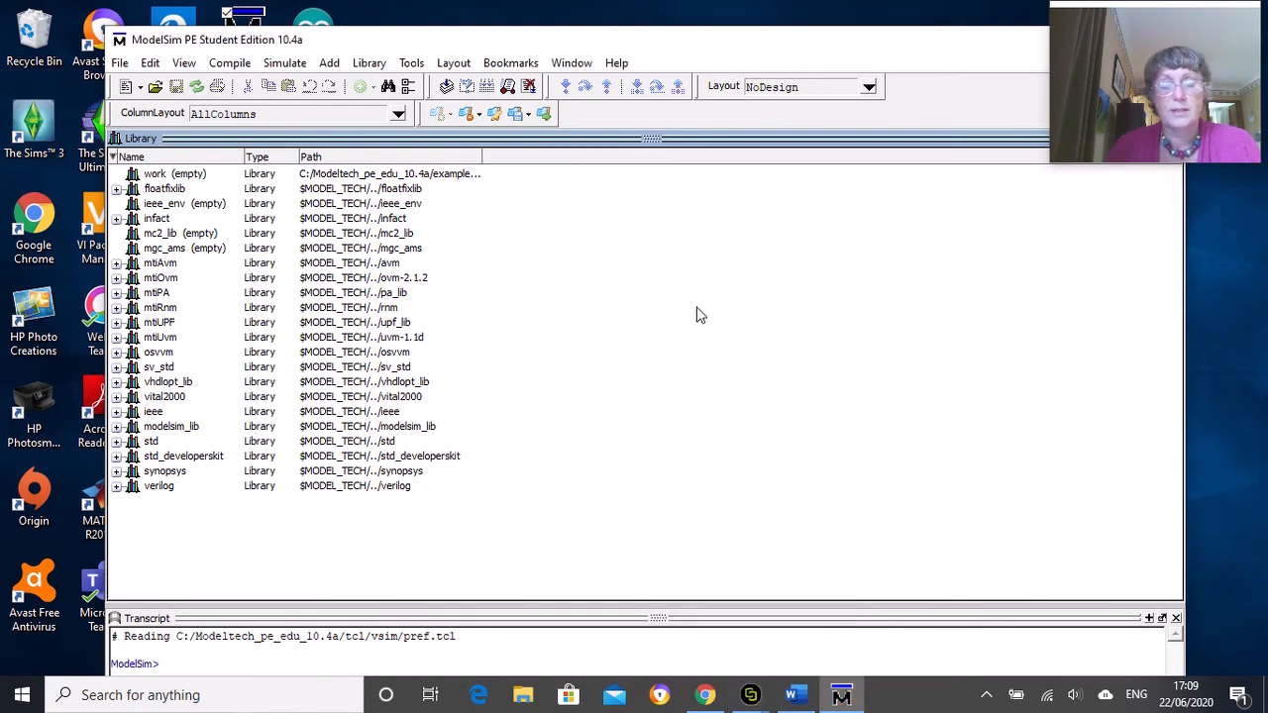
pyautogui.moveTo(543, 295)
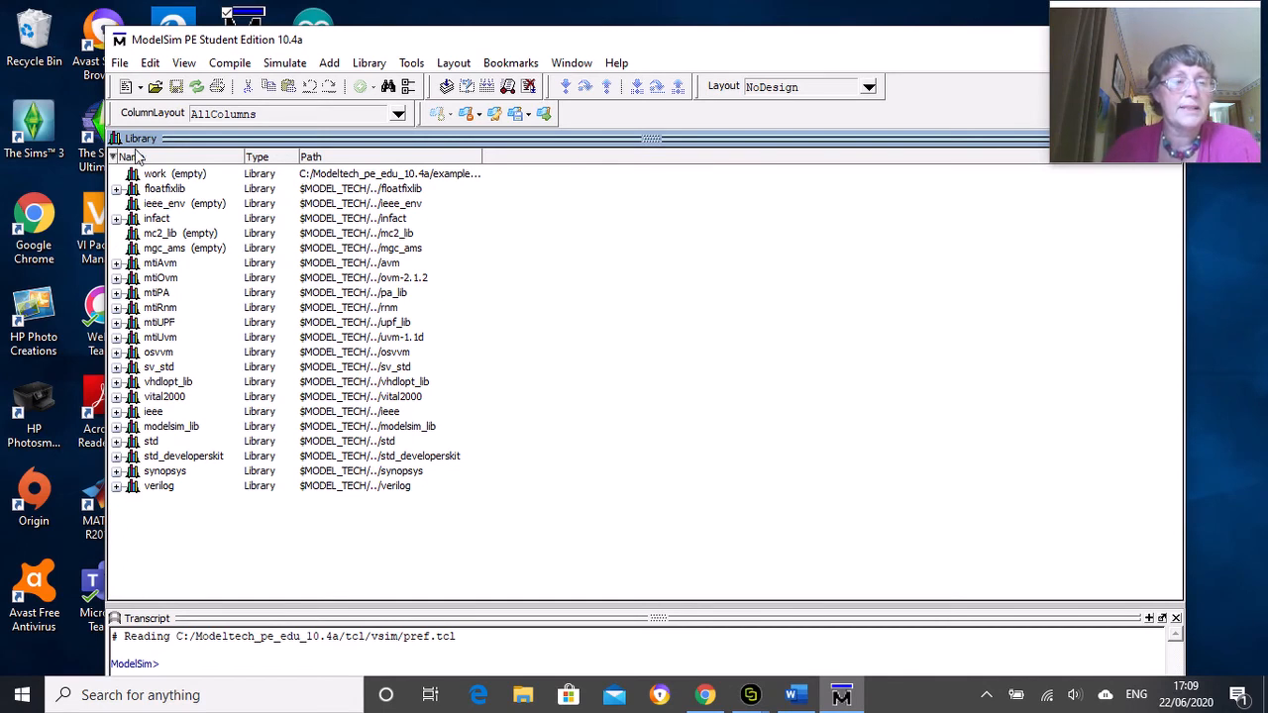
pyautogui.moveTo(217, 149)
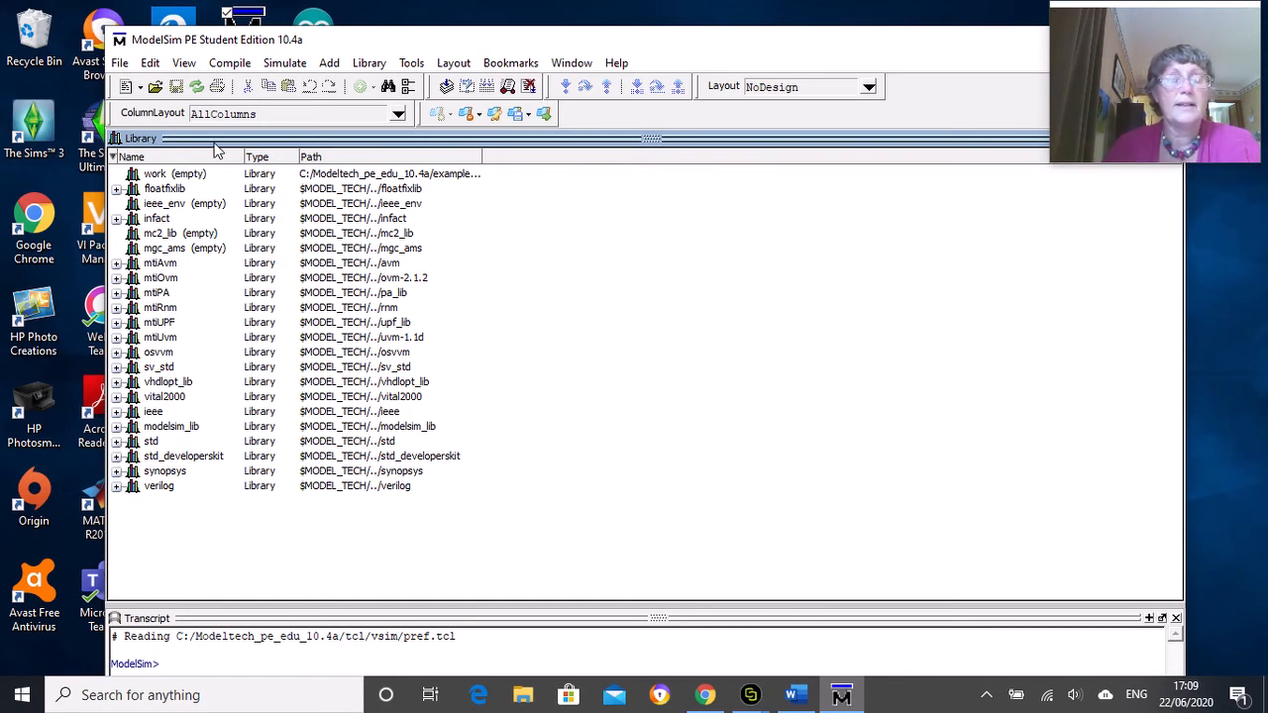
pyautogui.moveTo(150, 188)
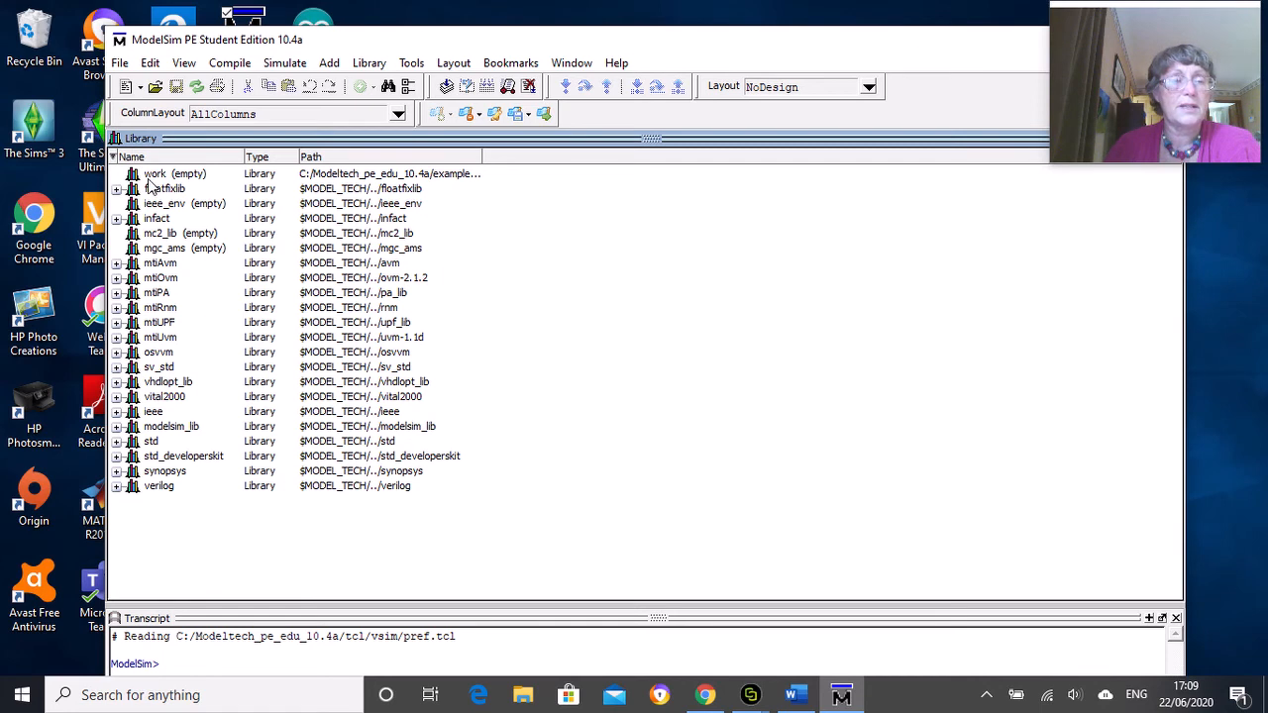
pyautogui.moveTo(179, 188)
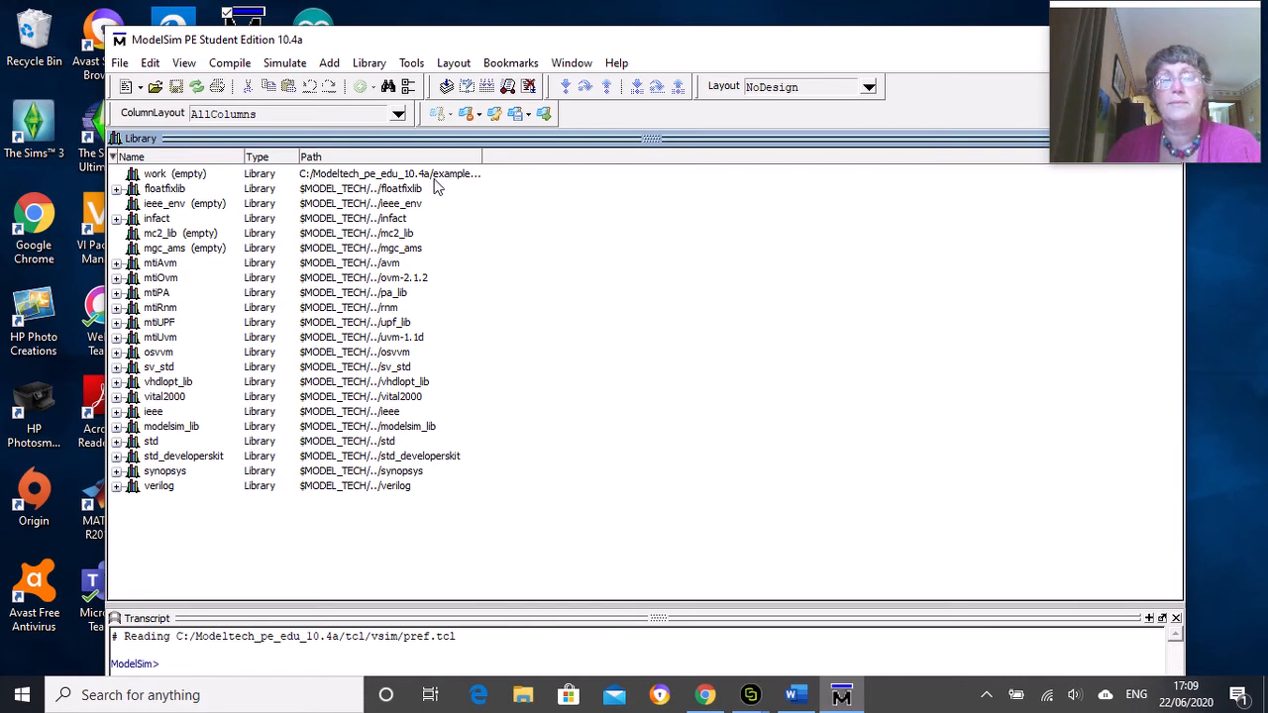
pyautogui.moveTo(610, 241)
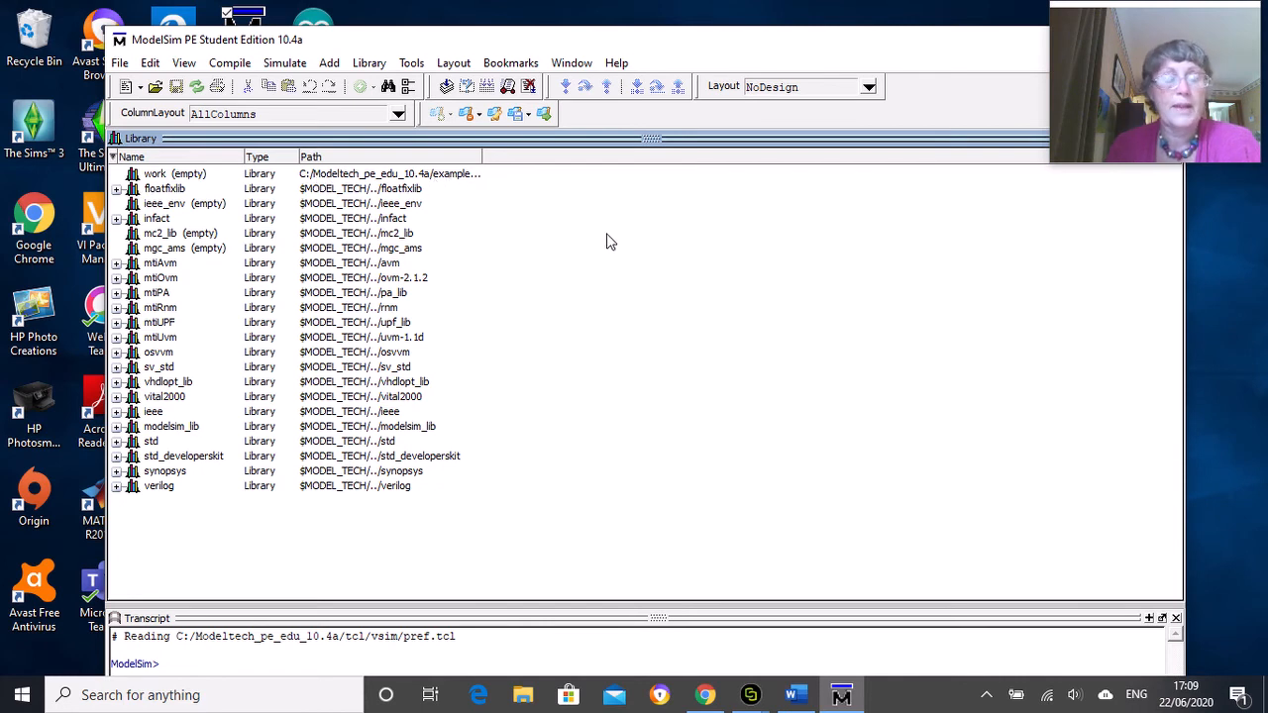
pyautogui.moveTo(635, 261)
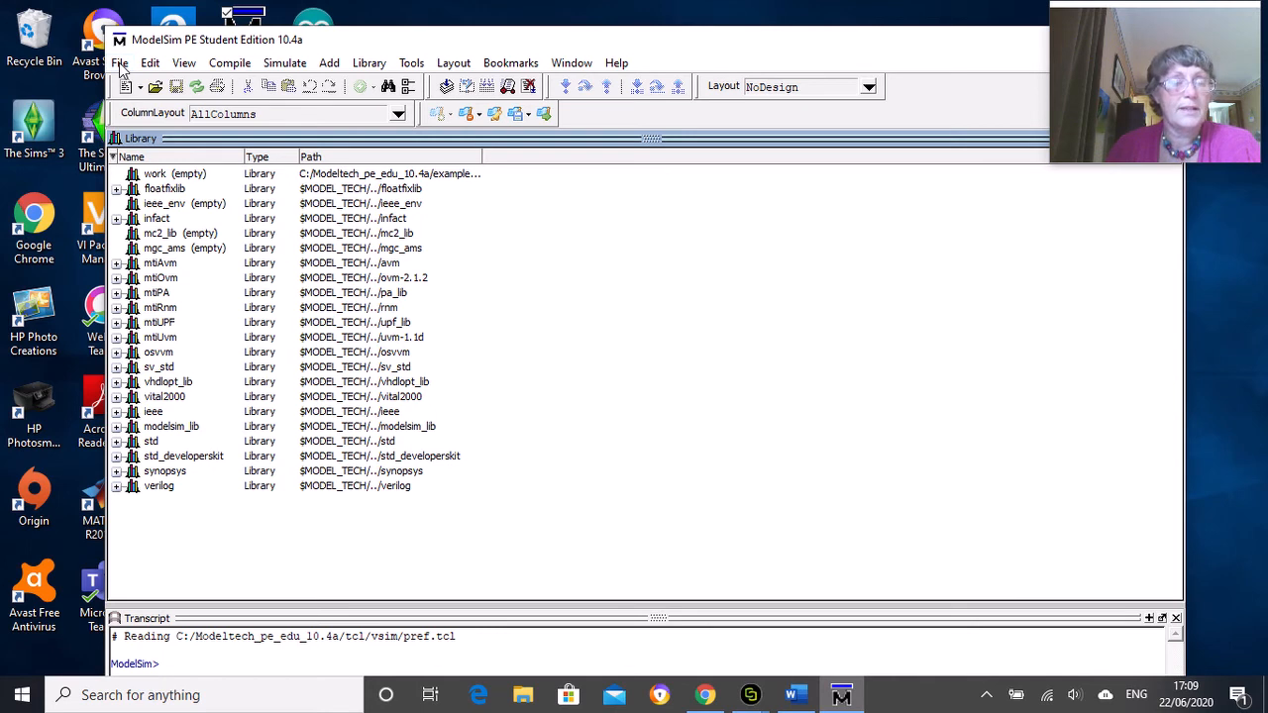
# - Start a new project from the File menu and name it Half_Adder
pyautogui.click(130, 62)
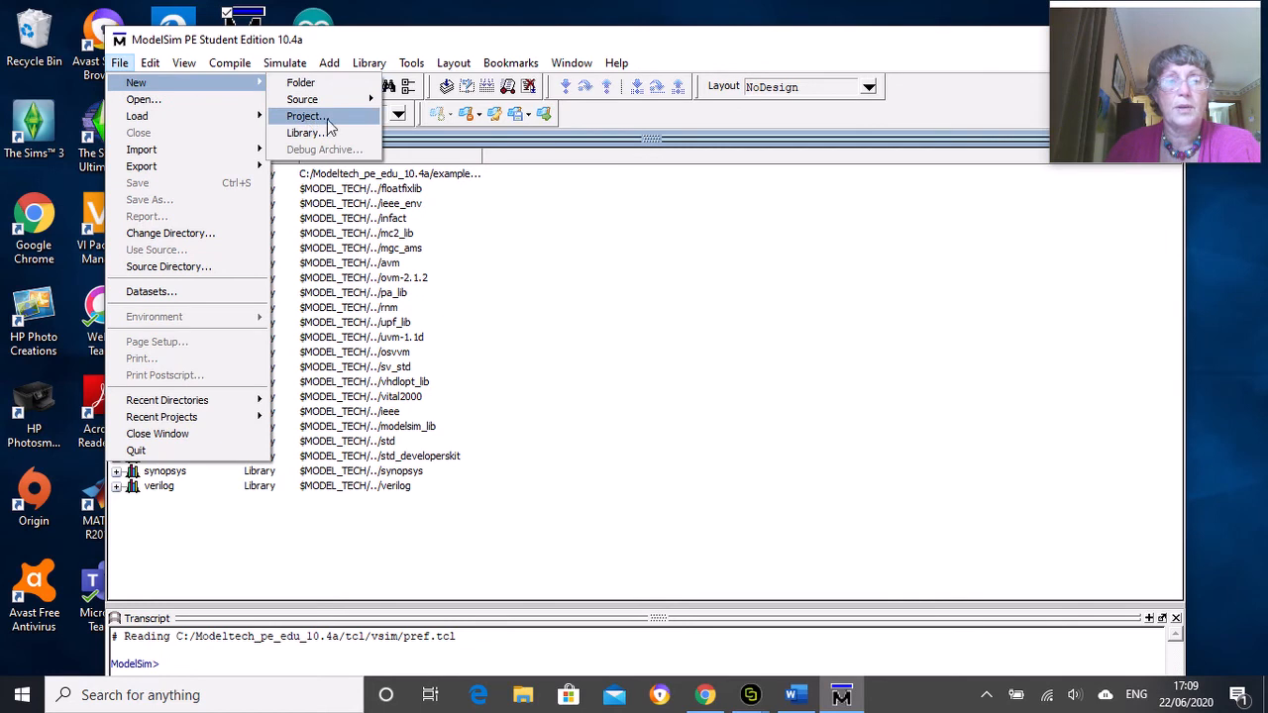
pyautogui.click(303, 116)
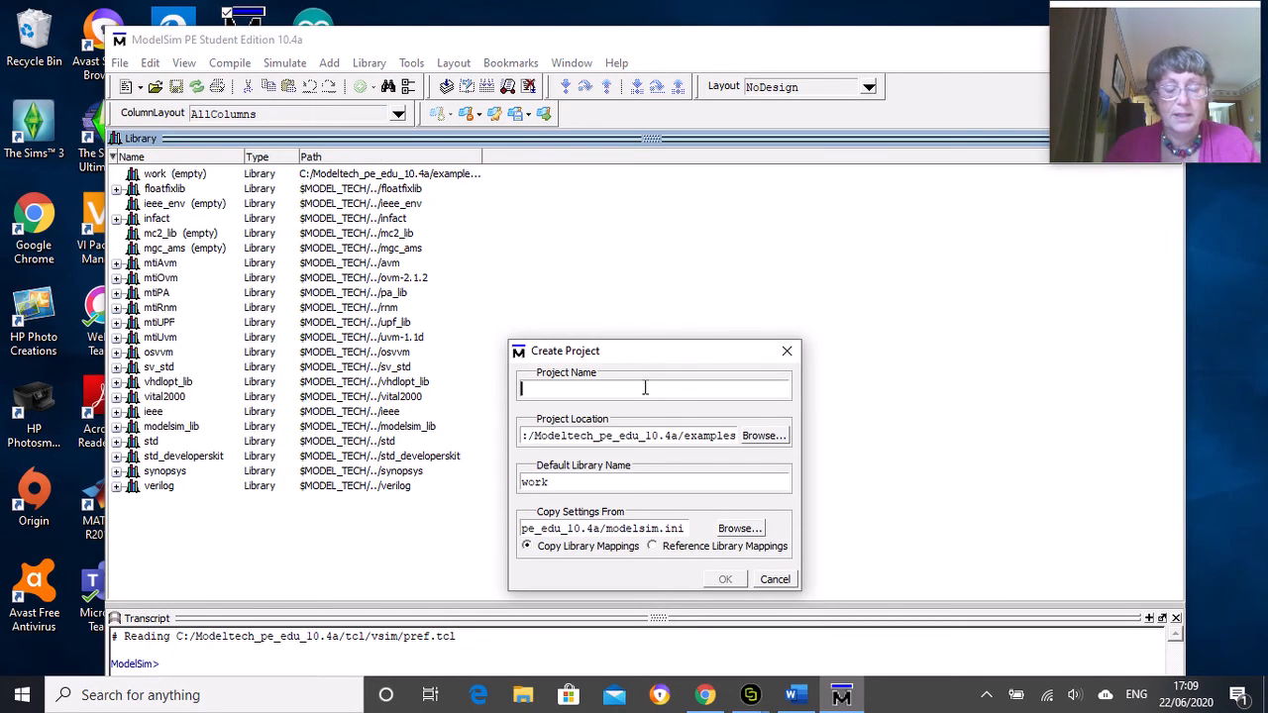
pyautogui.write('Half_Adder')
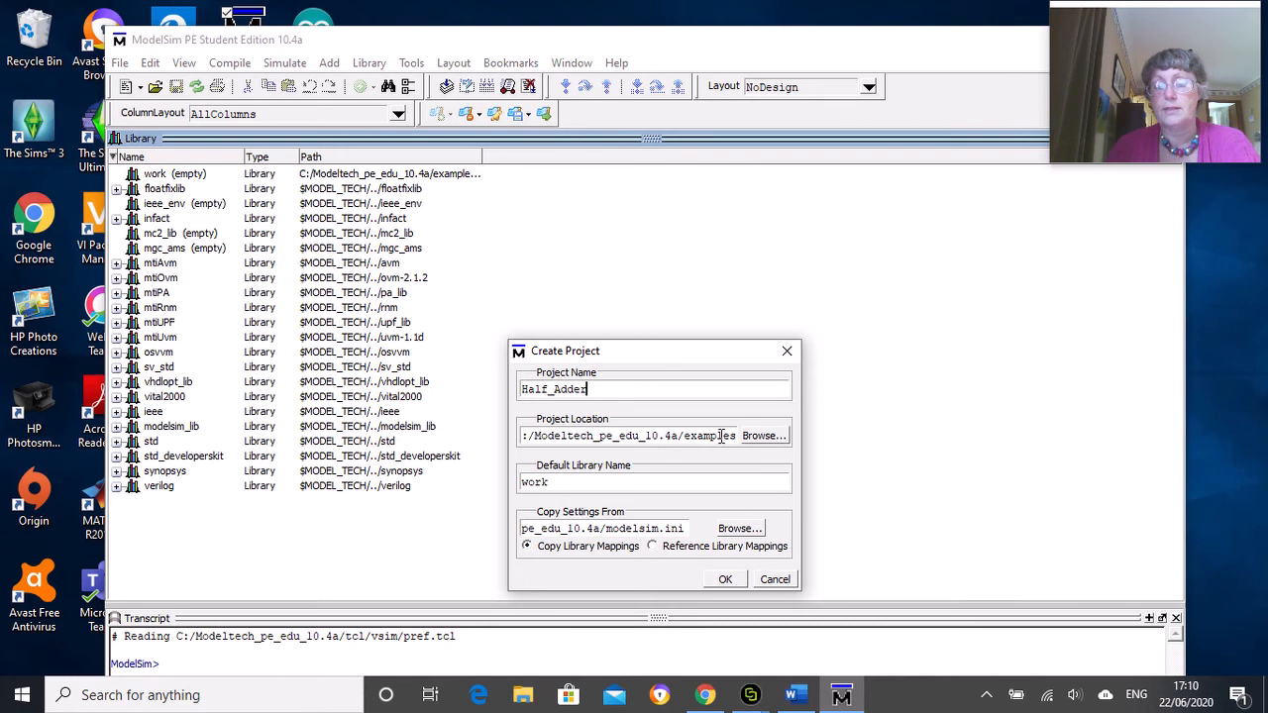
pyautogui.moveTo(768, 442)
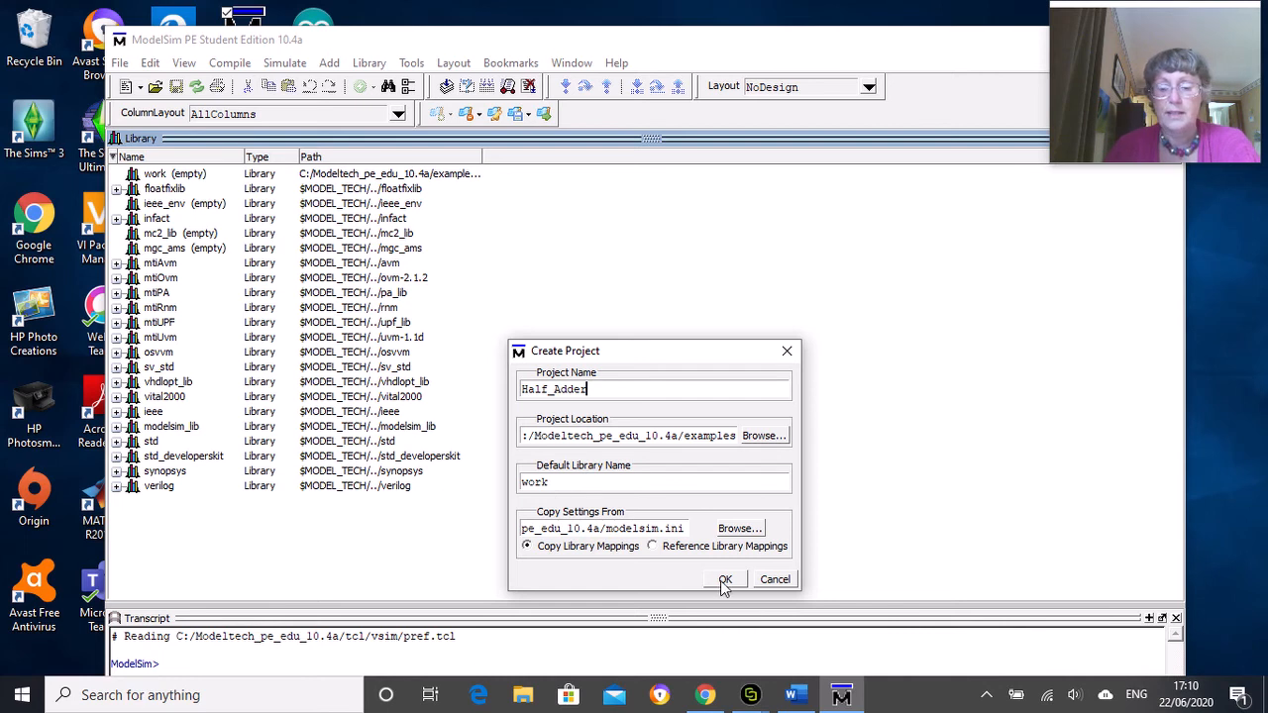
# - Confirm Create Project with OK to create the empty Half_Adder project
pyautogui.click(725, 579)
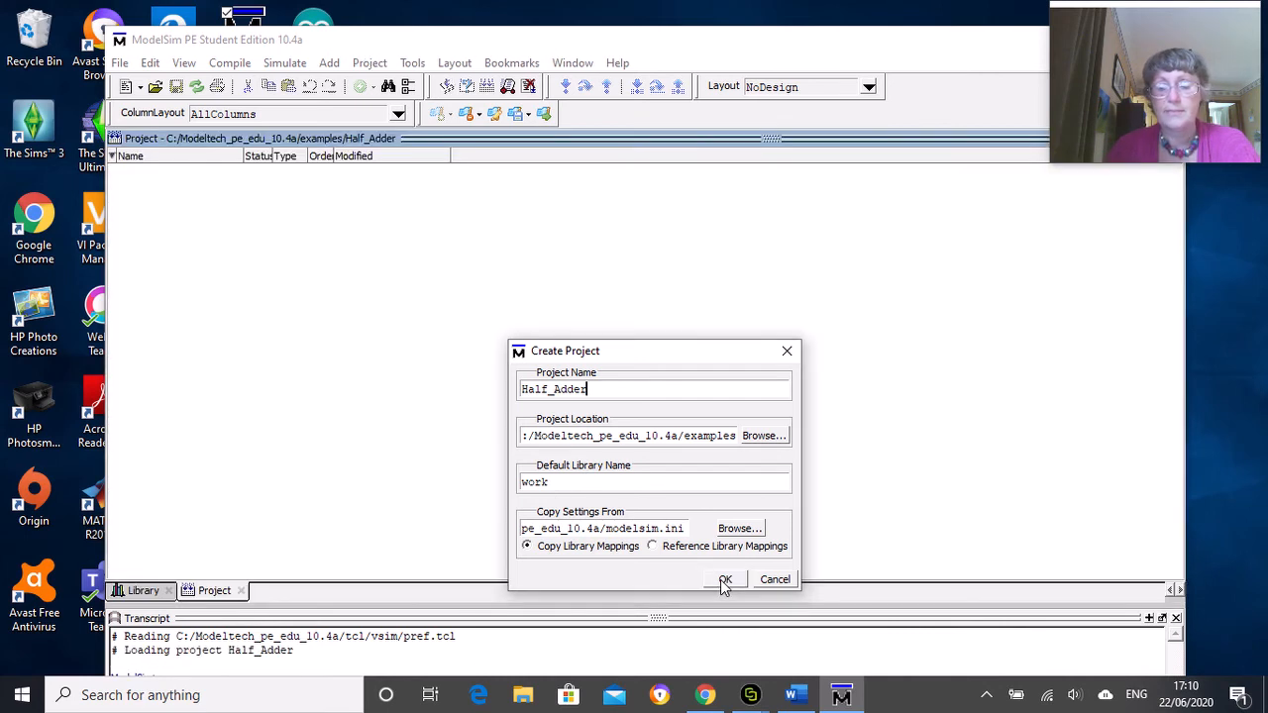
pyautogui.click(725, 579)
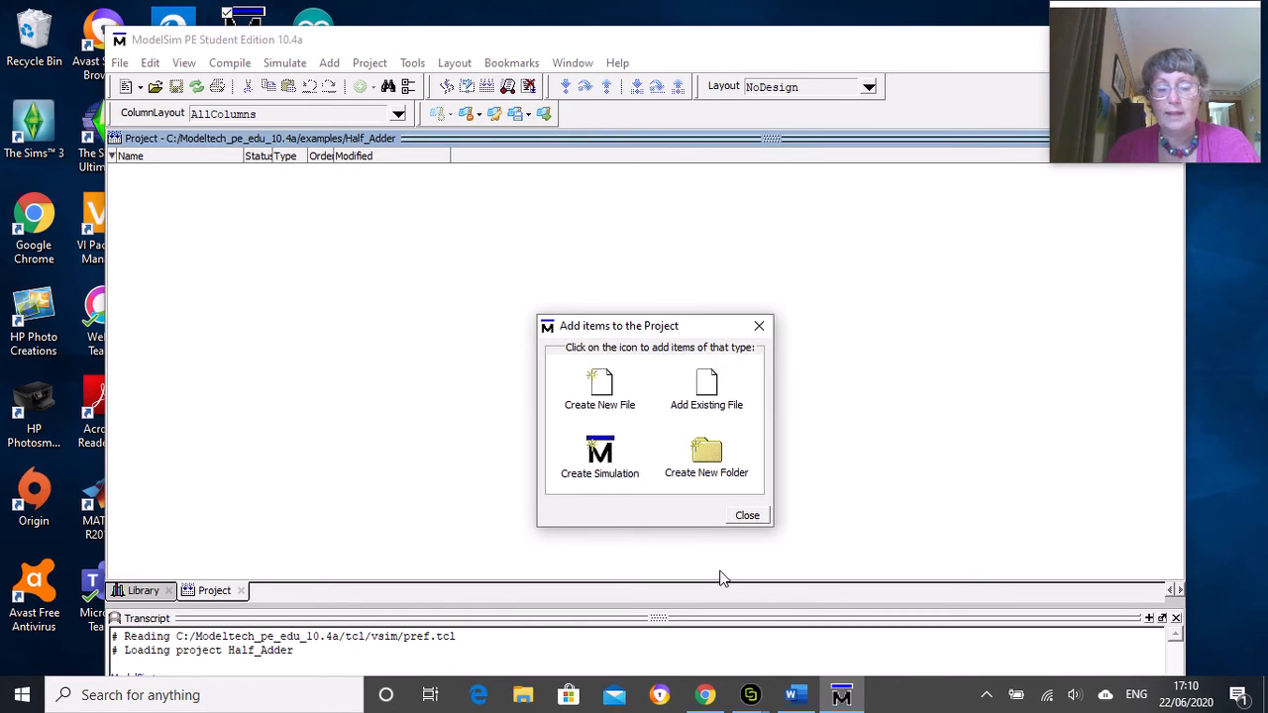
pyautogui.moveTo(647, 411)
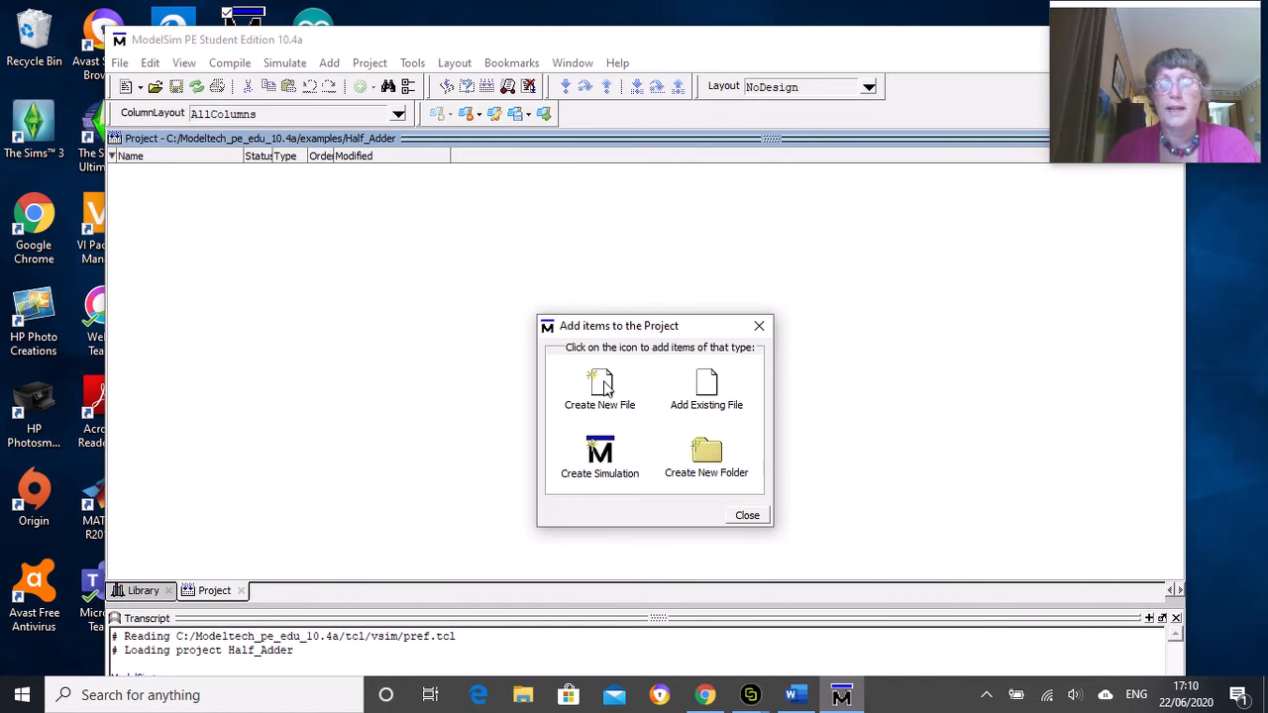
pyautogui.moveTo(711, 408)
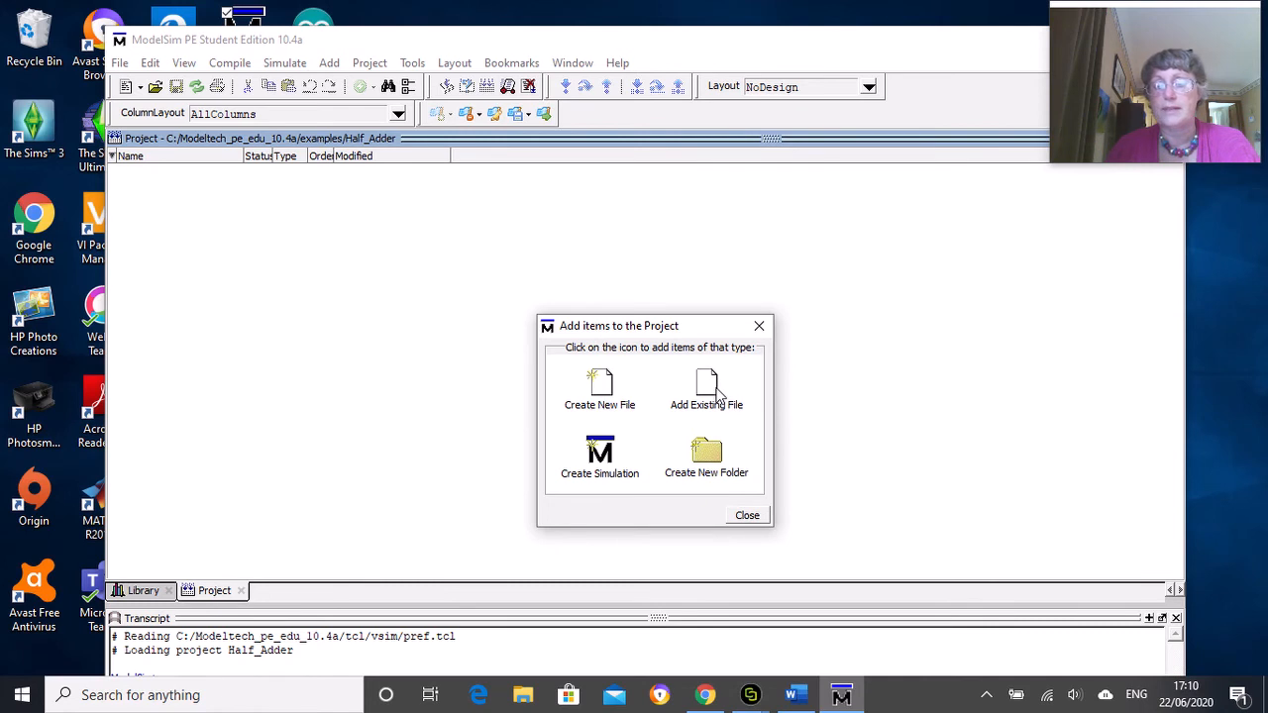
pyautogui.moveTo(599, 386)
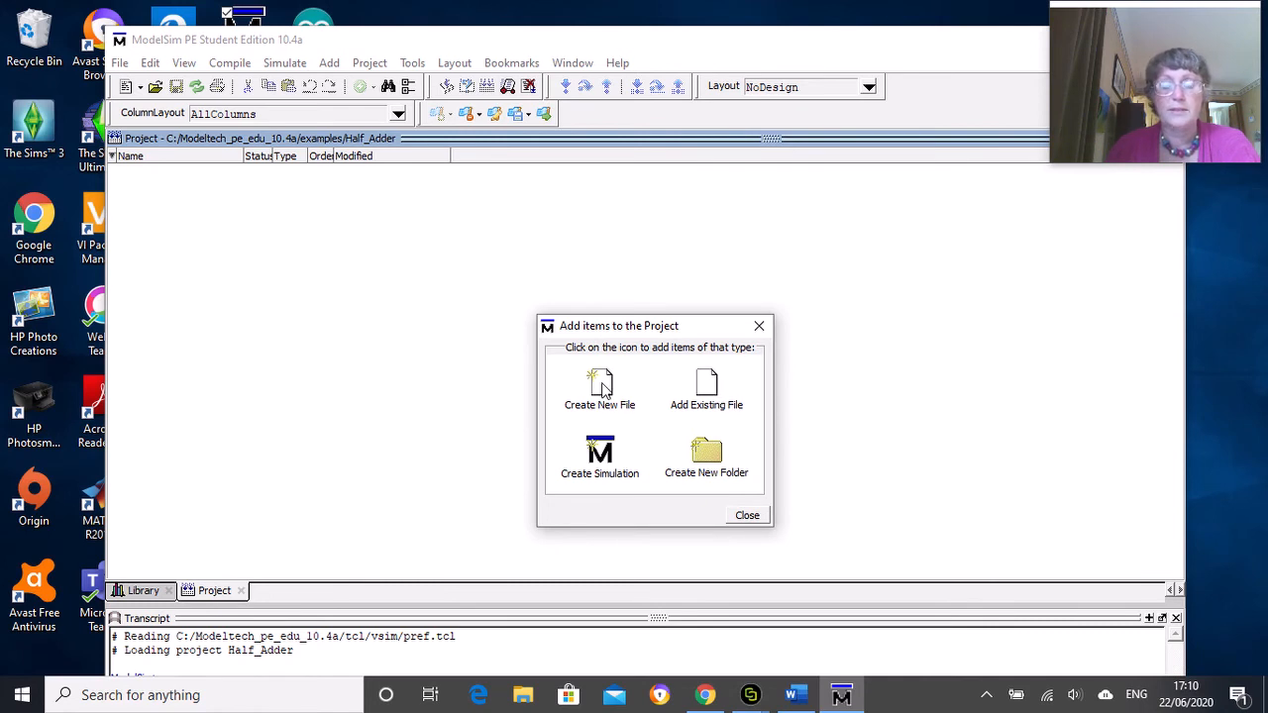
# - Create a new VHDL project file named Half_Adder in the Top Level folder
pyautogui.click(599, 384)
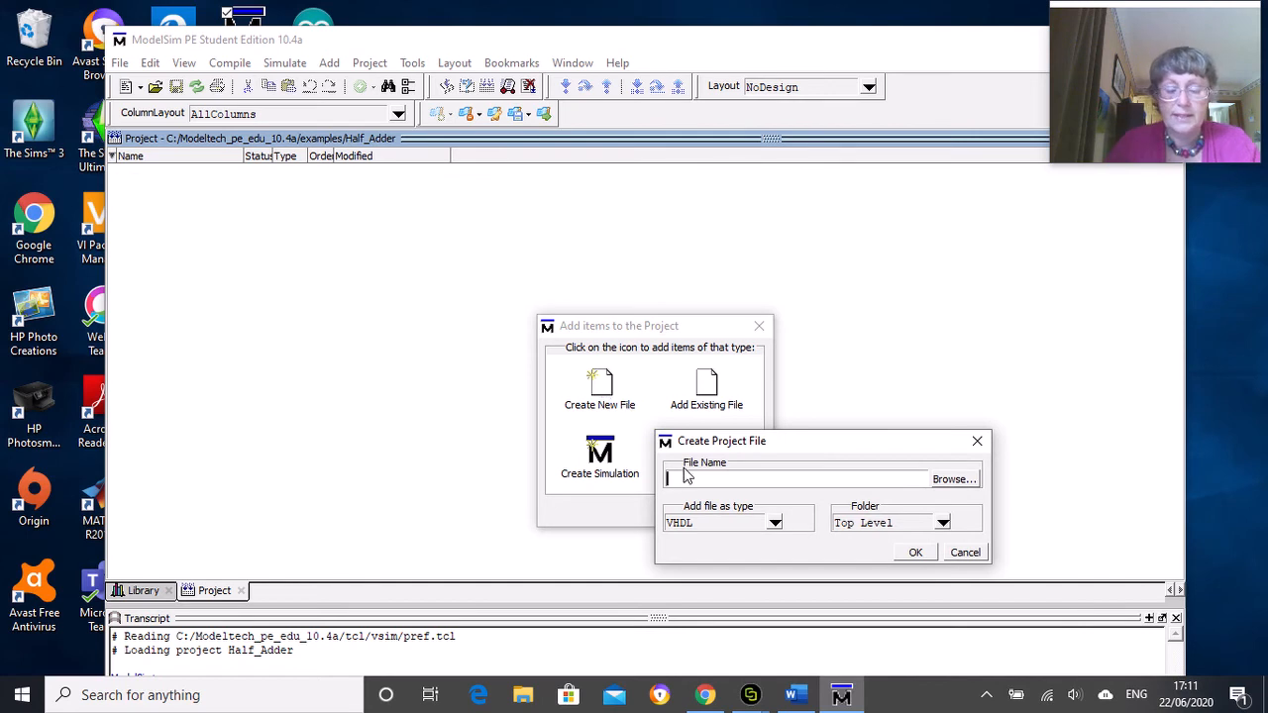
pyautogui.write('Half')
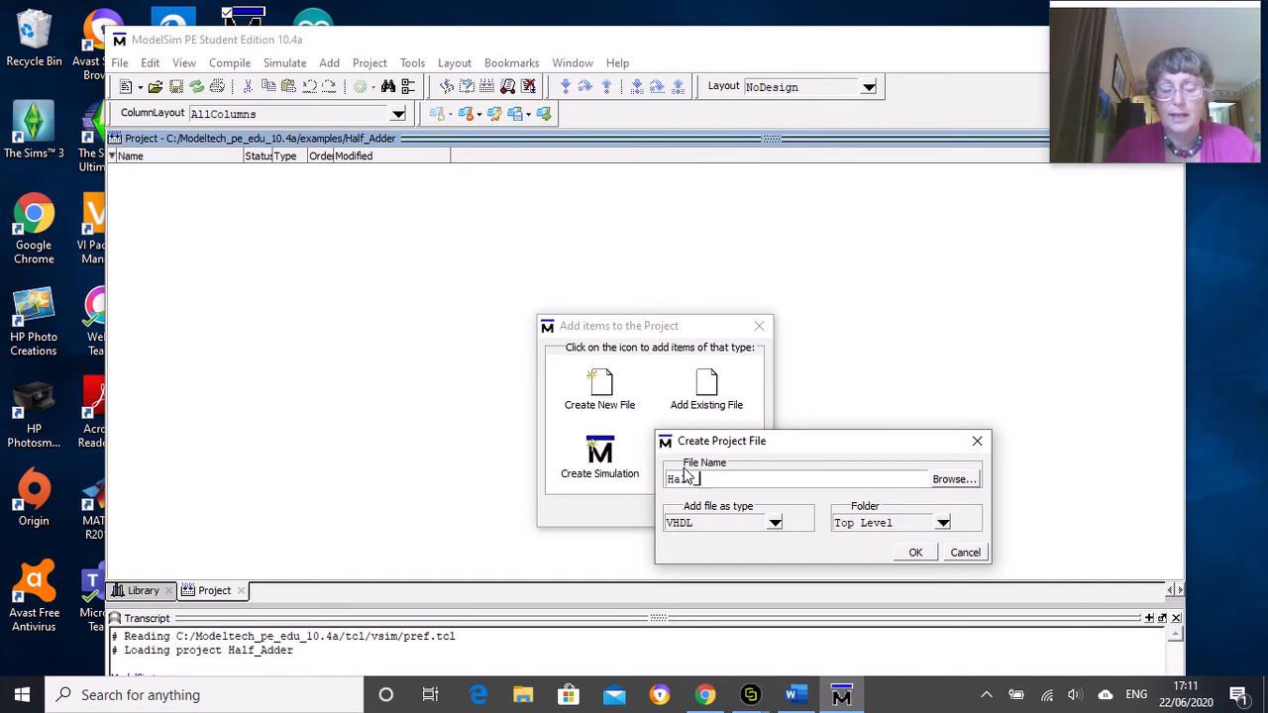
pyautogui.write('Half_Adder')
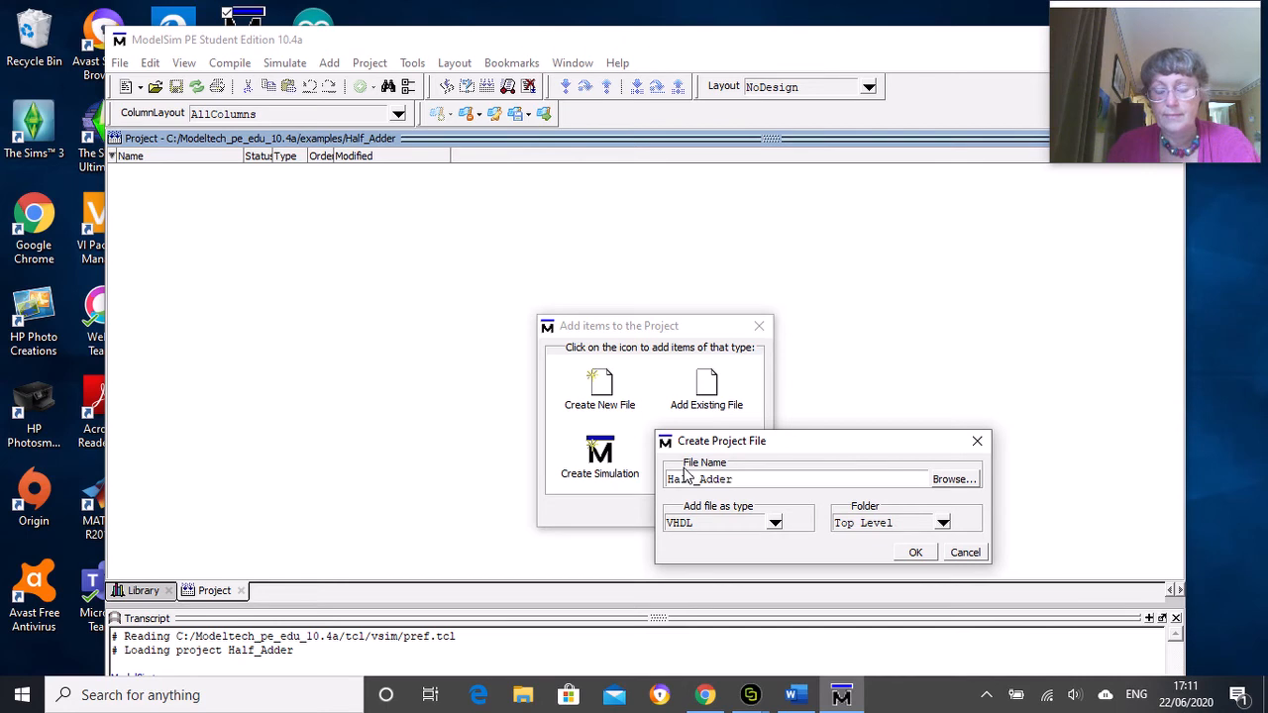
pyautogui.moveTo(701, 535)
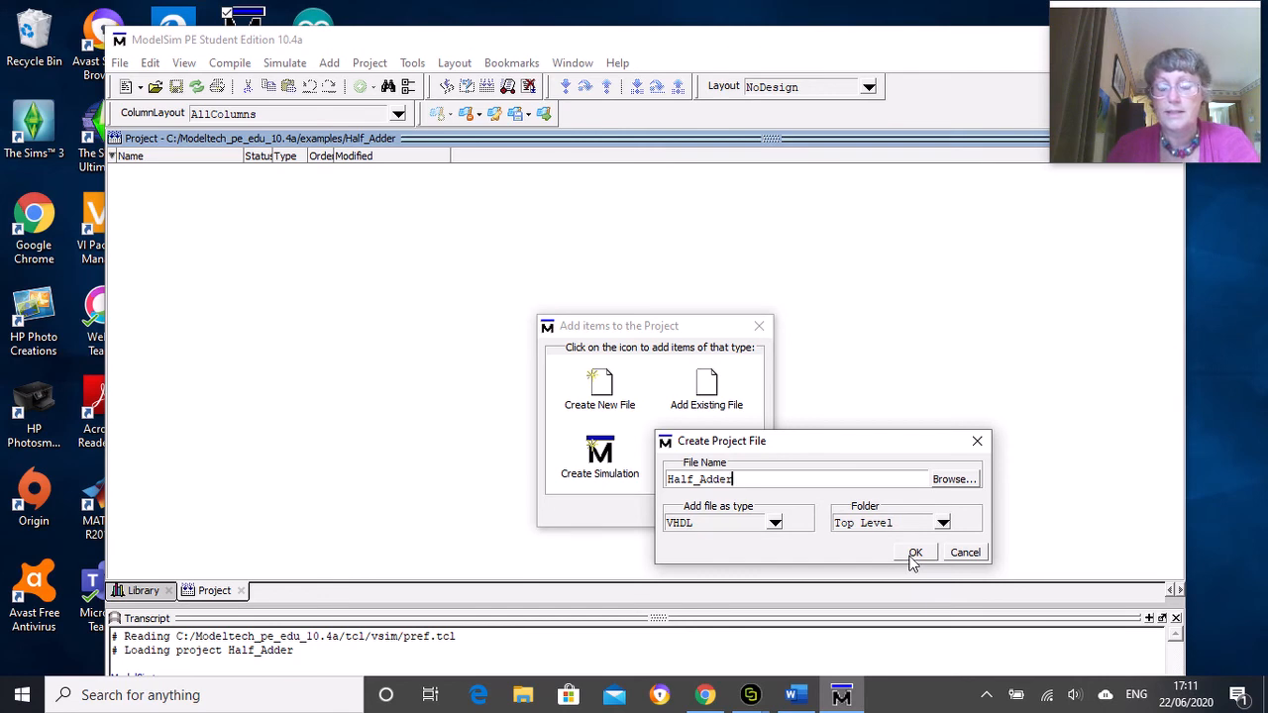
pyautogui.click(915, 552)
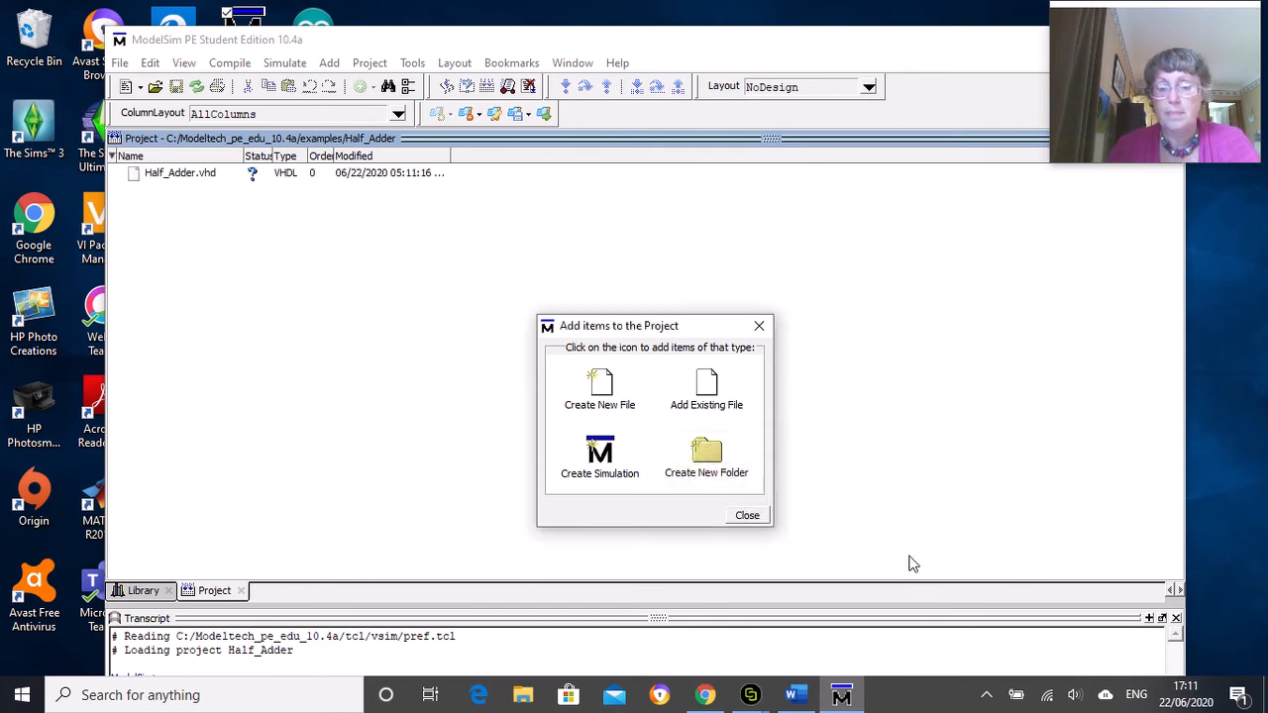
pyautogui.moveTo(433, 332)
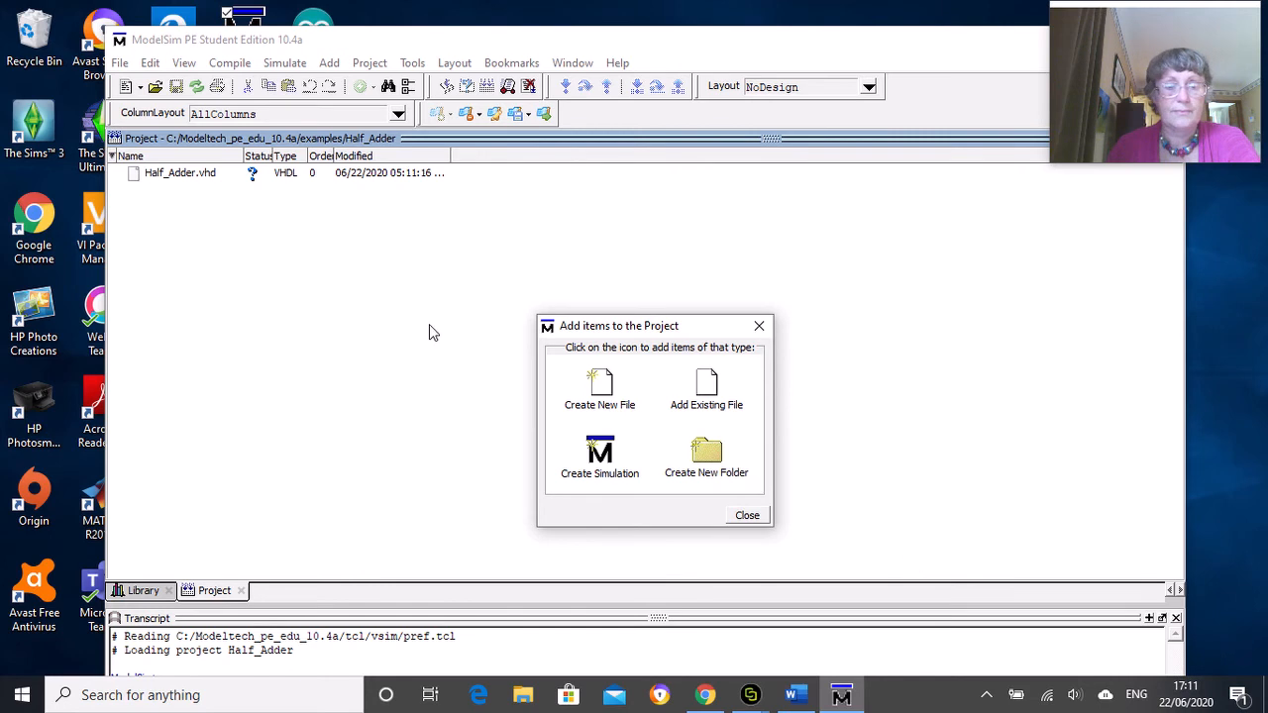
pyautogui.moveTo(632, 347)
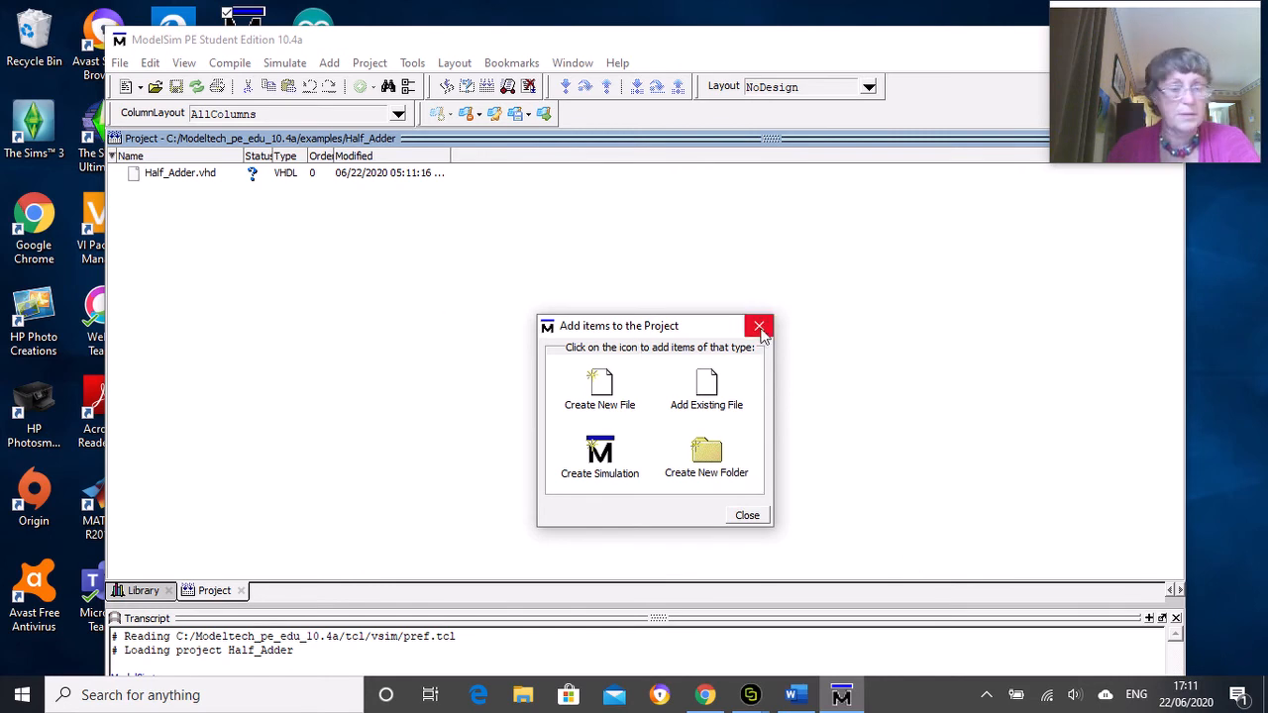
pyautogui.moveTo(759, 327)
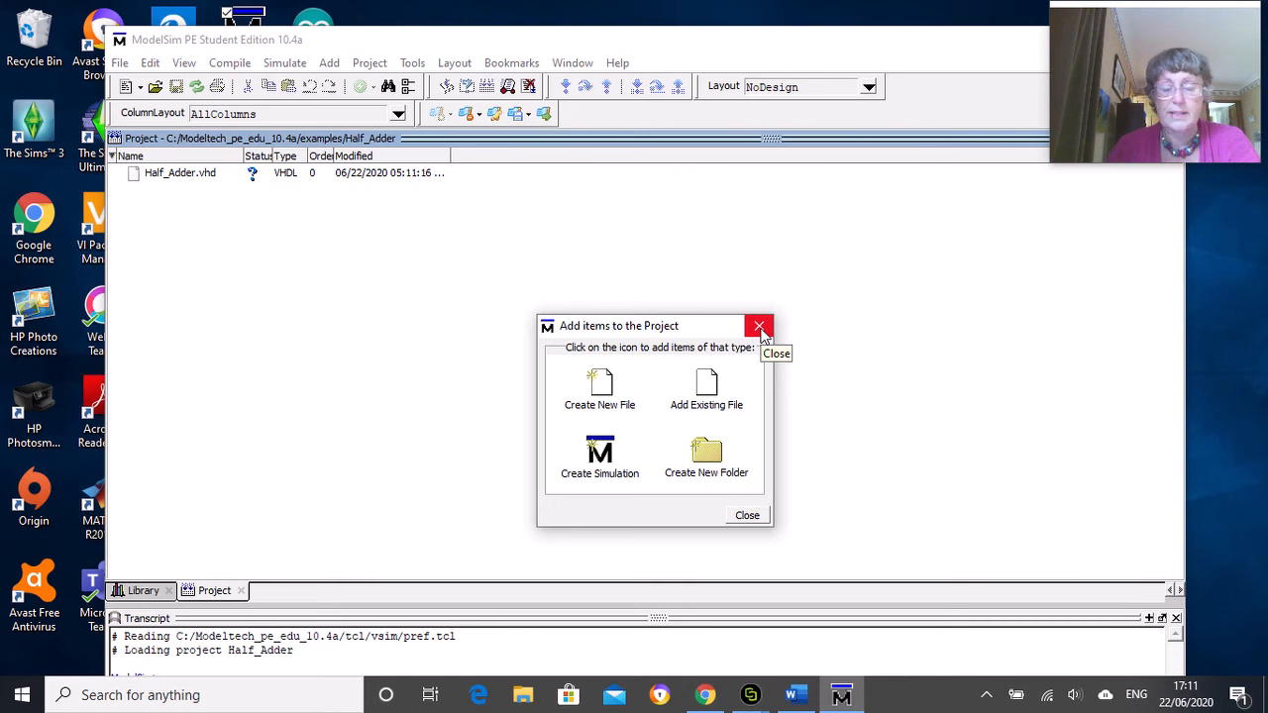
# - Close the 'Add items to the Project' dialog
pyautogui.click(759, 327)
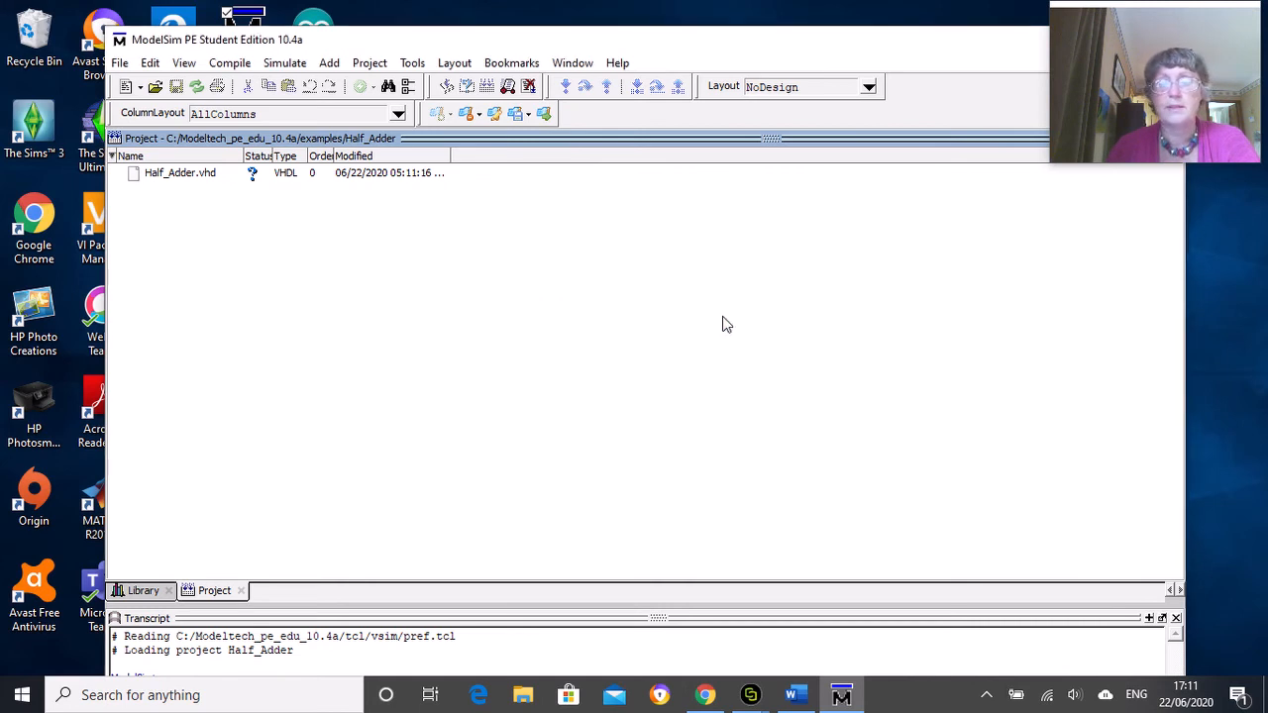
pyautogui.moveTo(280, 189)
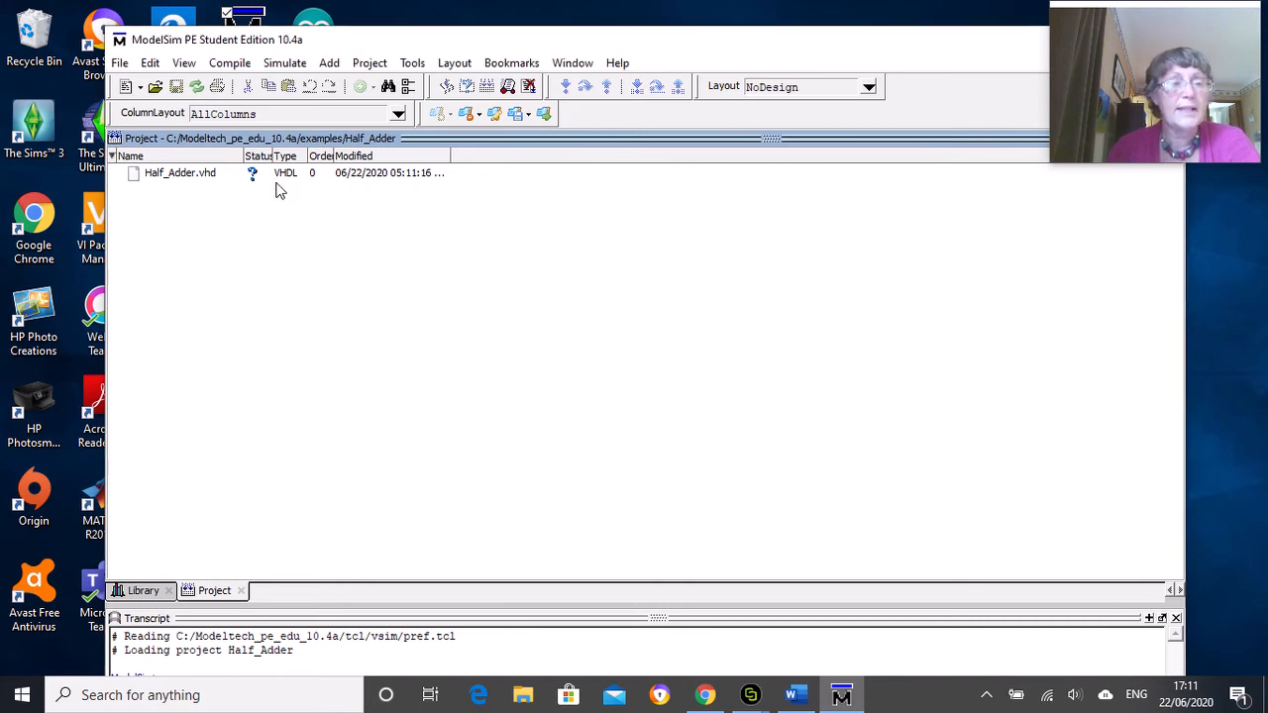
pyautogui.moveTo(214, 594)
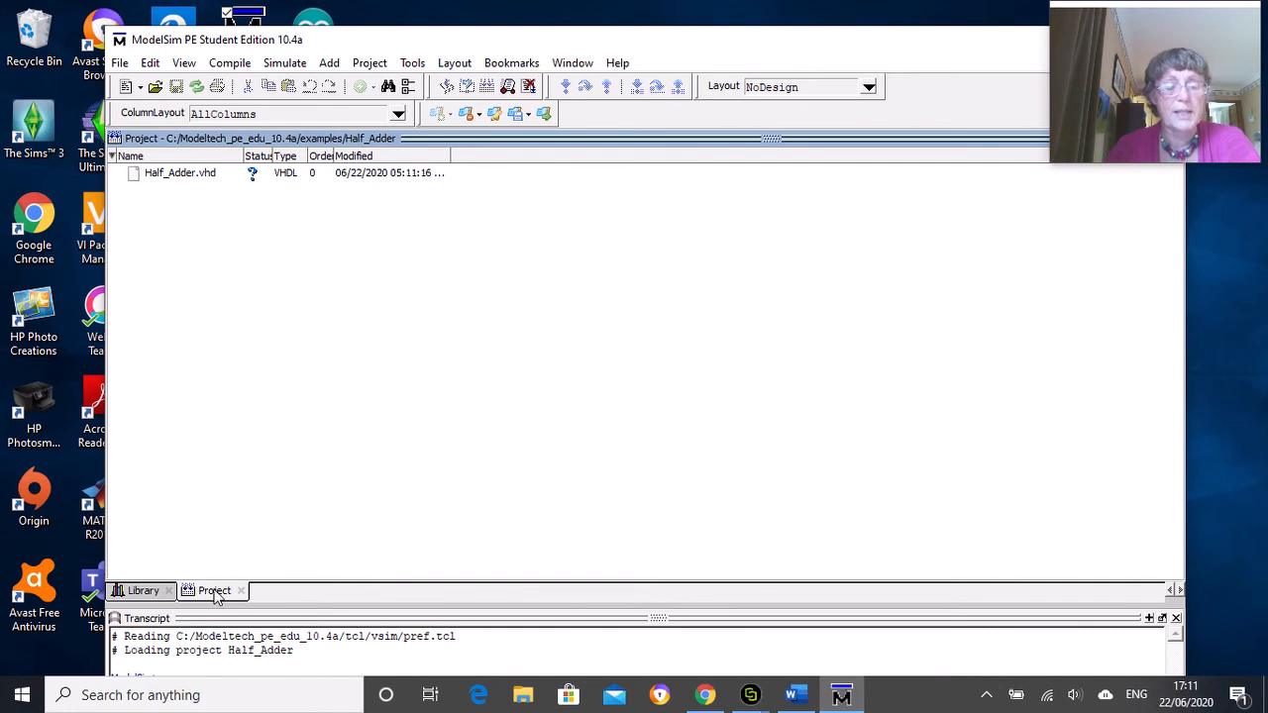
pyautogui.moveTo(218, 605)
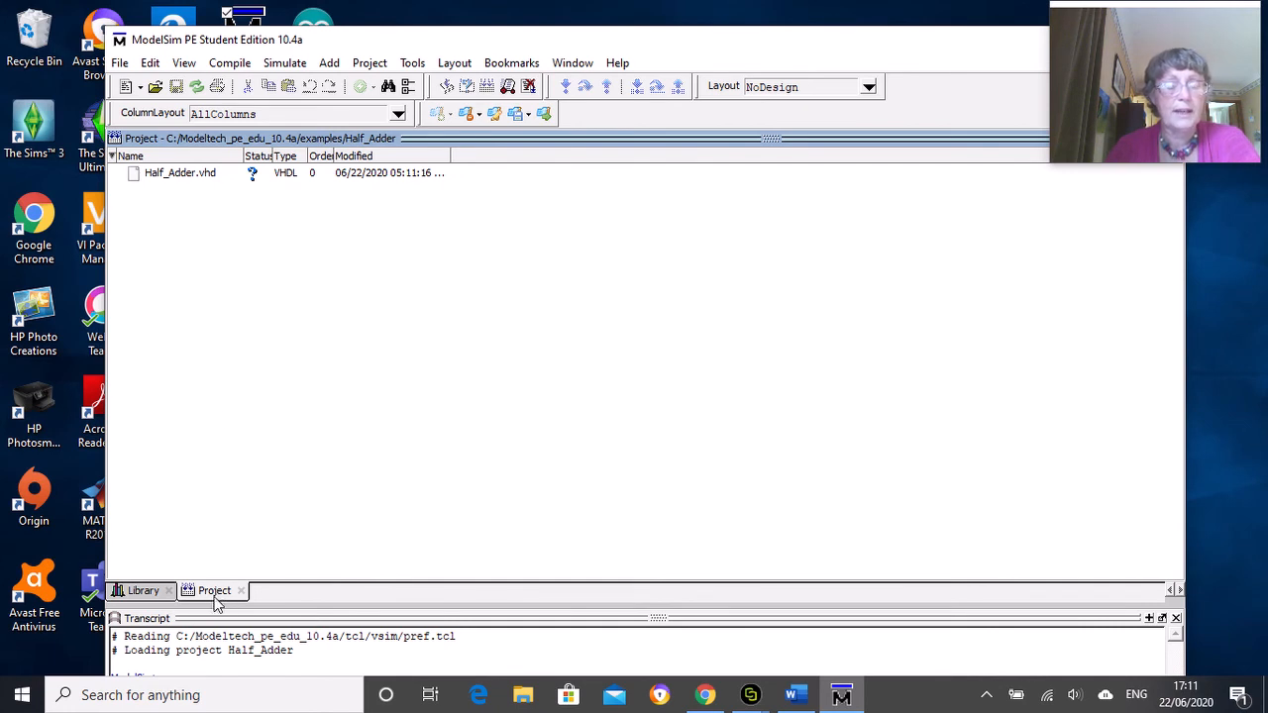
pyautogui.moveTo(142, 590)
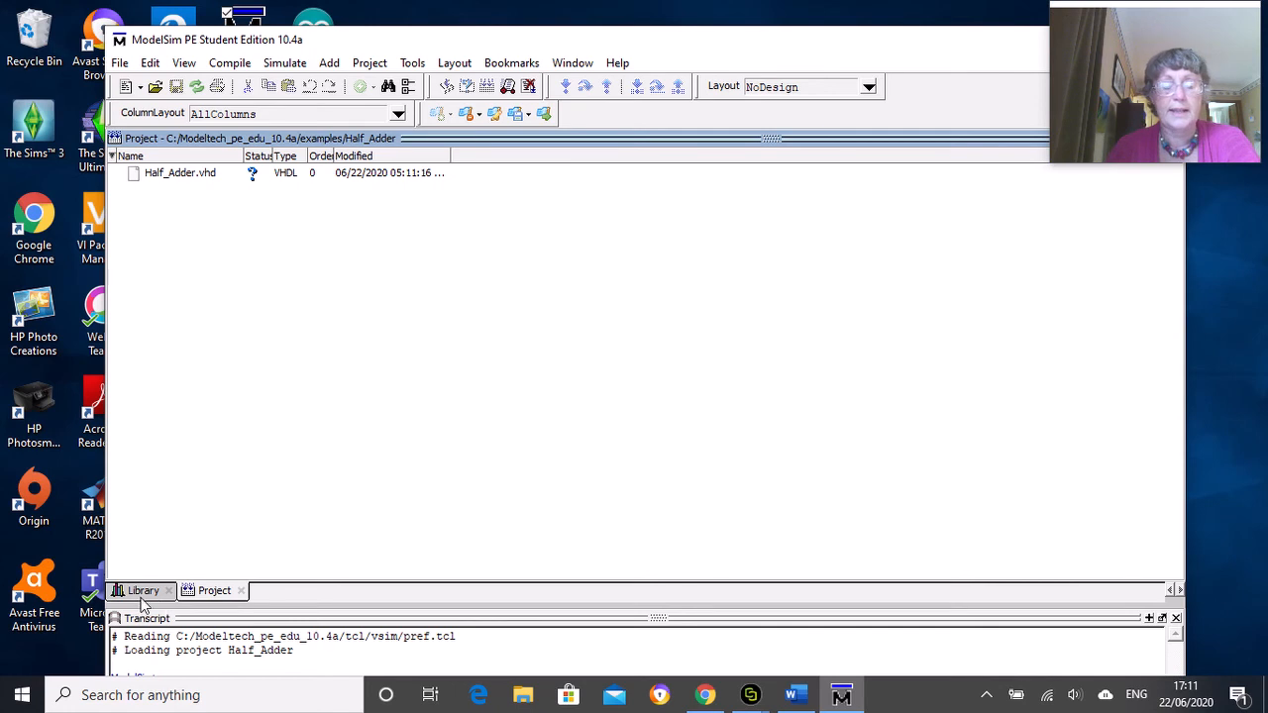
pyautogui.moveTo(231, 341)
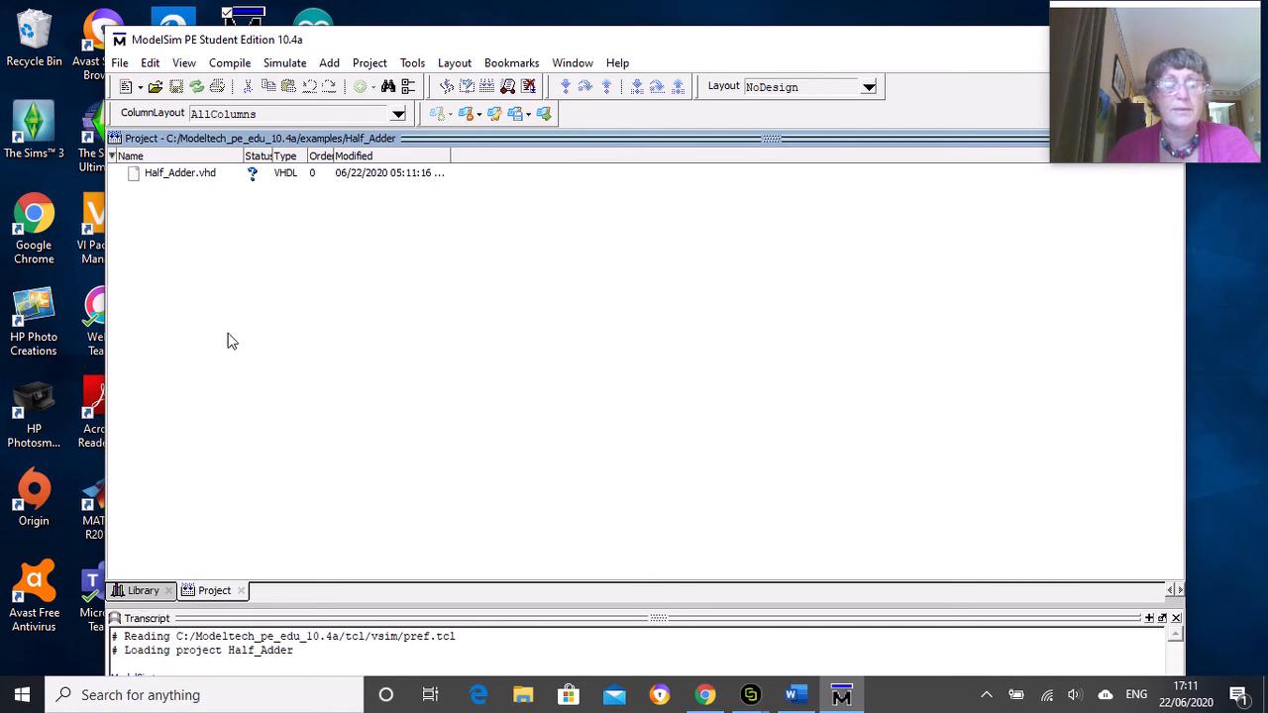
pyautogui.moveTo(238, 203)
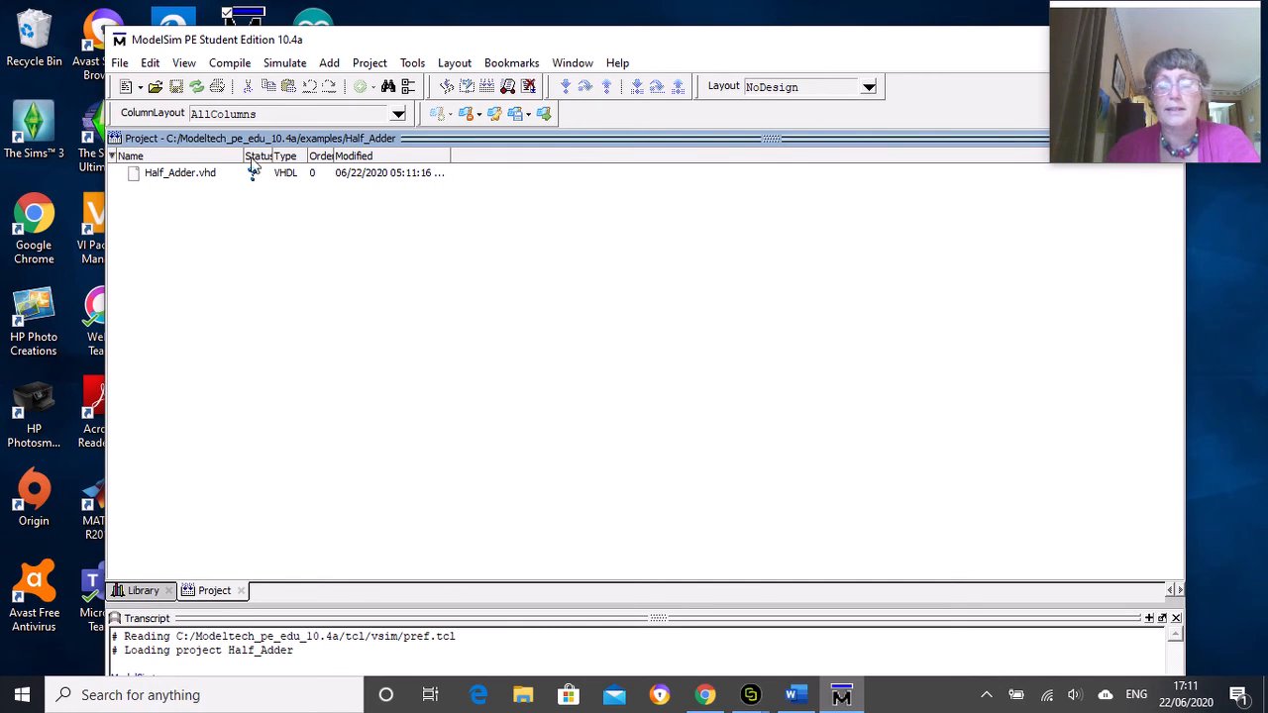
pyautogui.moveTo(273, 188)
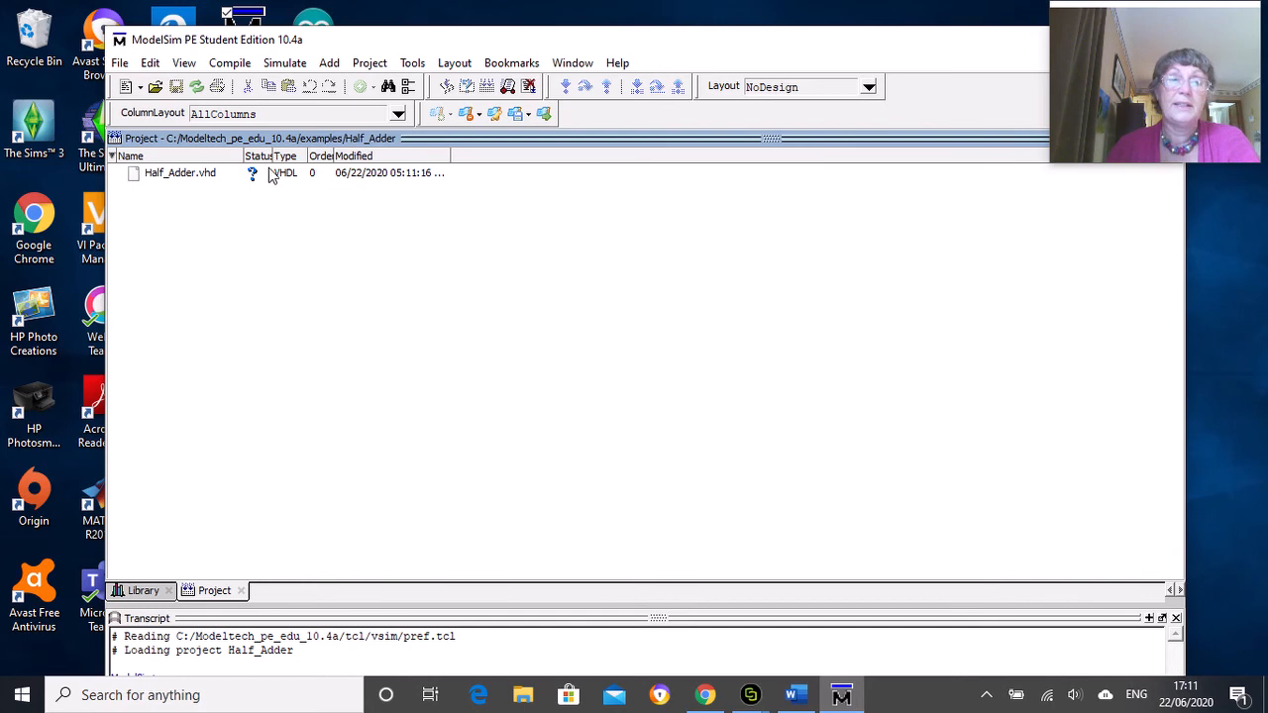
pyautogui.moveTo(218, 189)
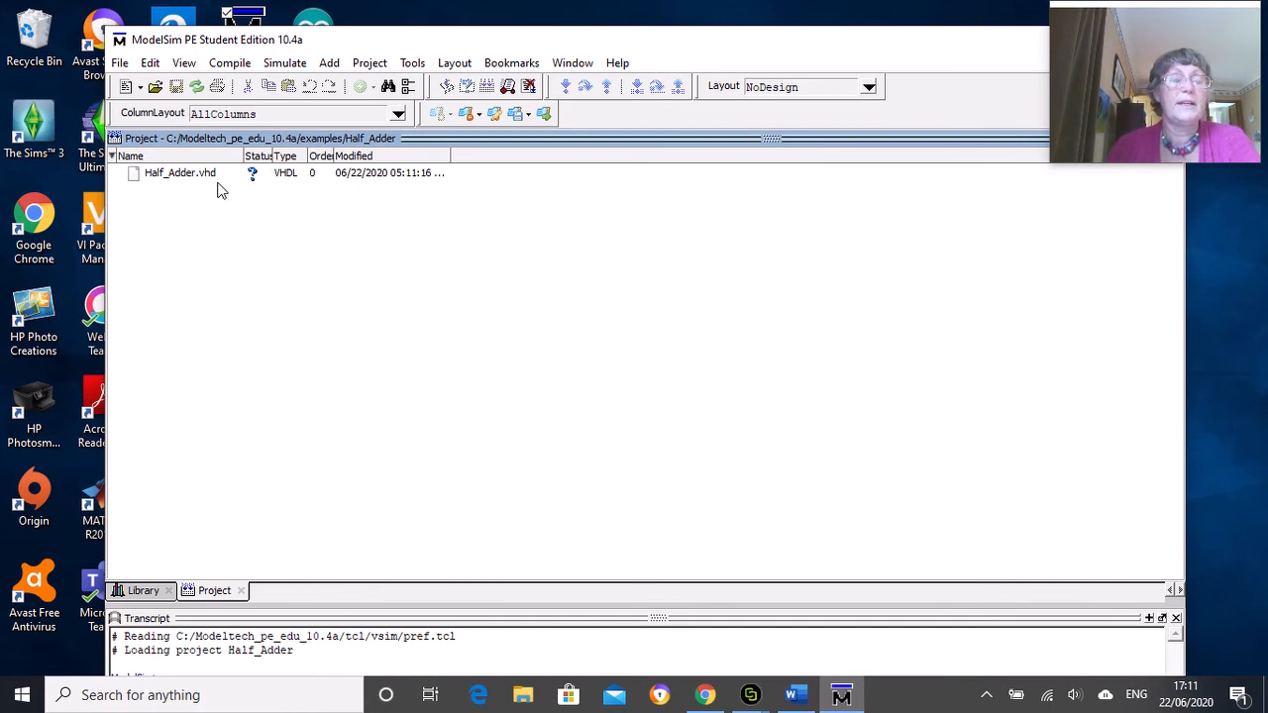
pyautogui.moveTo(189, 195)
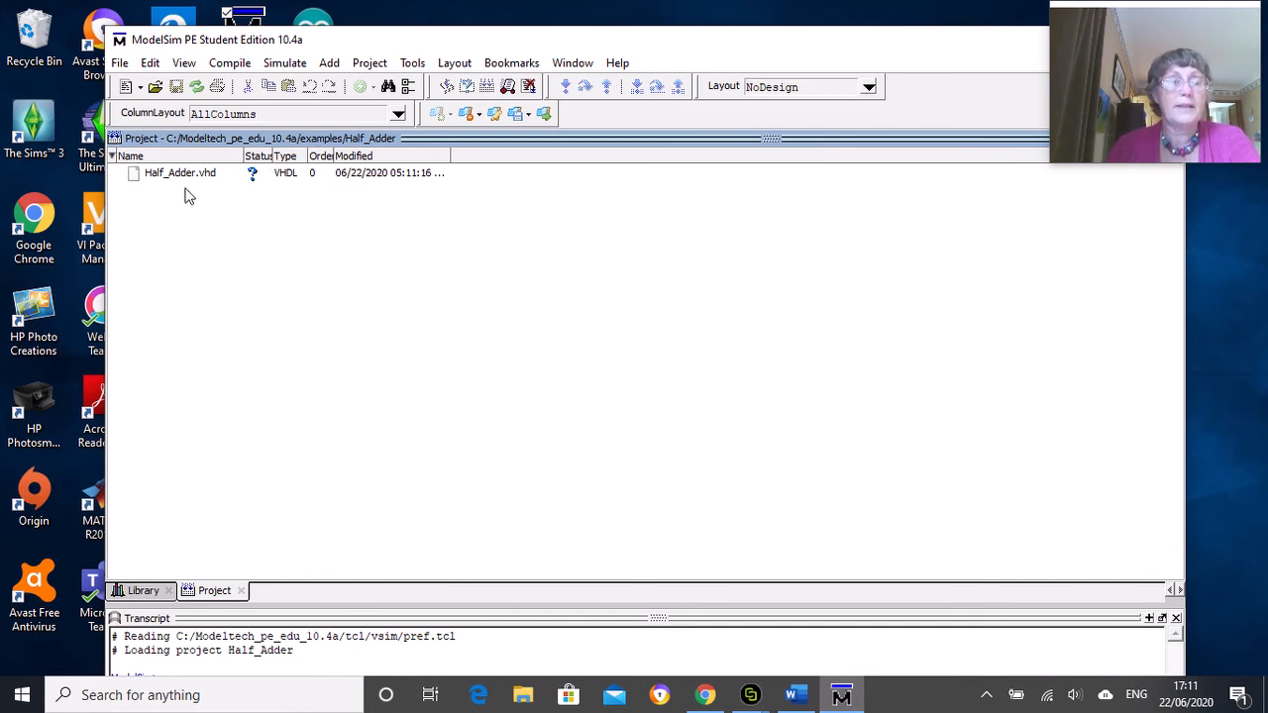
pyautogui.moveTo(771, 104)
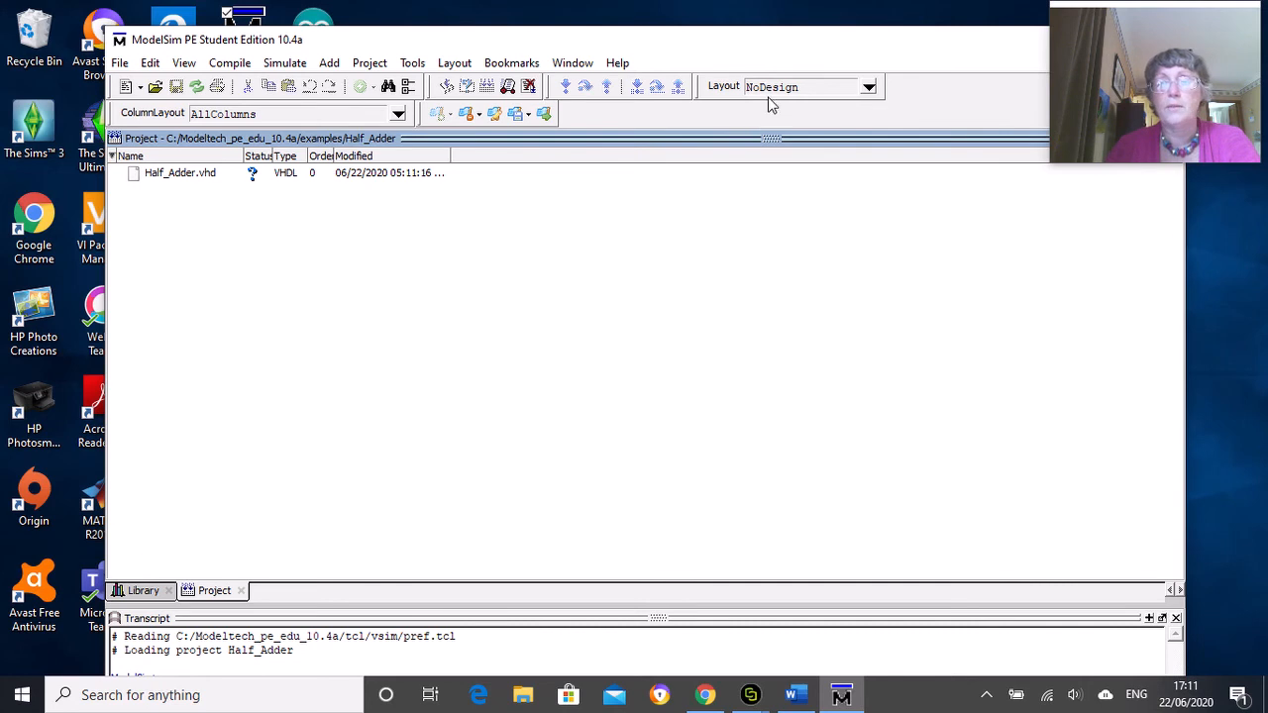
pyautogui.moveTo(727, 102)
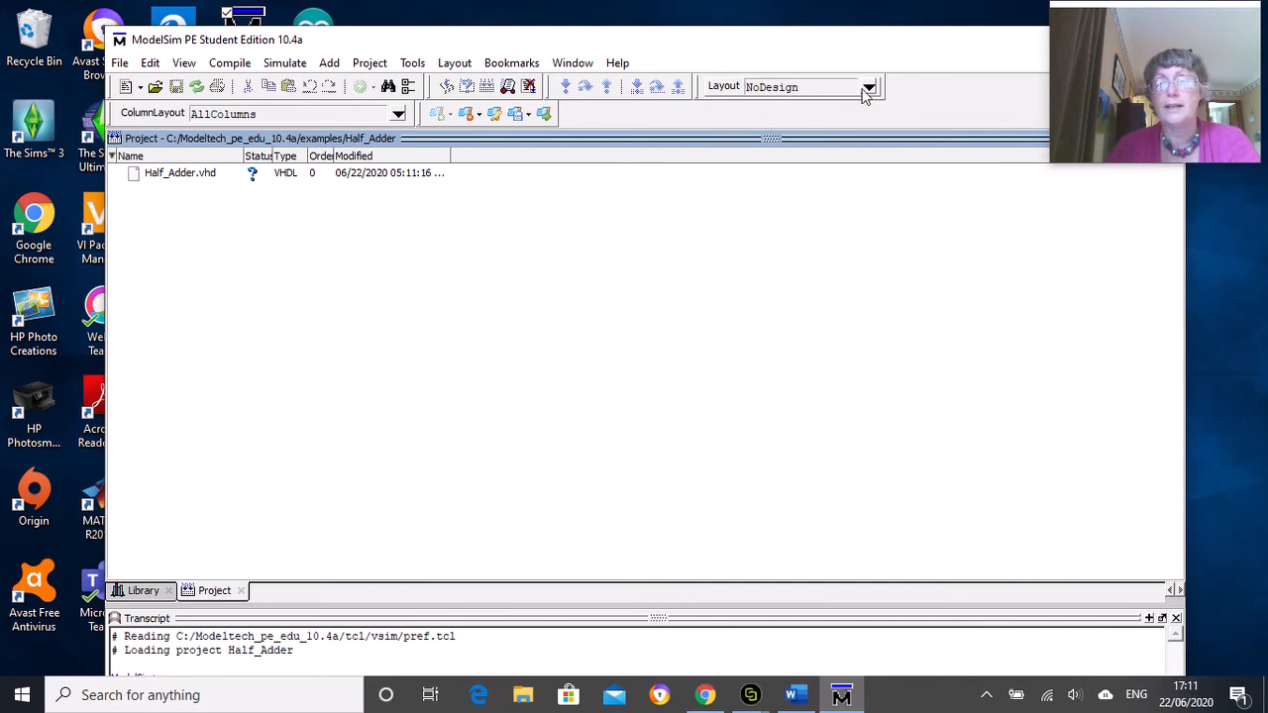
pyautogui.click(868, 87)
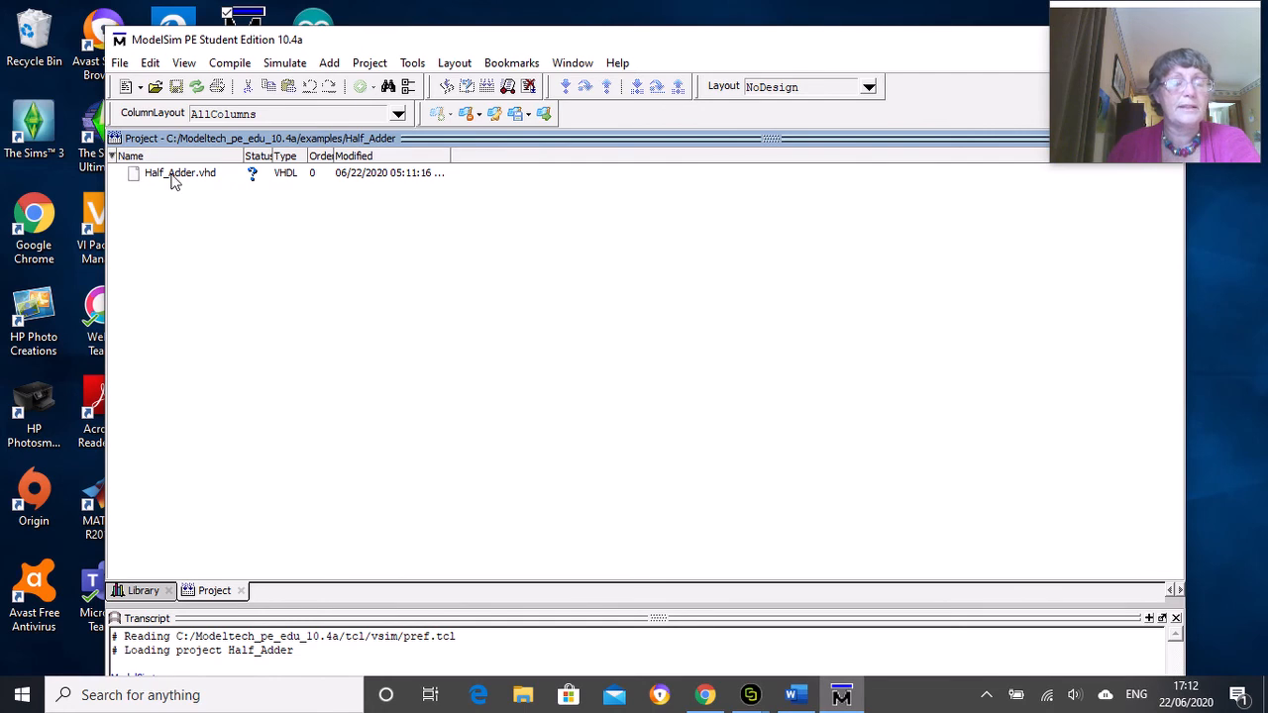
# - Open Half_Adder.vhd from the Project tab in the source editor
pyautogui.doubleClick(175, 178)
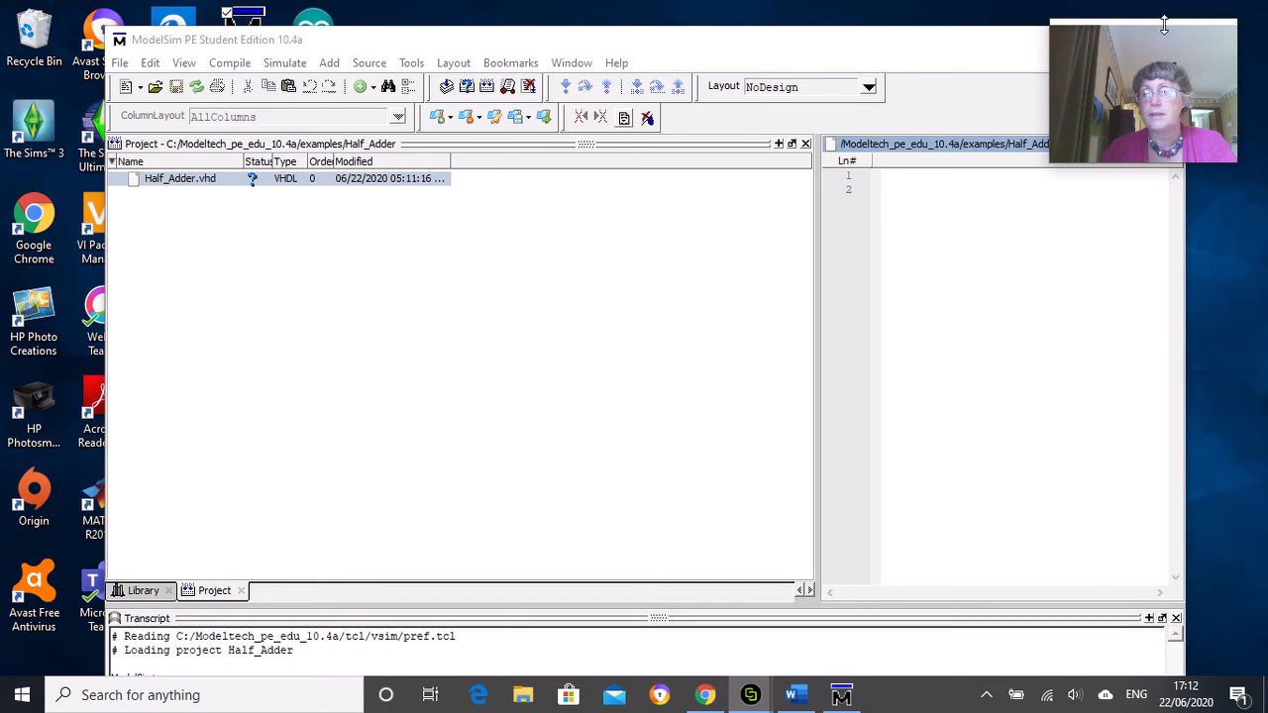
pyautogui.moveTo(1090, 36)
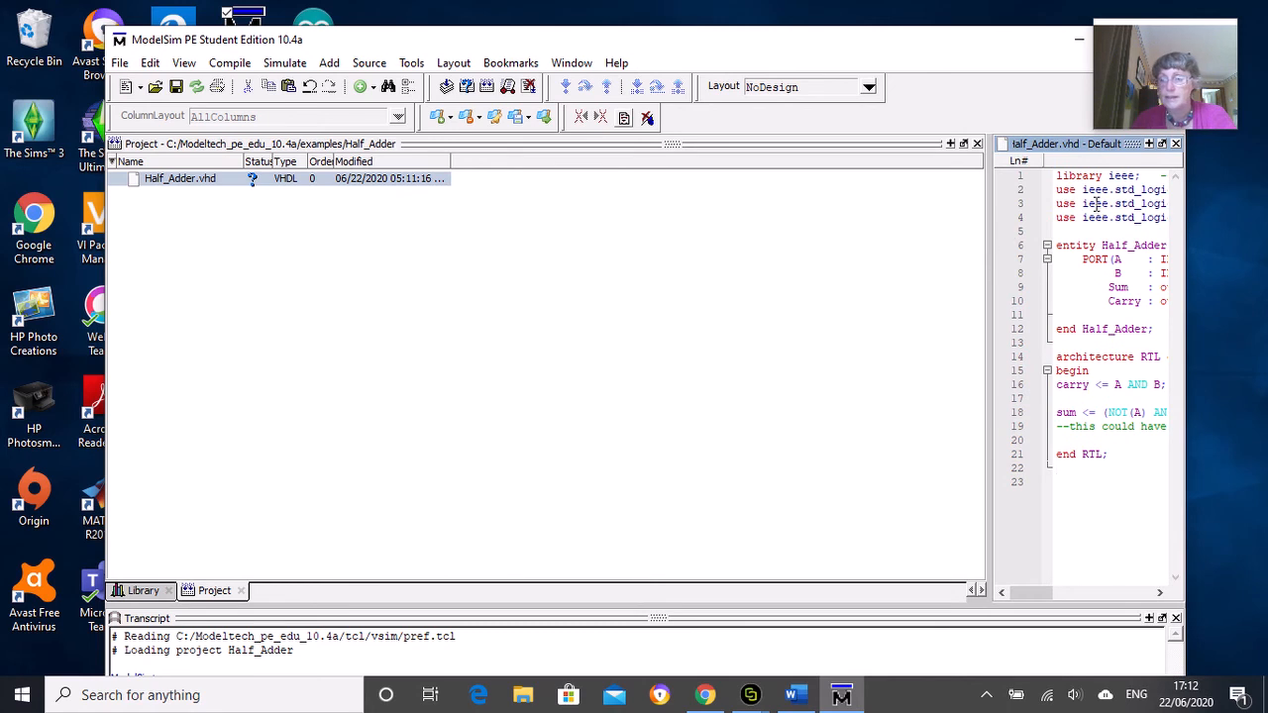
pyautogui.moveTo(1163, 145)
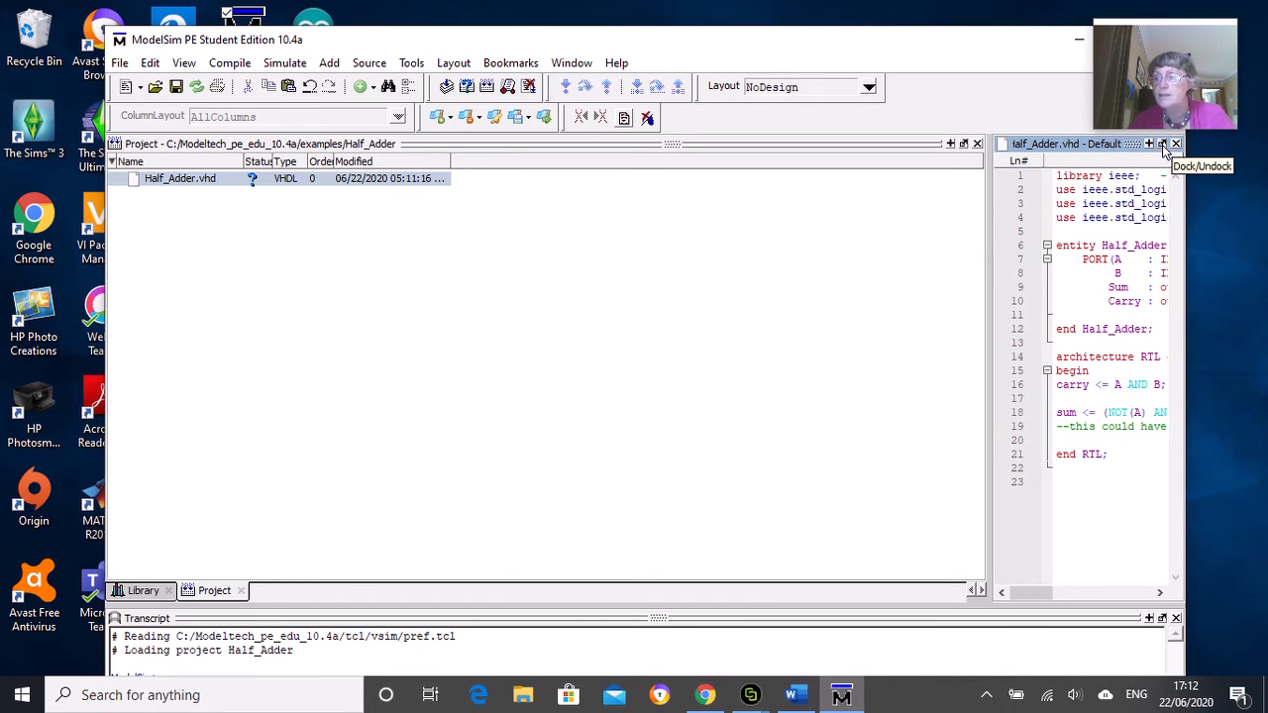
# - Undock the Half_Adder.vhd source editor into a separate window
pyautogui.click(1161, 143)
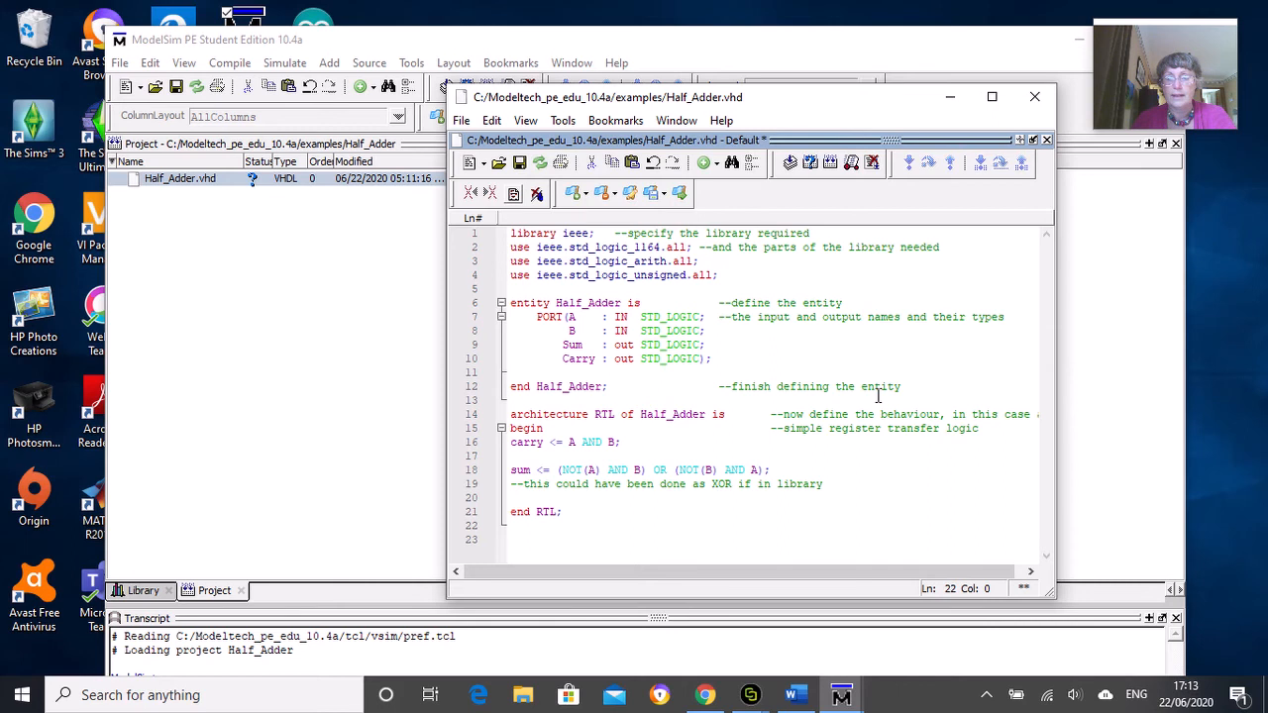
pyautogui.moveTo(720, 393)
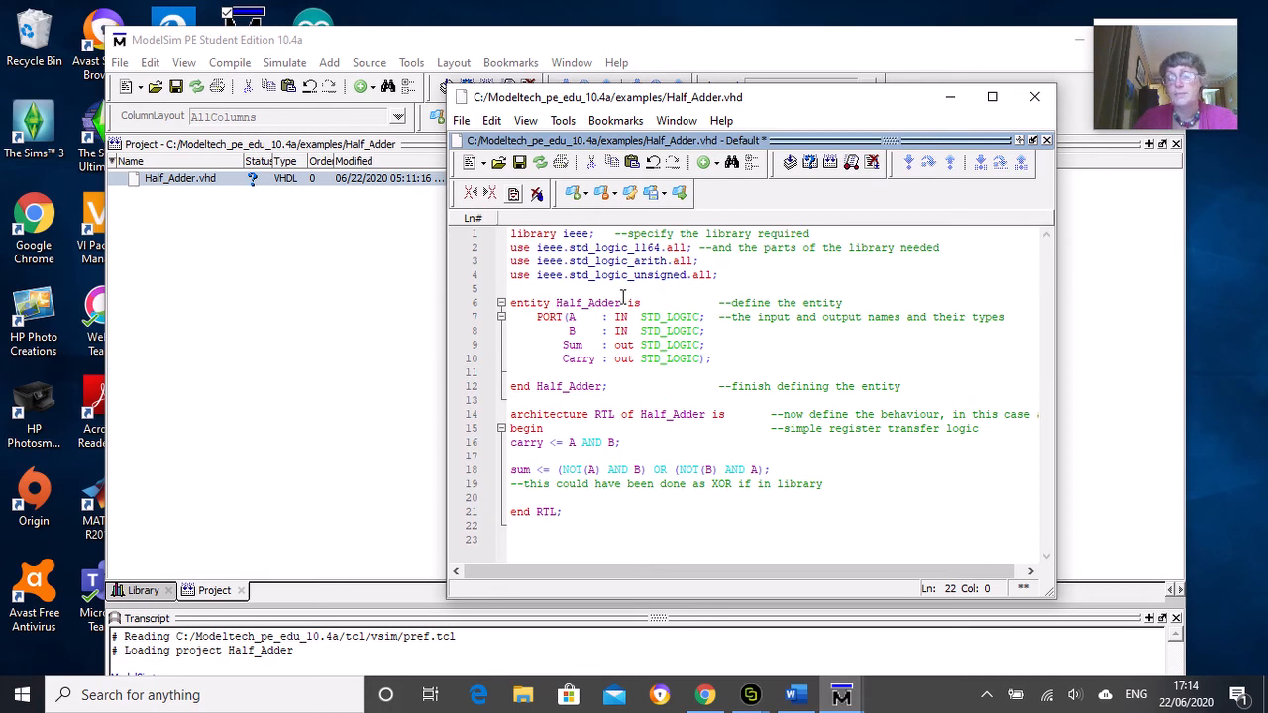
pyautogui.moveTo(856, 309)
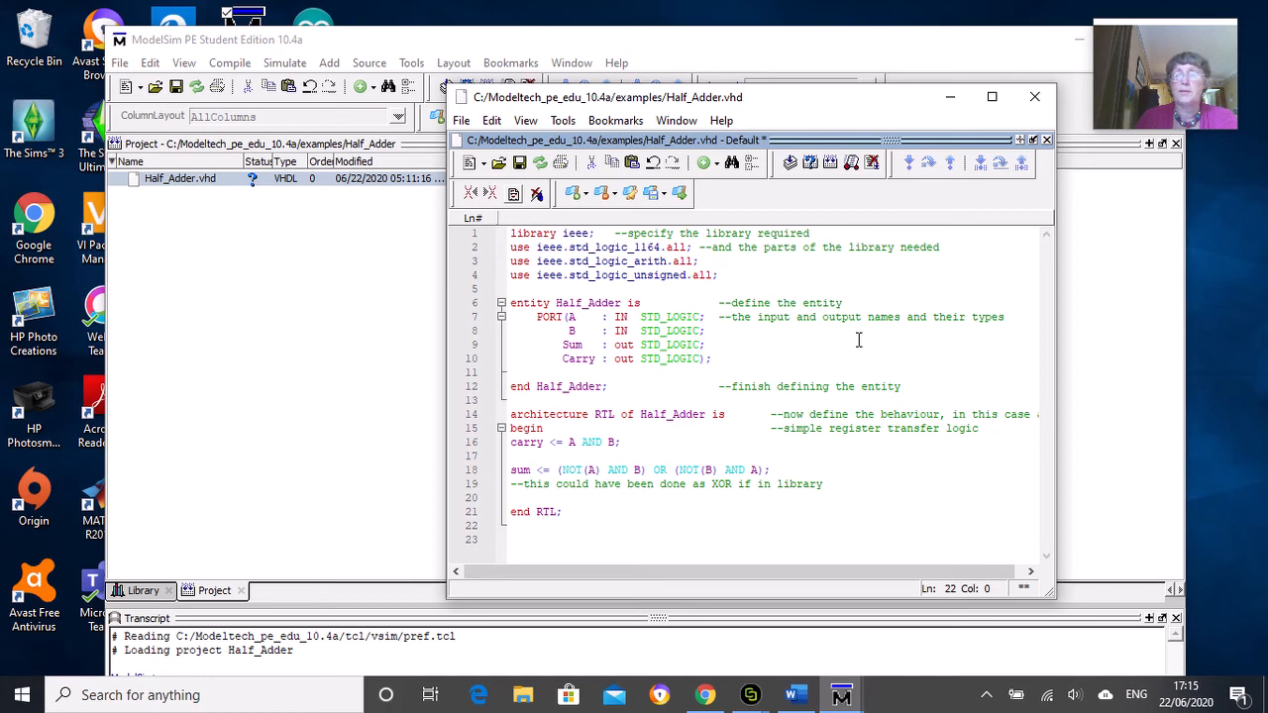
pyautogui.moveTo(818, 335)
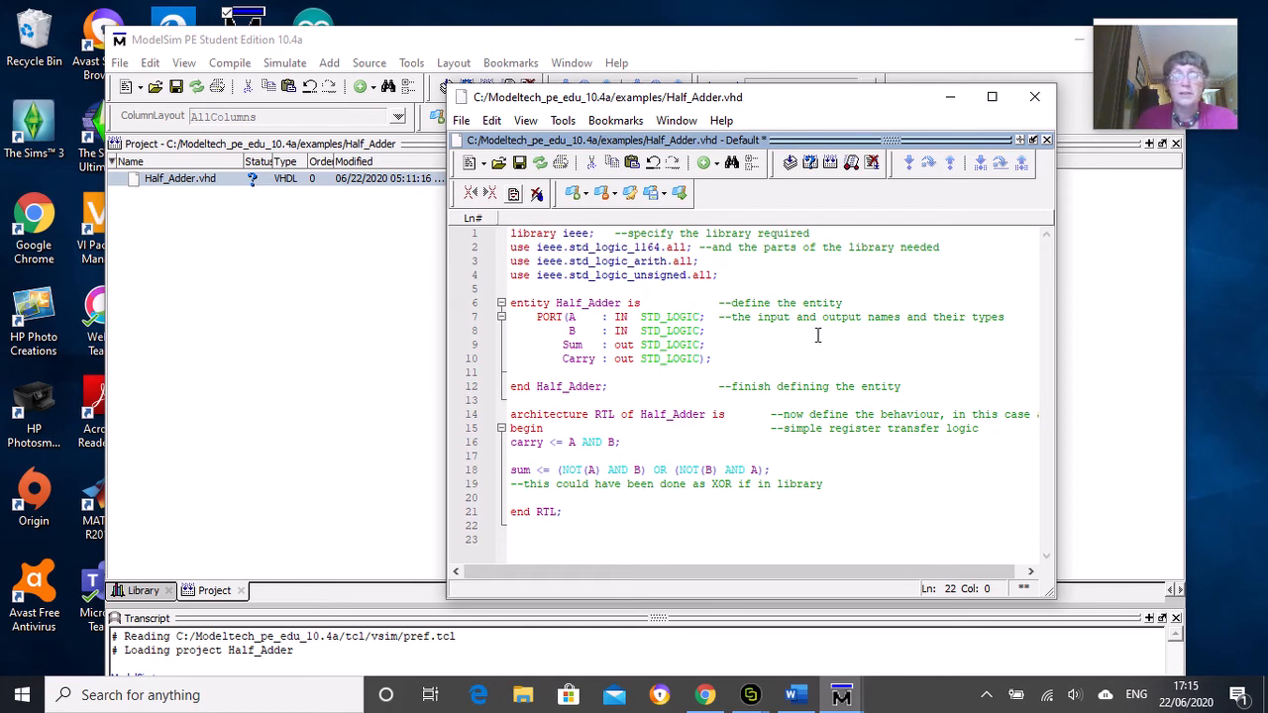
pyautogui.moveTo(791, 331)
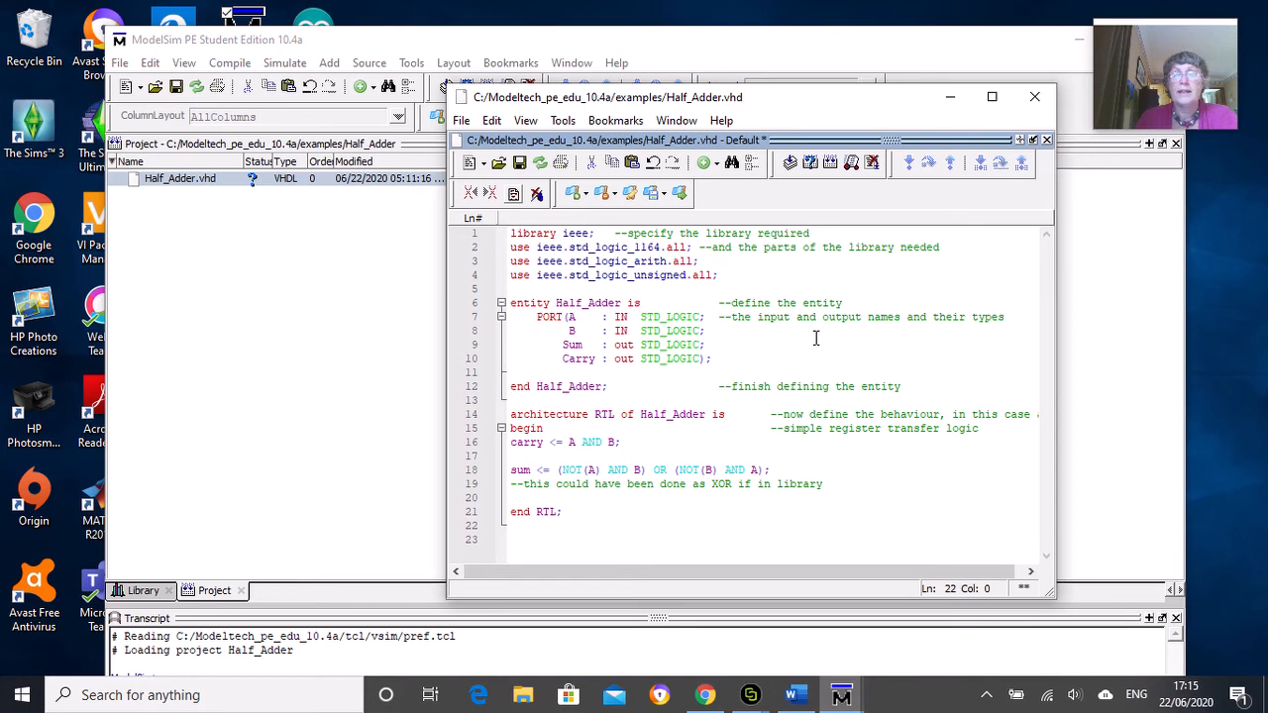
pyautogui.moveTo(922, 339)
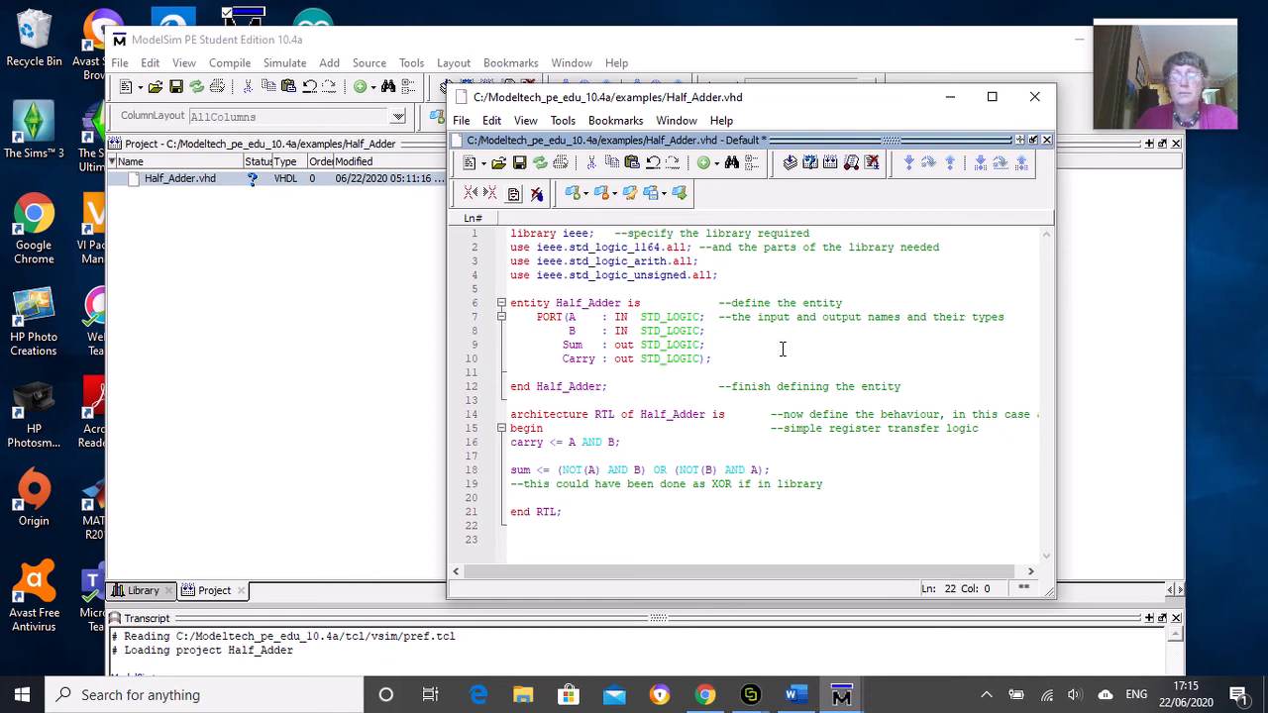
pyautogui.moveTo(786, 342)
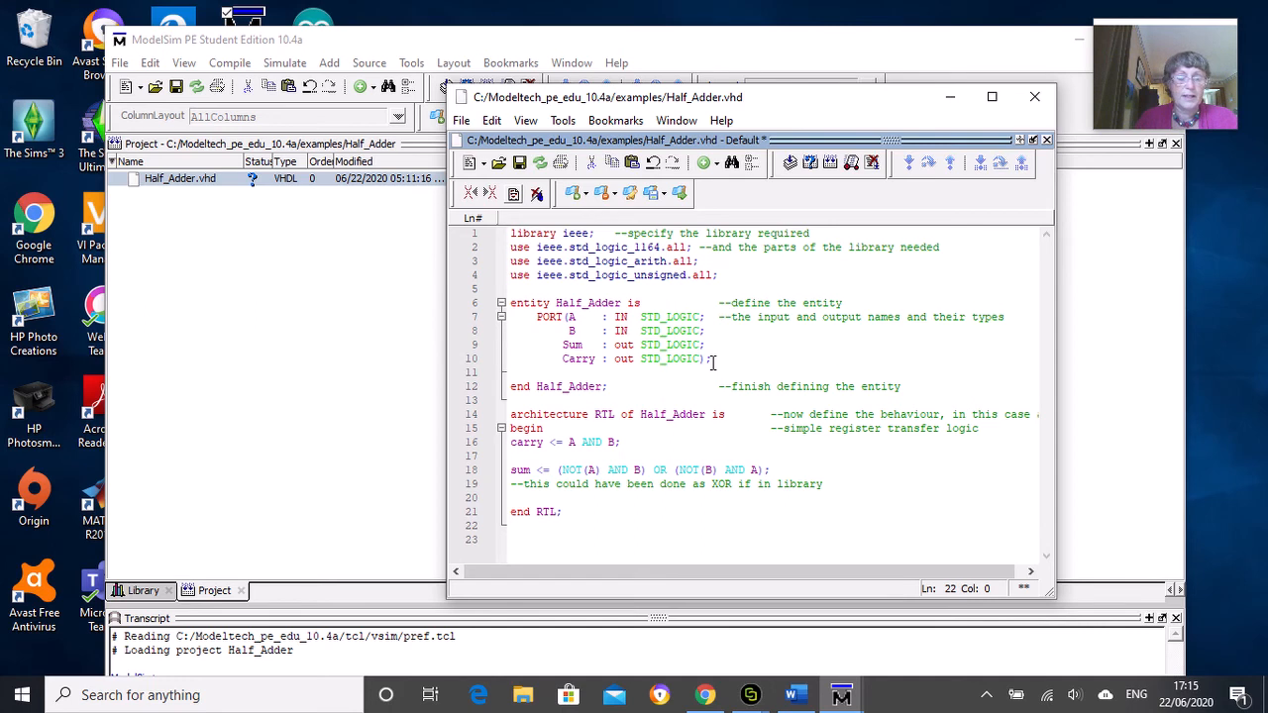
pyautogui.moveTo(742, 348)
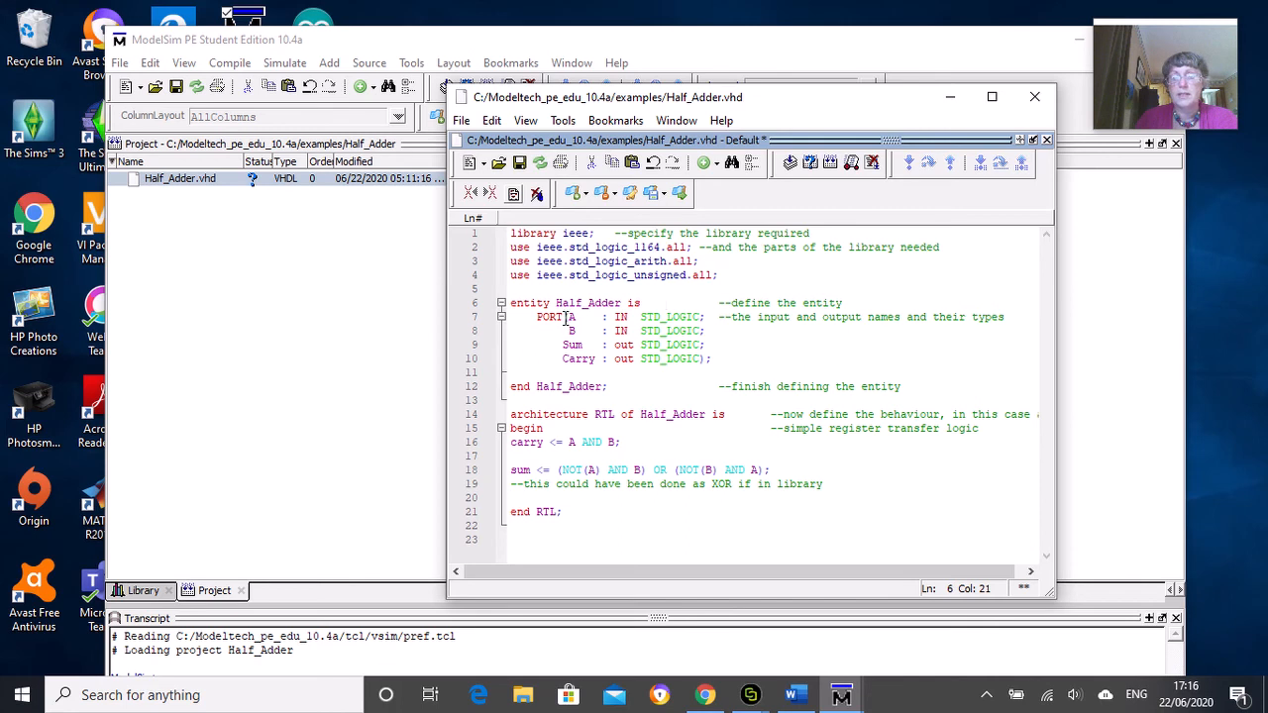
pyautogui.click(704, 317)
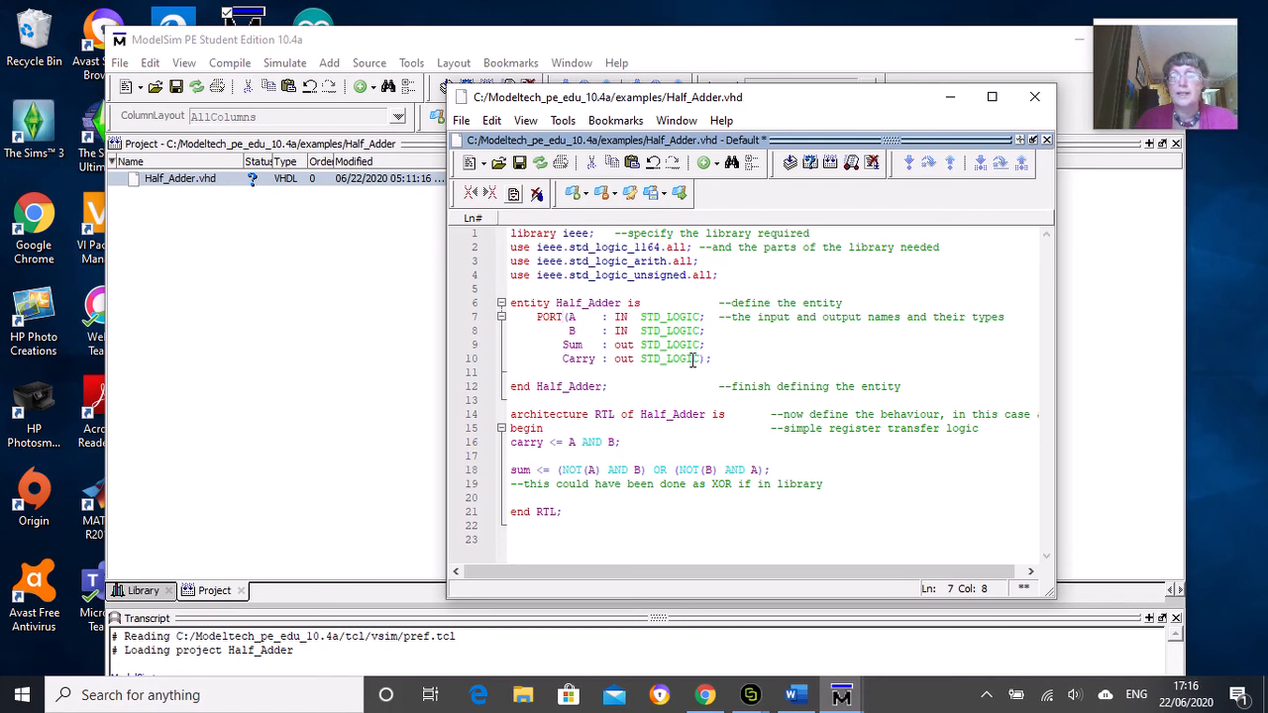
pyautogui.click(705, 358)
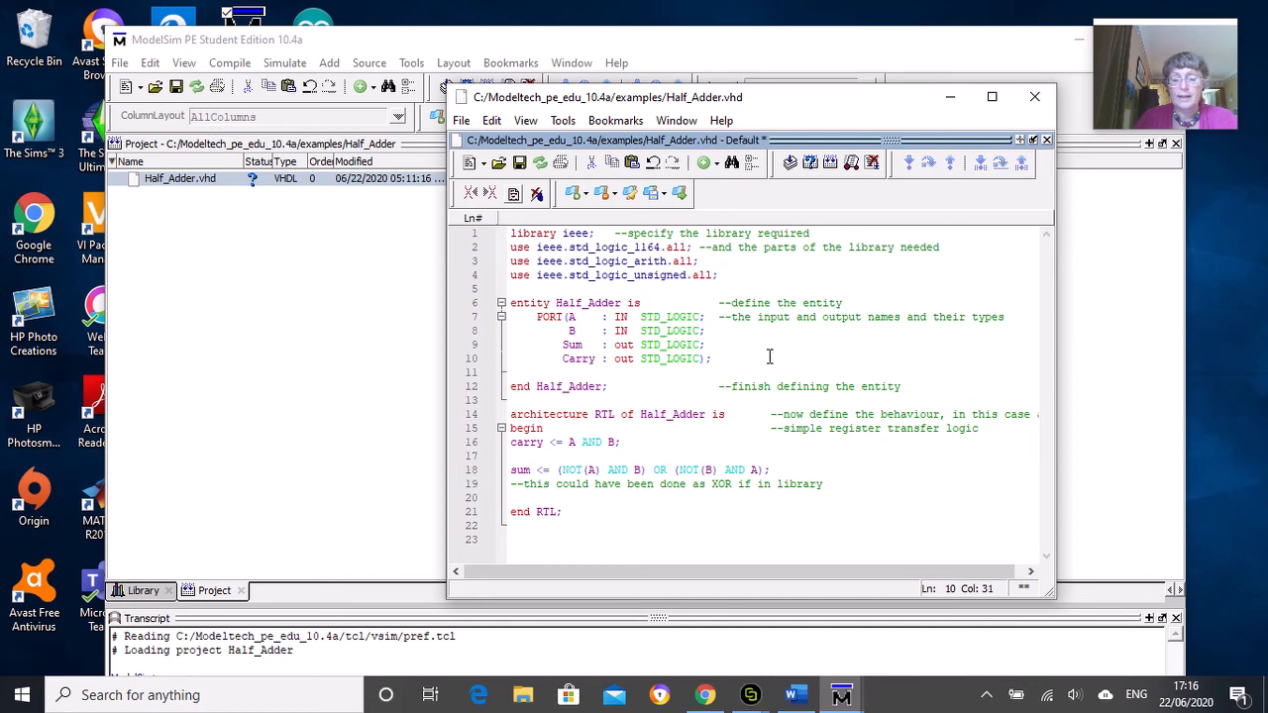
pyautogui.moveTo(713, 428)
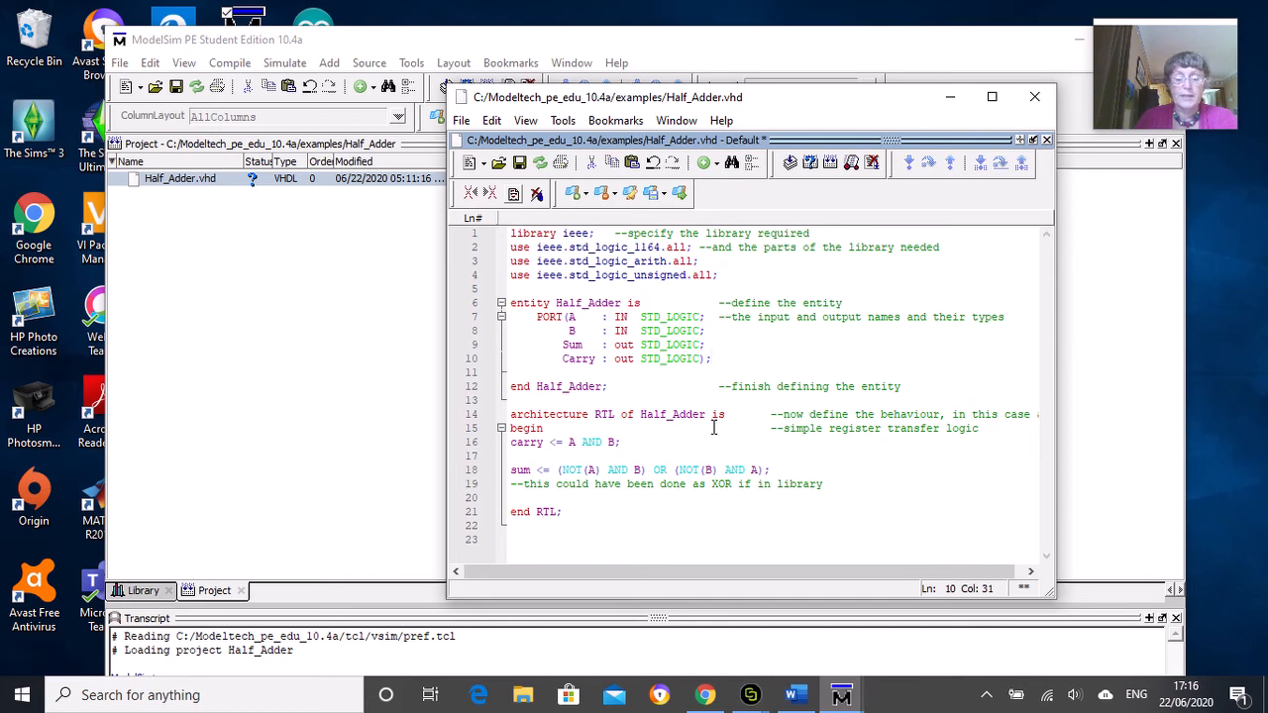
pyautogui.moveTo(722, 445)
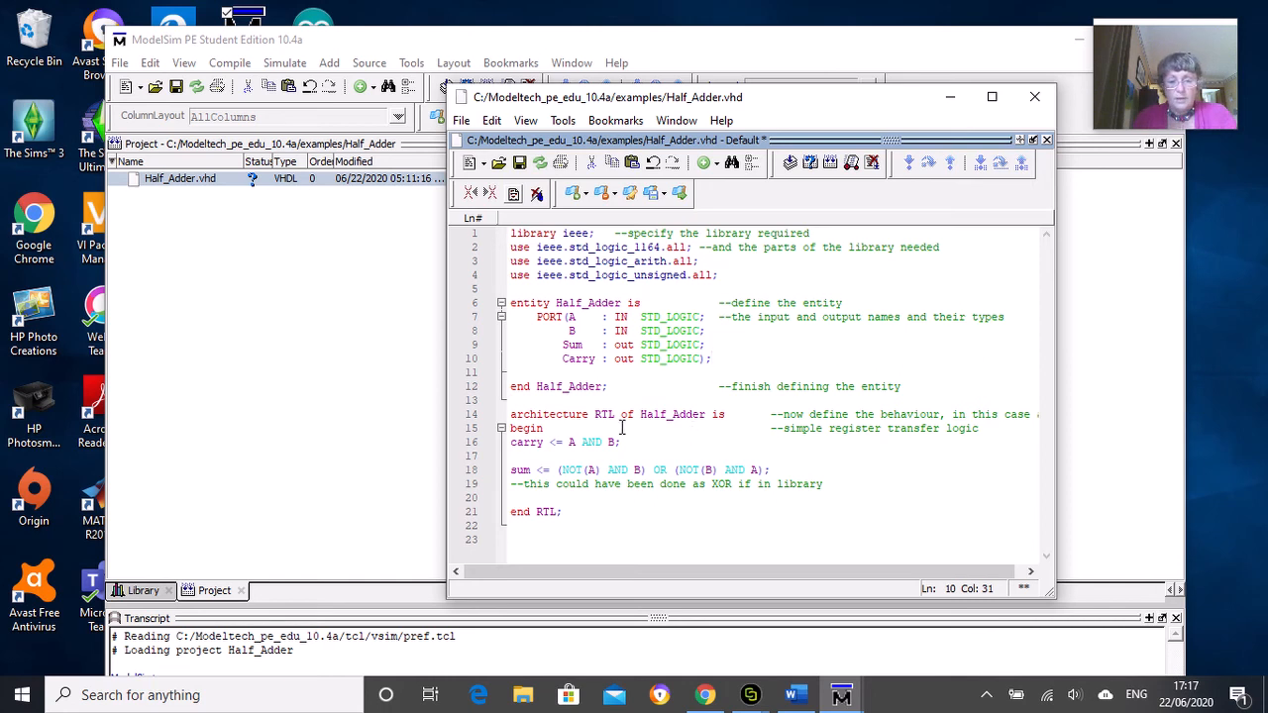
pyautogui.moveTo(560, 435)
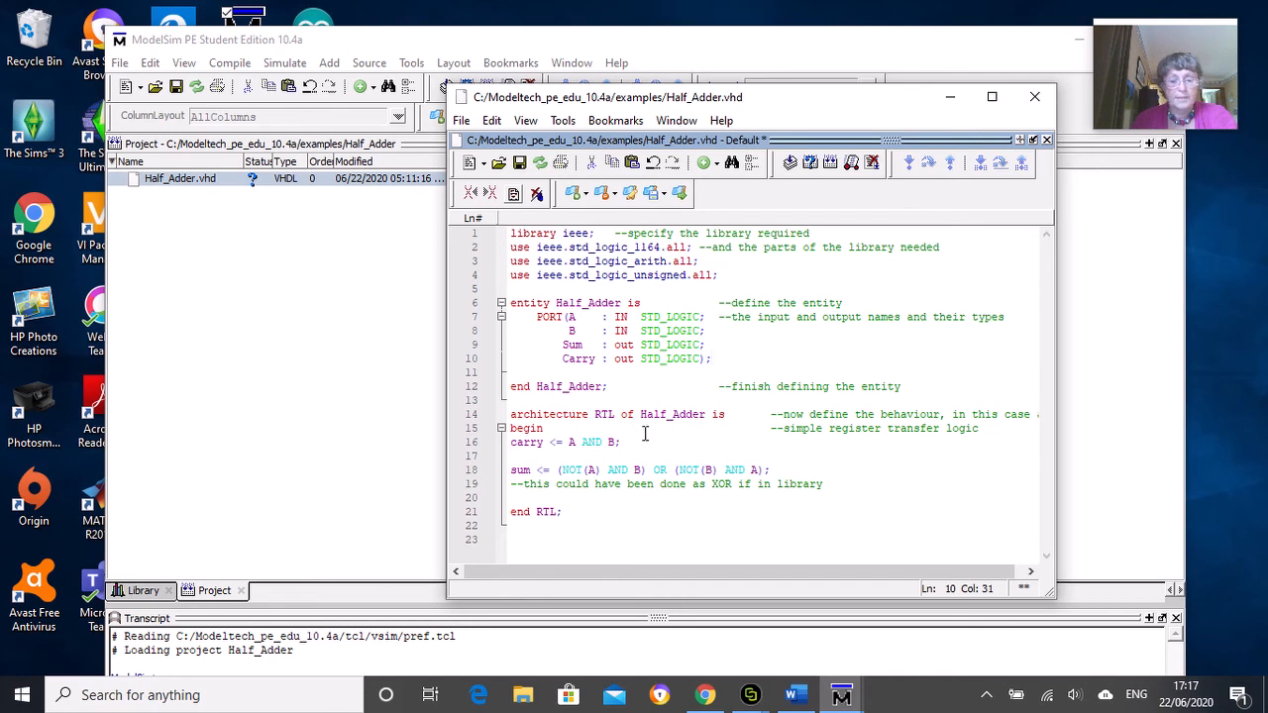
pyautogui.doubleClick(673, 414)
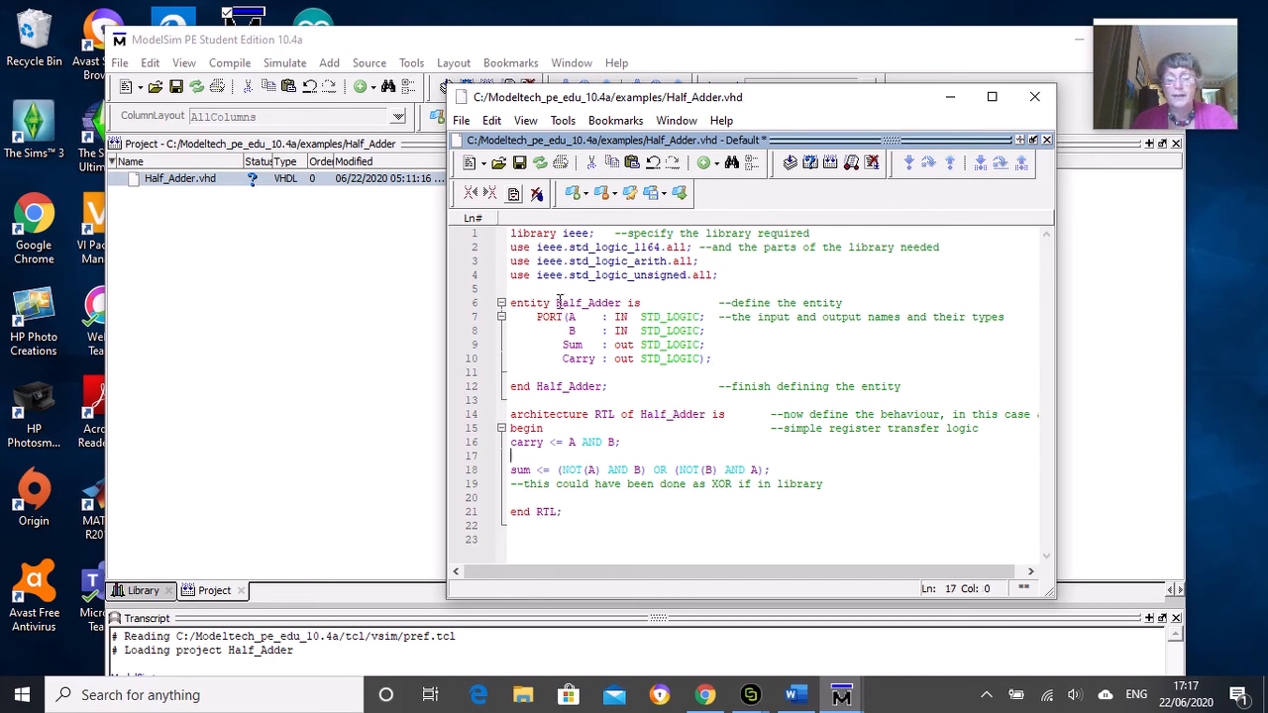
pyautogui.doubleClick(587, 302)
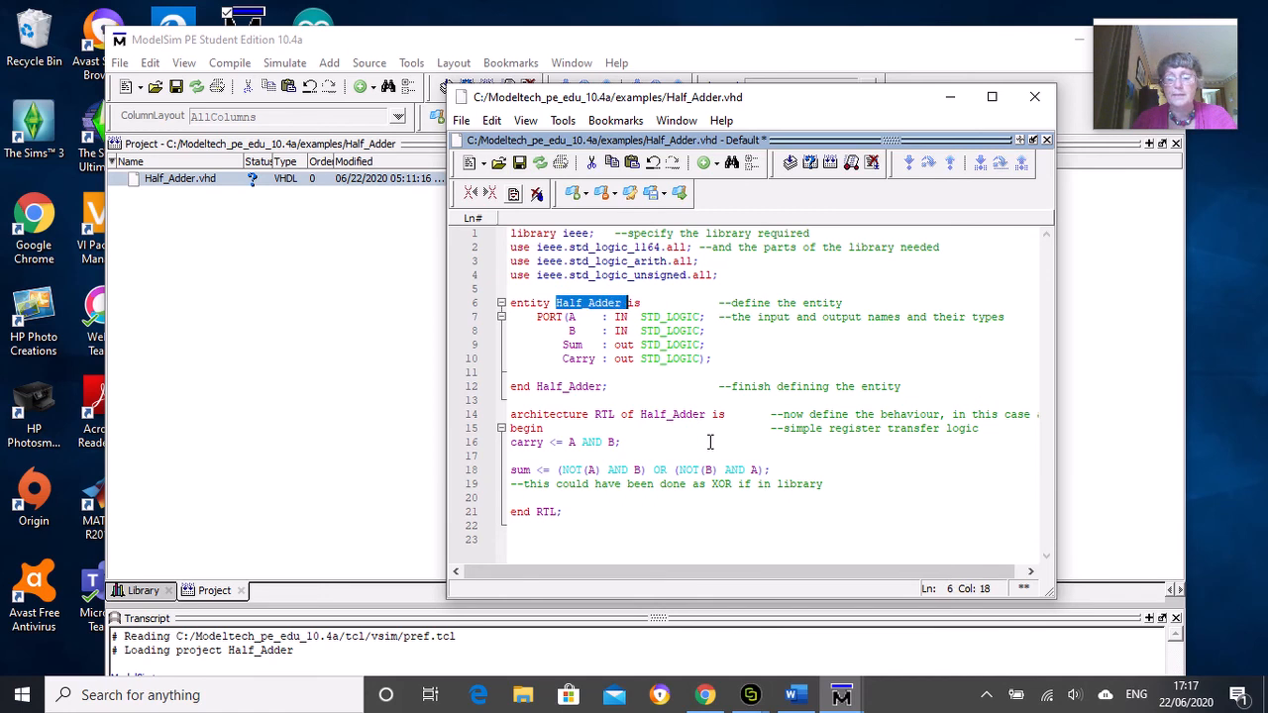
pyautogui.click(619, 442)
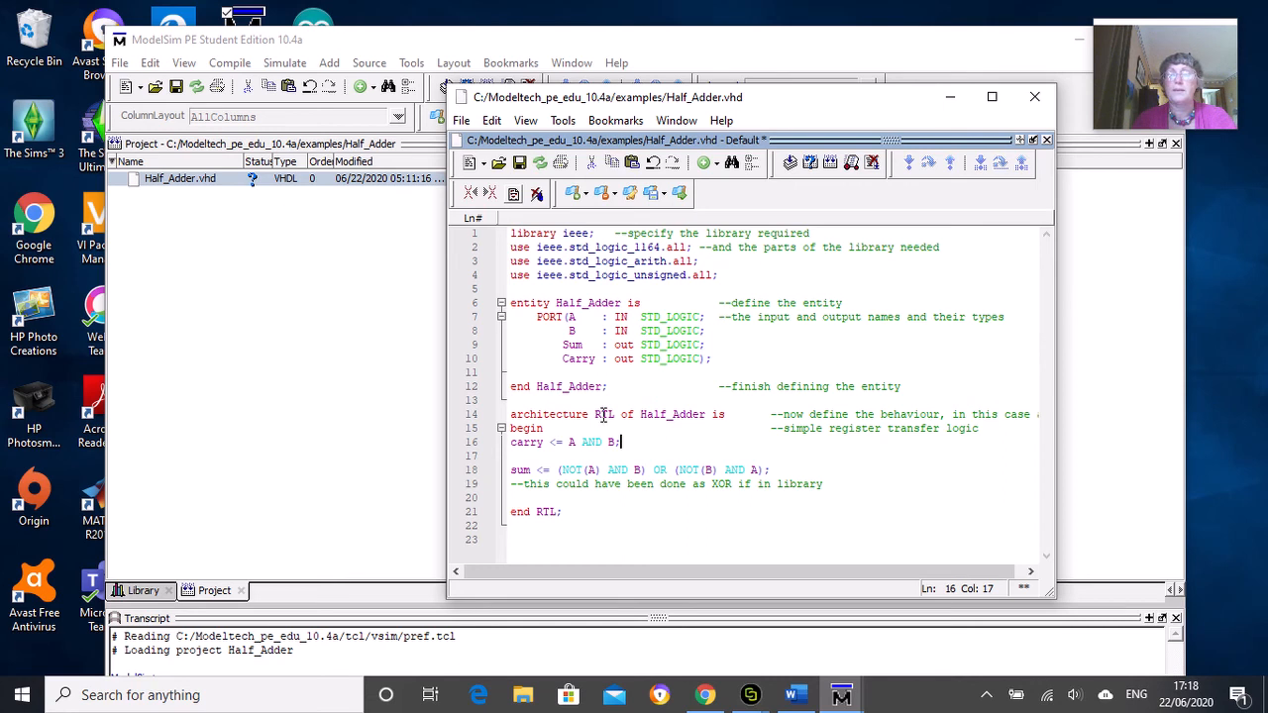
pyautogui.moveTo(678, 442)
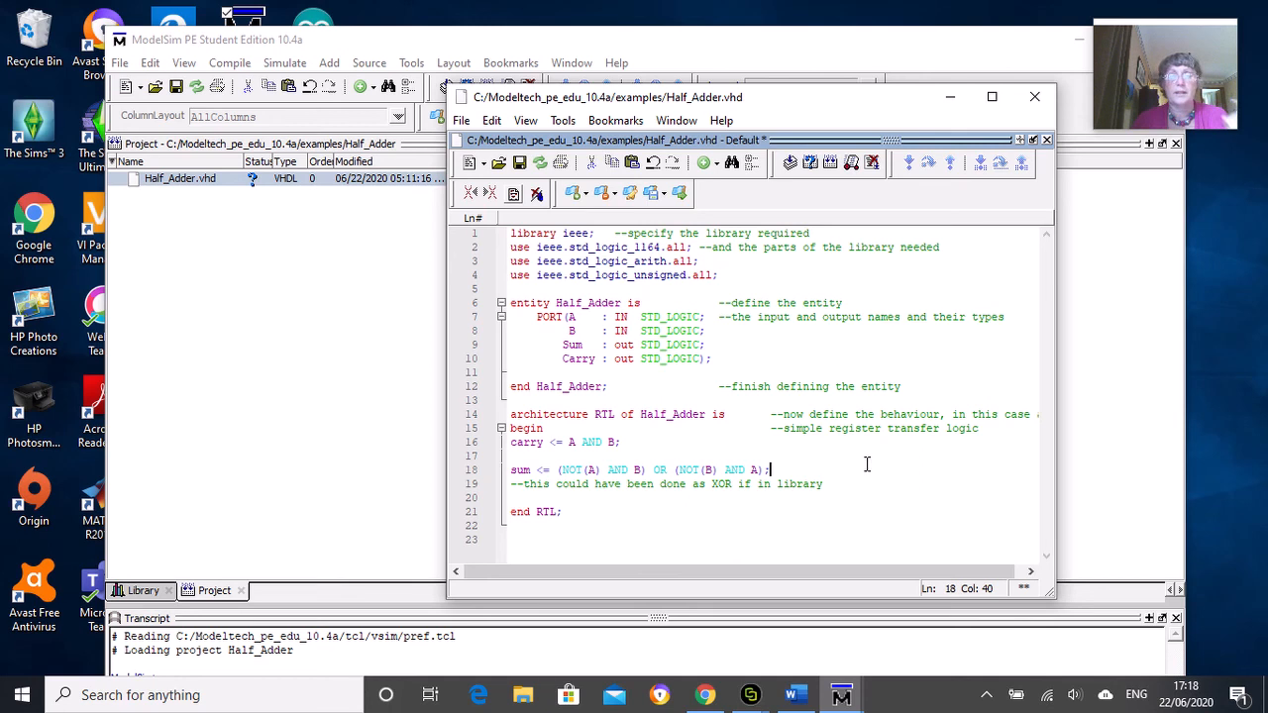
pyautogui.moveTo(817, 443)
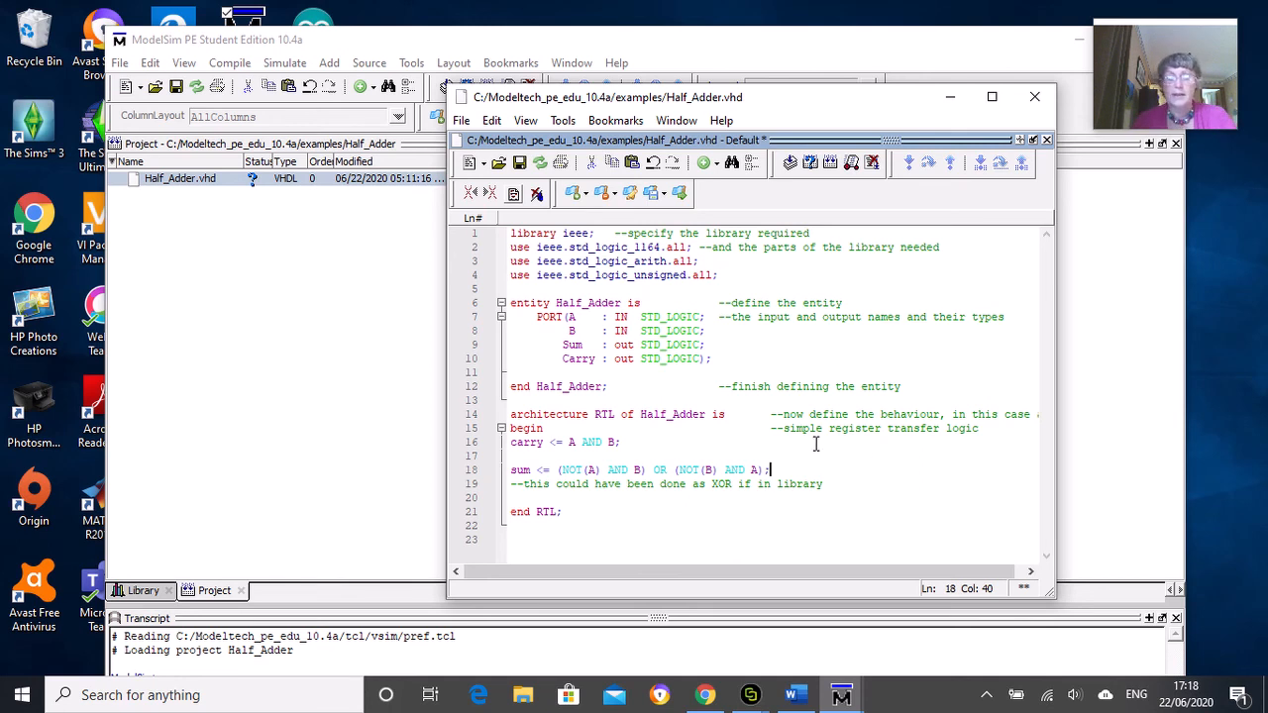
pyautogui.moveTo(521, 163)
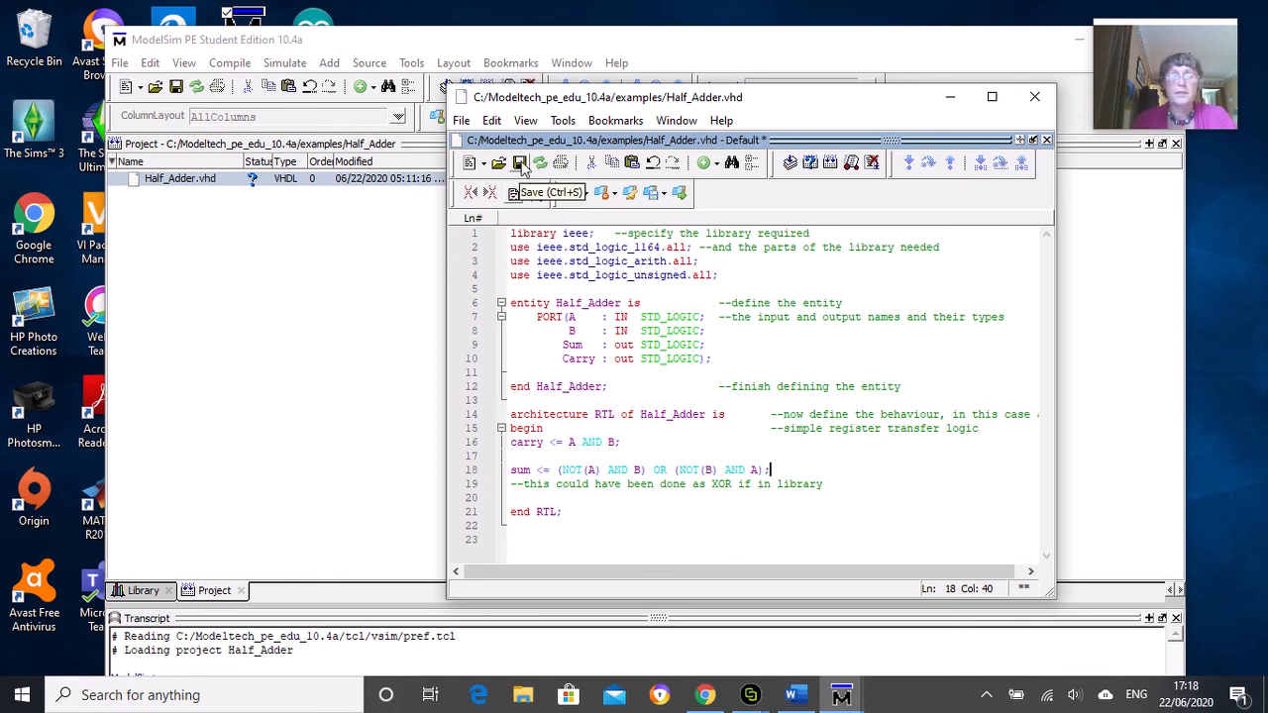
# - Save Half_Adder.vhd from the source window toolbar
pyautogui.click(520, 163)
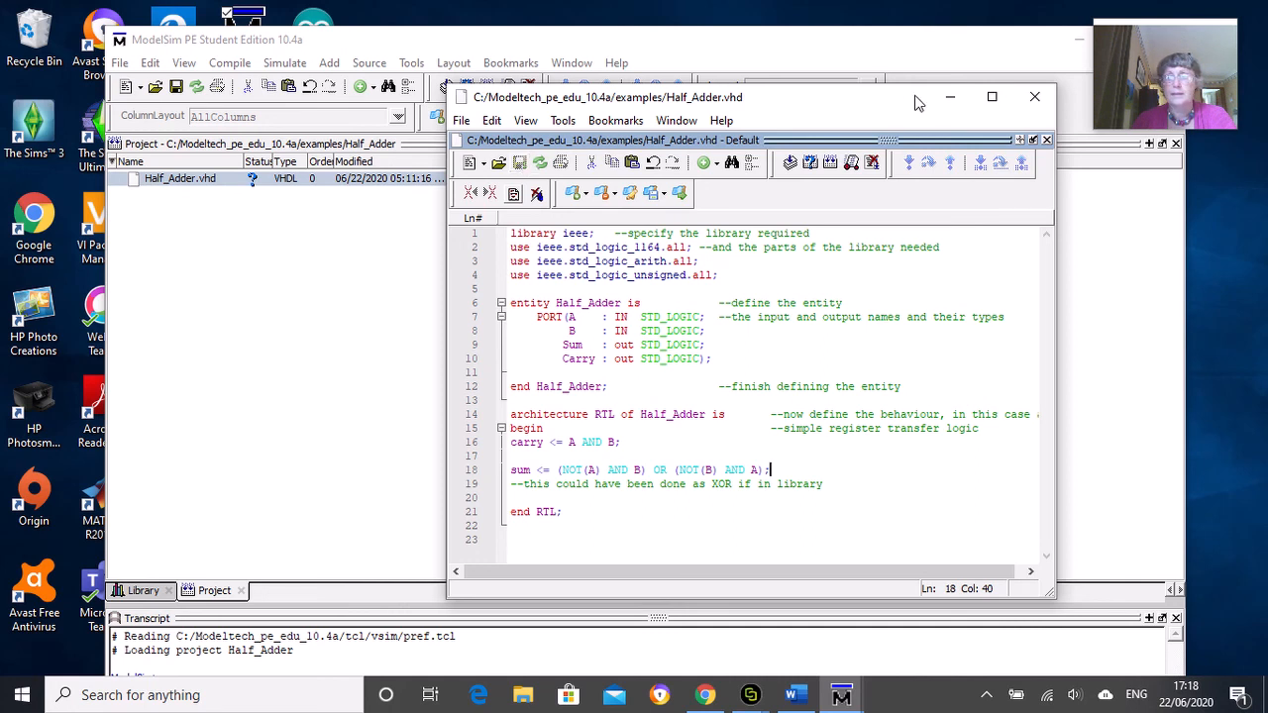
pyautogui.moveTo(951, 99)
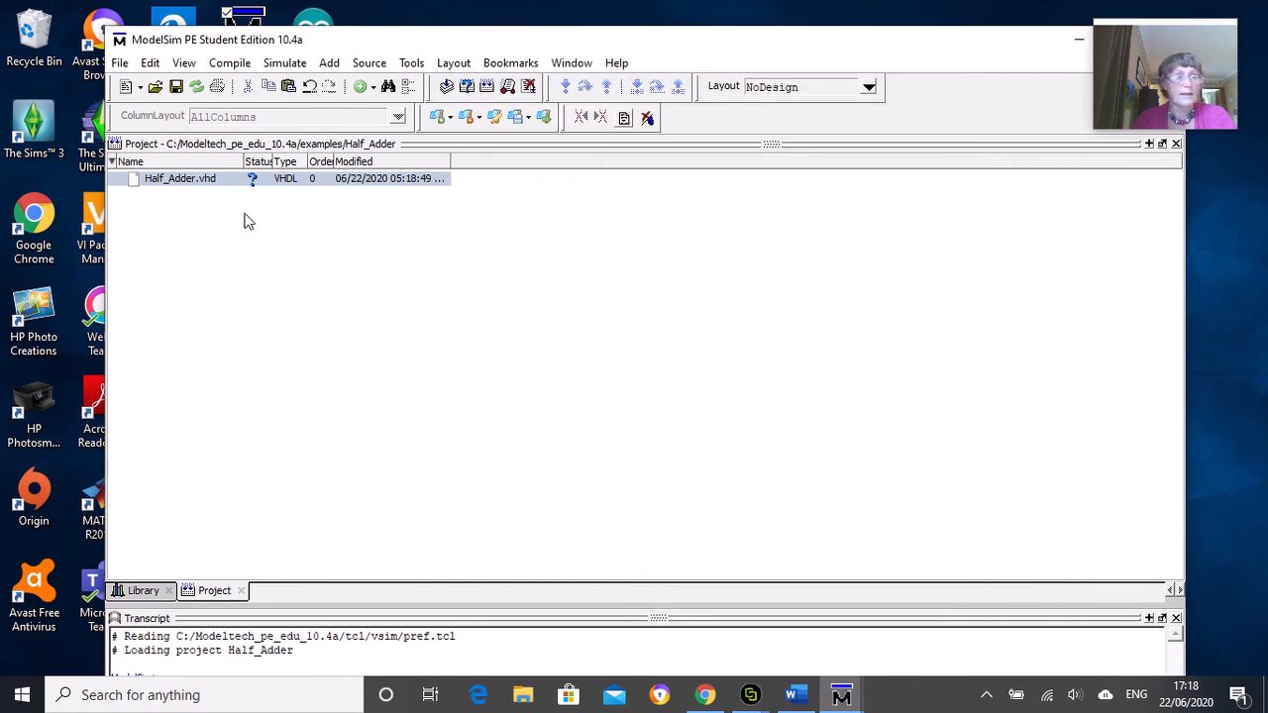
pyautogui.click(179, 178)
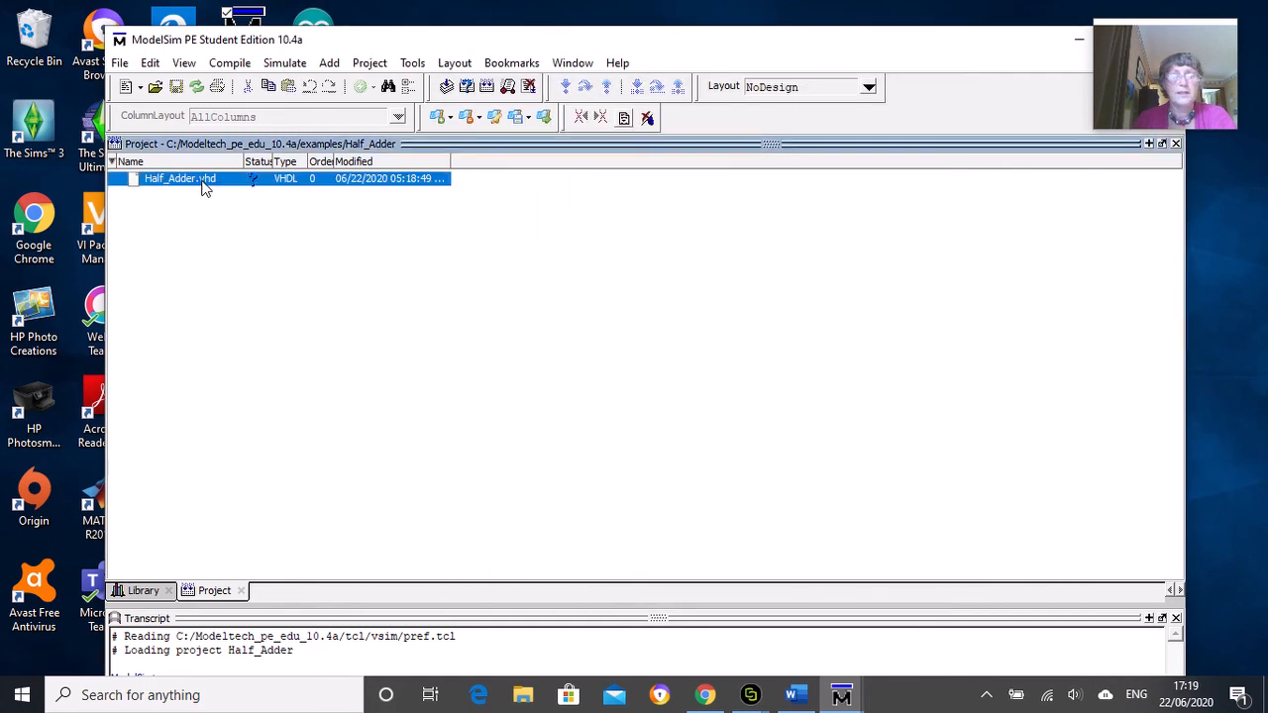
pyautogui.rightClick(178, 179)
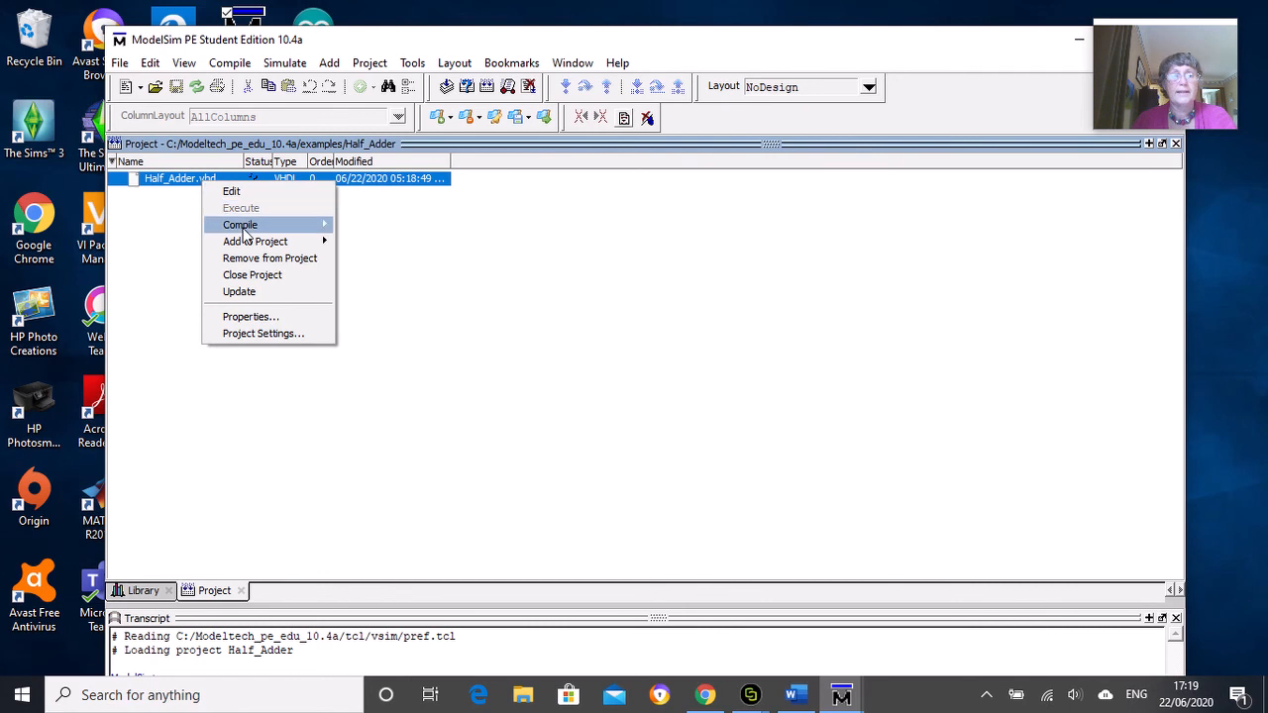
pyautogui.moveTo(240, 224)
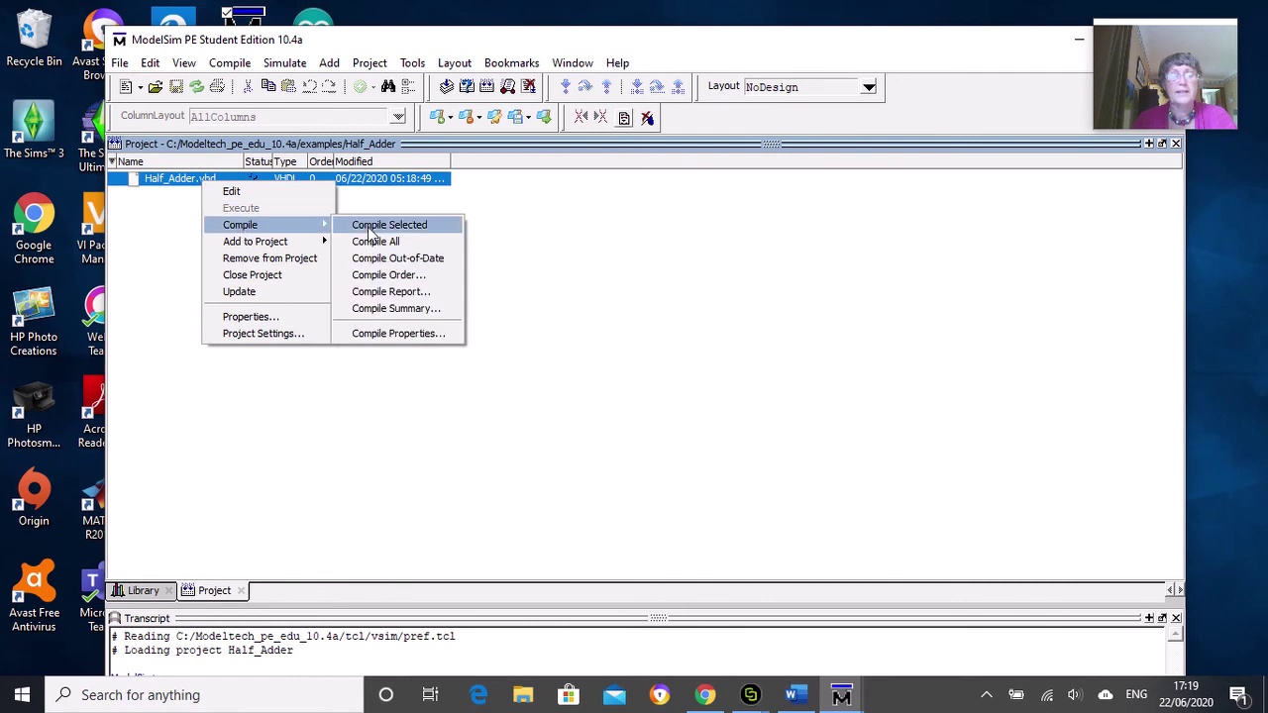
pyautogui.click(389, 224)
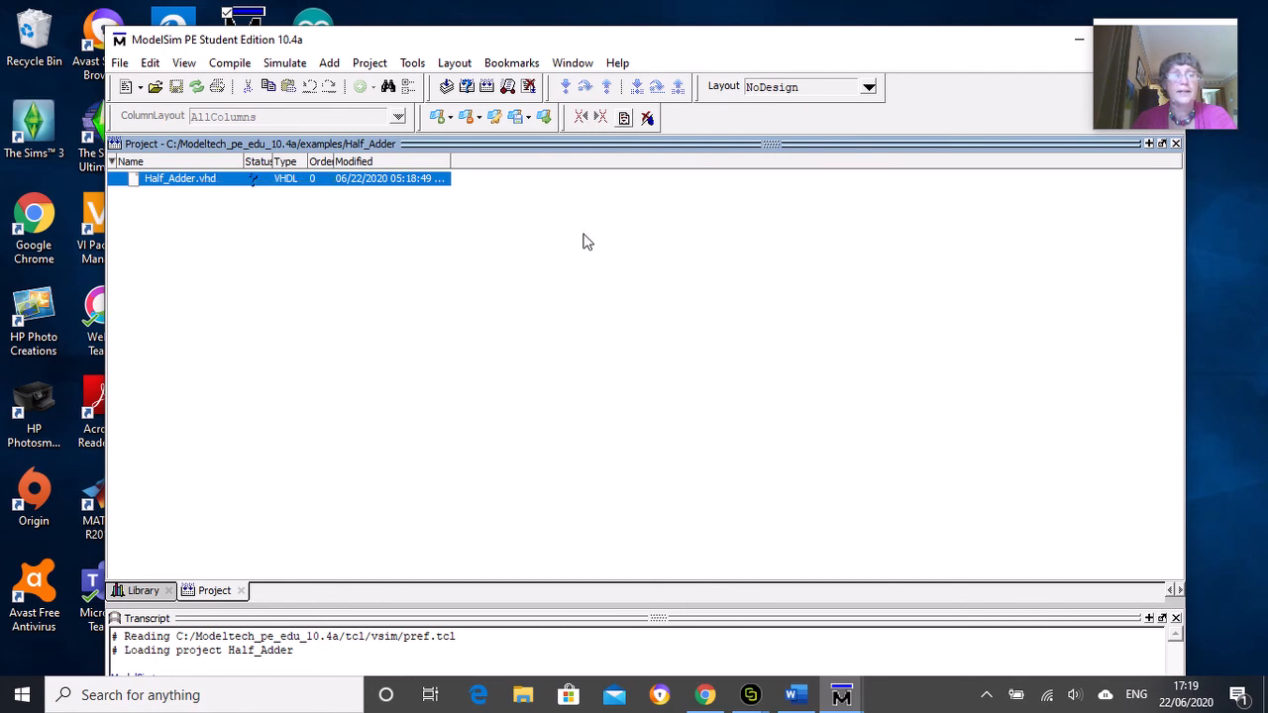
pyautogui.click(231, 63)
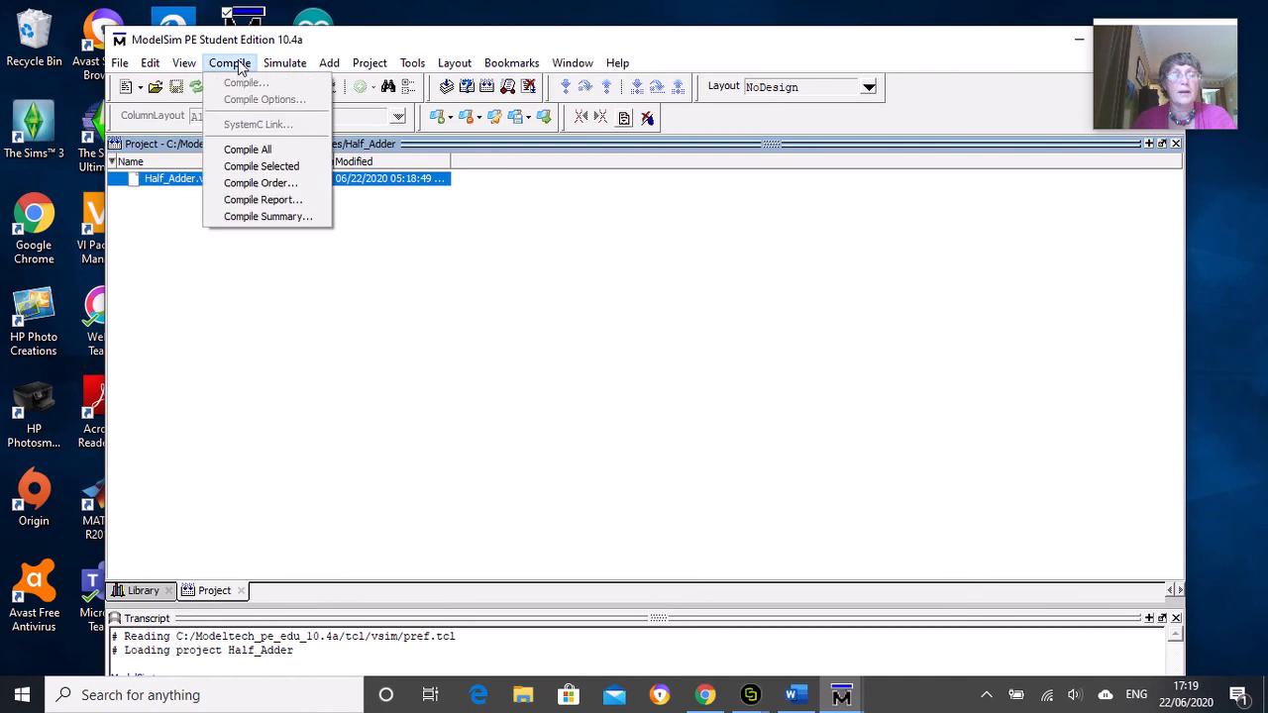
pyautogui.moveTo(261, 165)
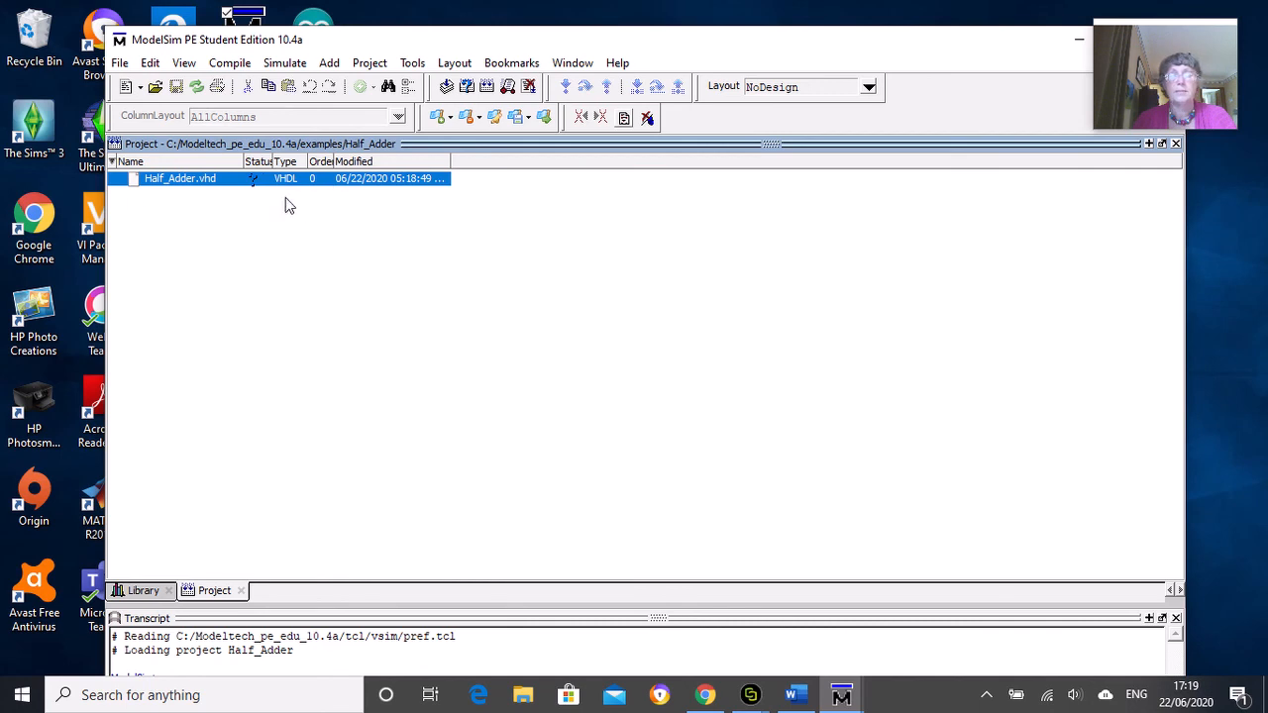
pyautogui.moveTo(247, 209)
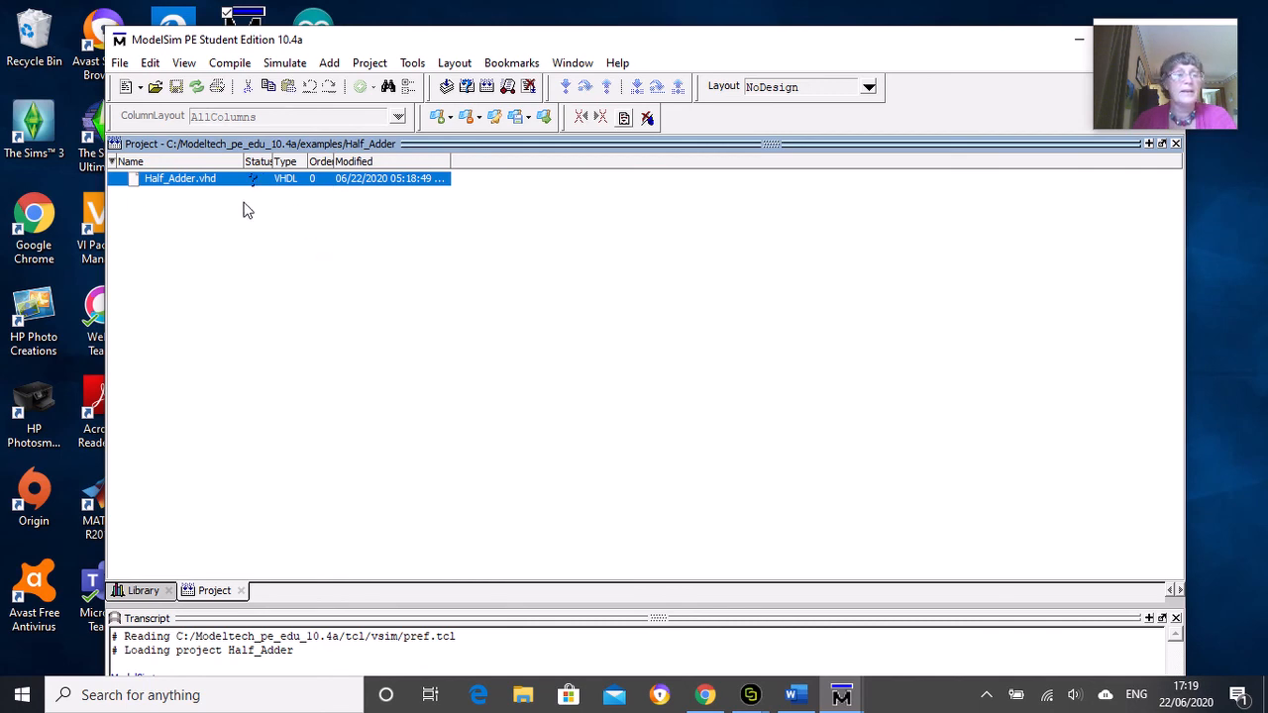
pyautogui.rightClick(179, 178)
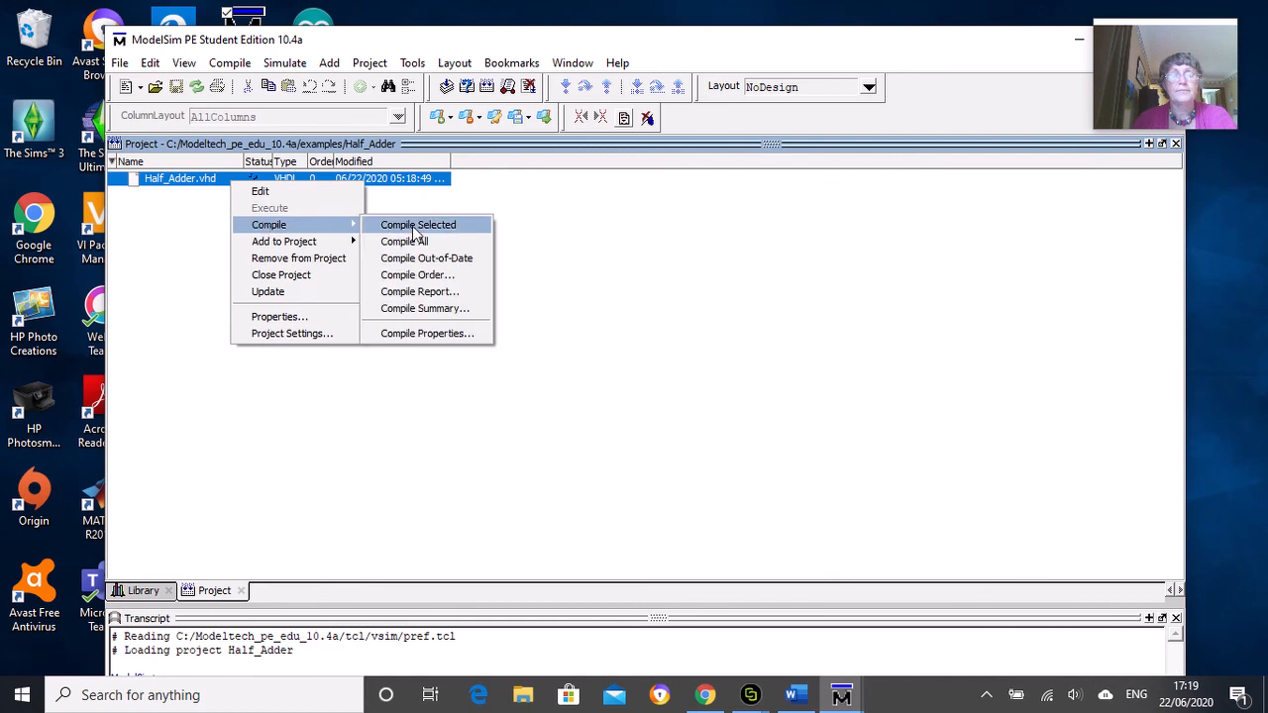
pyautogui.click(417, 224)
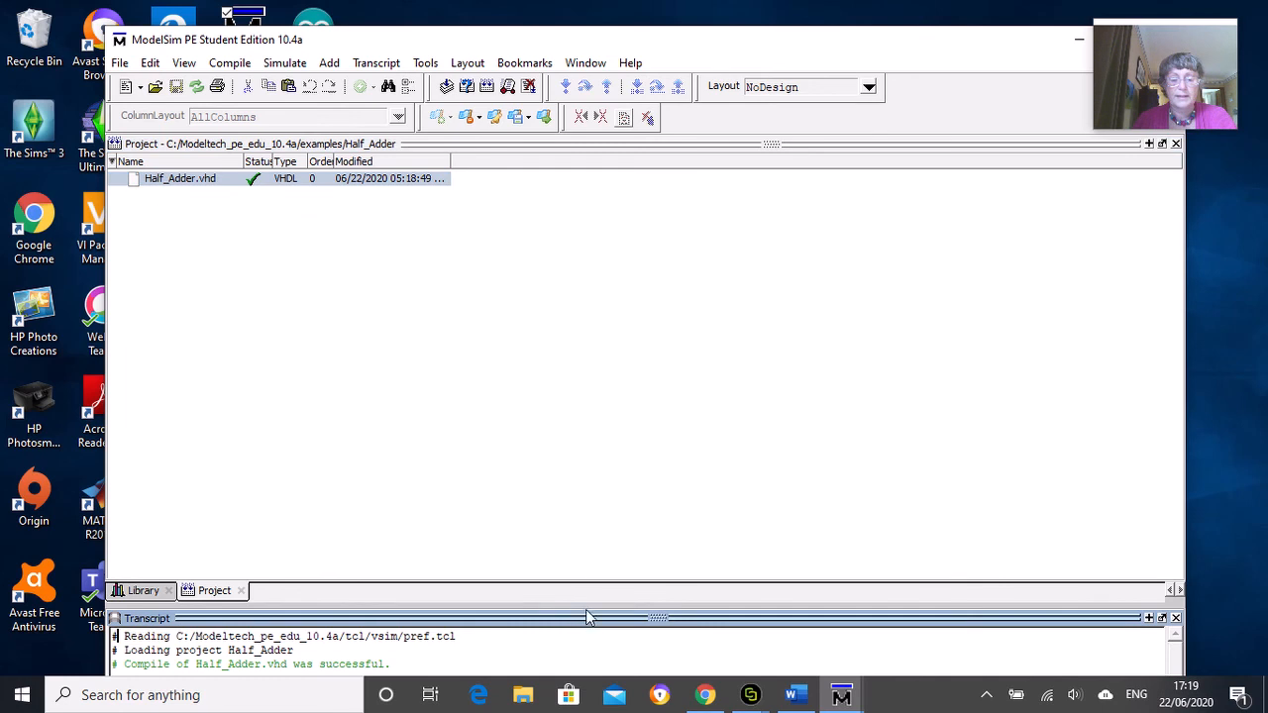
pyautogui.moveTo(604, 609)
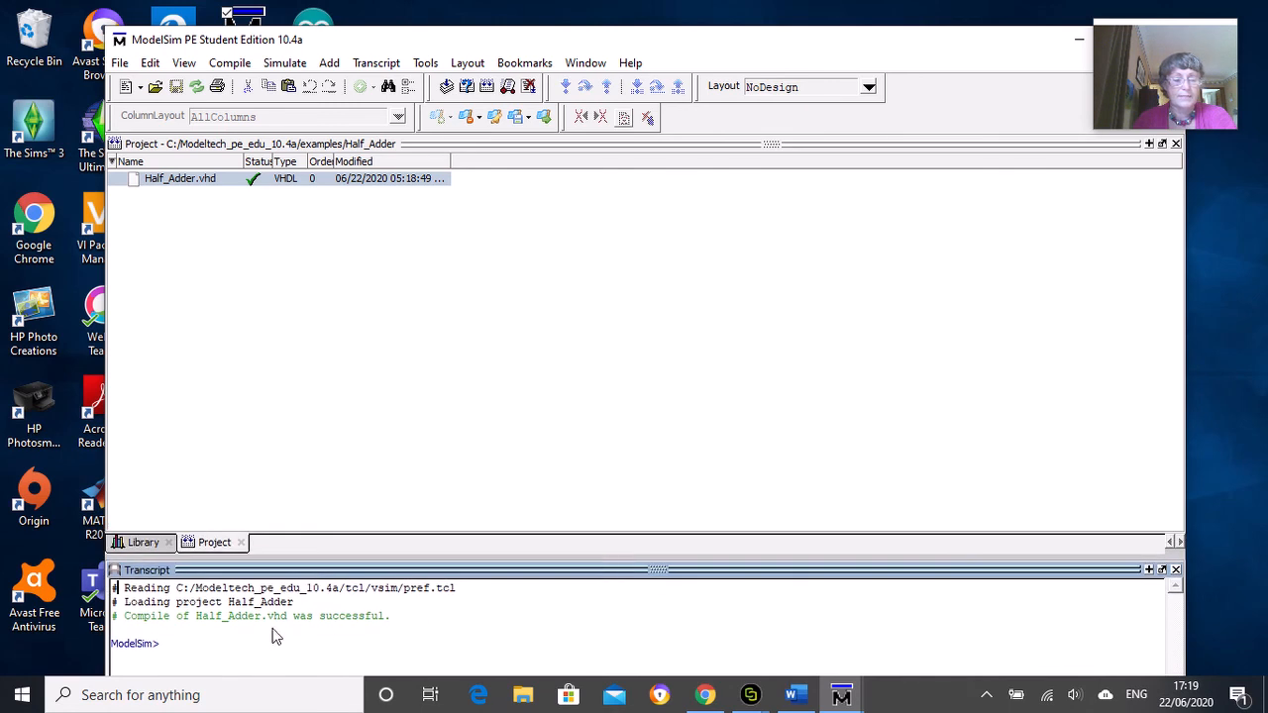
pyautogui.moveTo(156, 627)
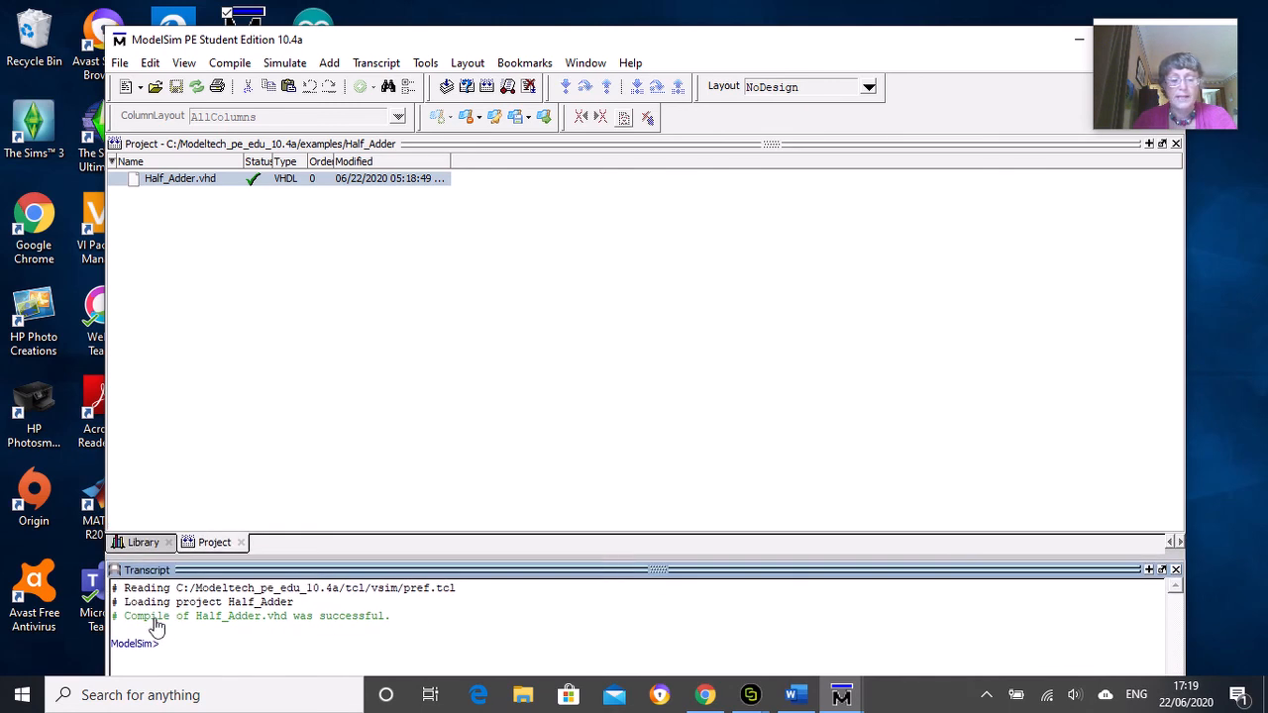
pyautogui.moveTo(208, 603)
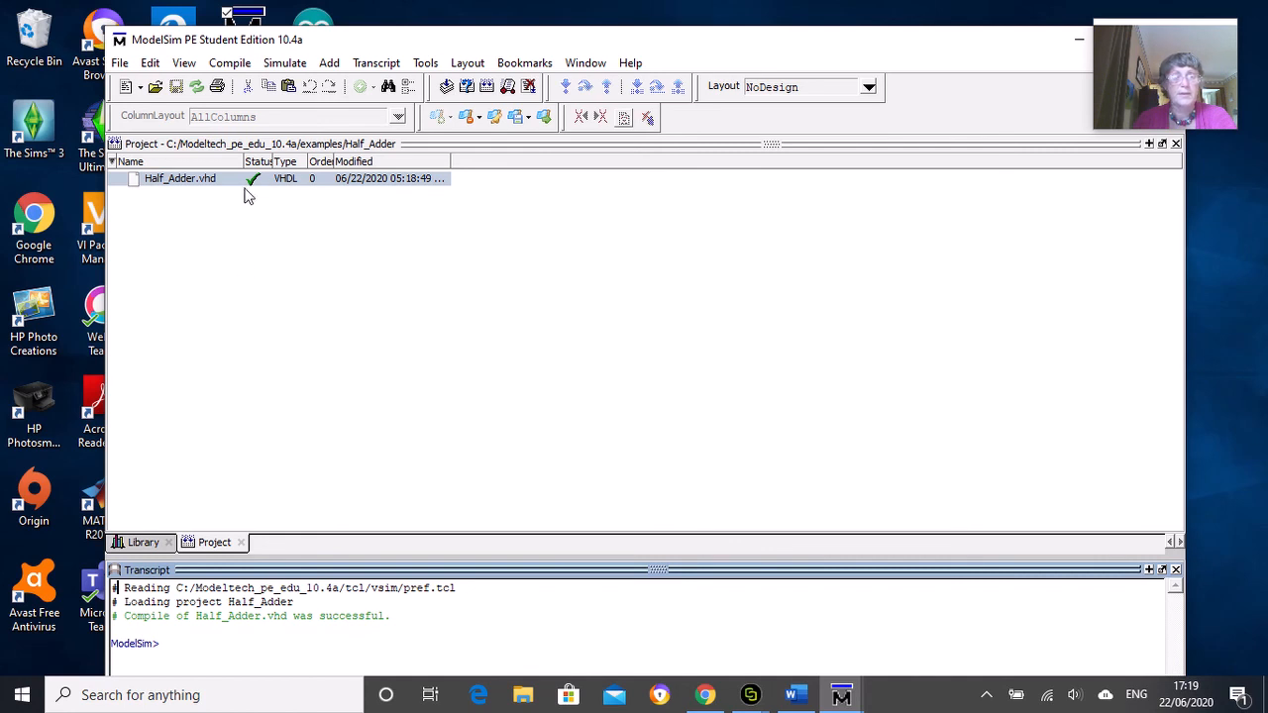
pyautogui.moveTo(254, 189)
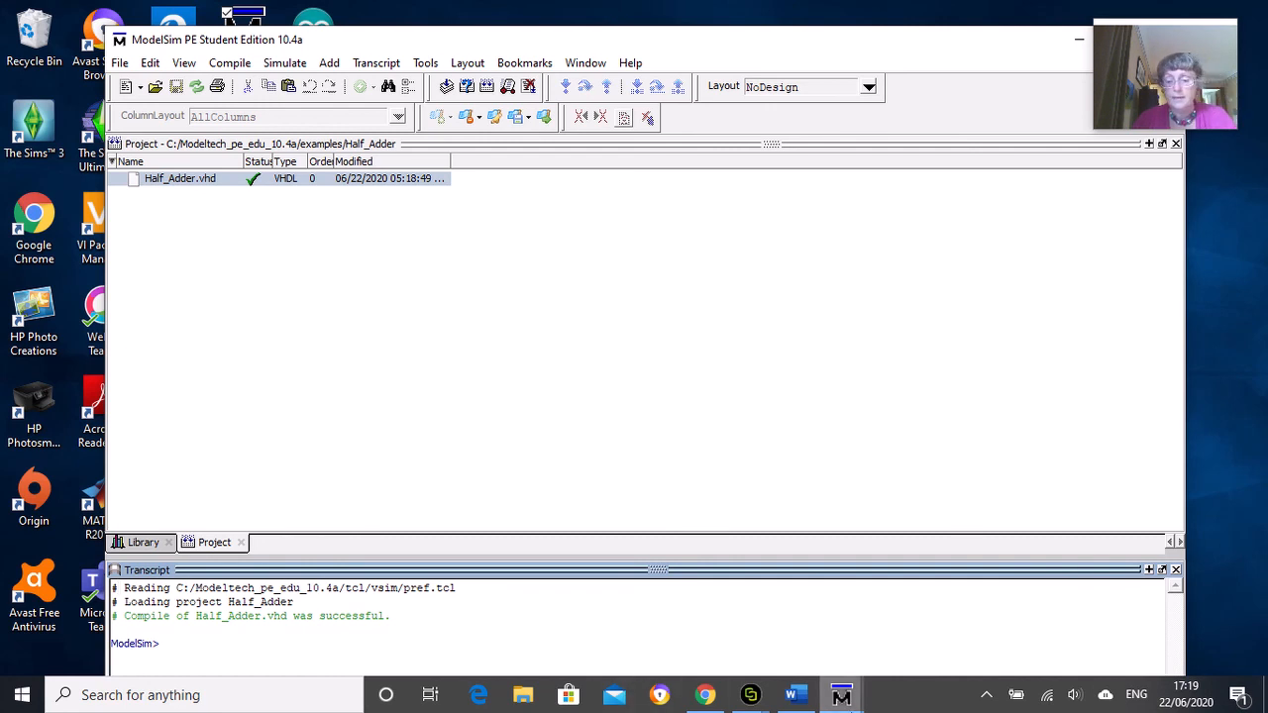
# - Reopen Half_Adder.vhd, change line 10 to 'STD_LOGIC;)', and close the editor
pyautogui.doubleClick(179, 178)
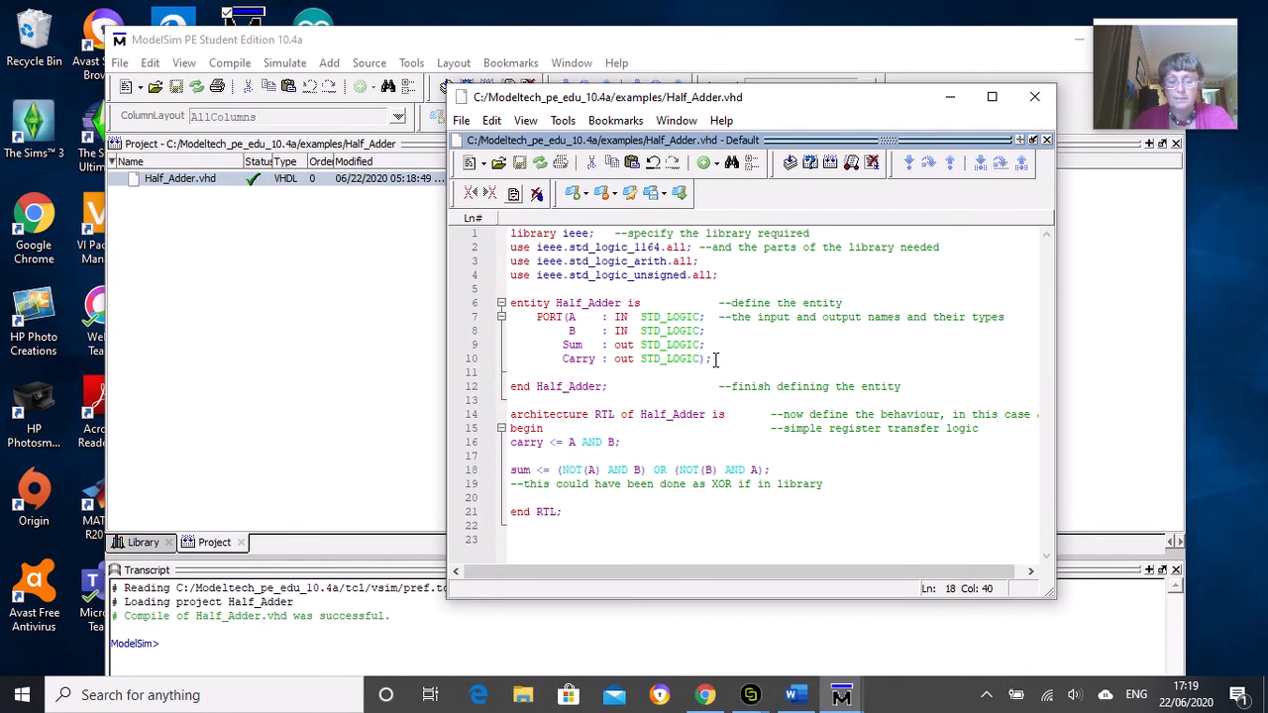
pyautogui.click(711, 359)
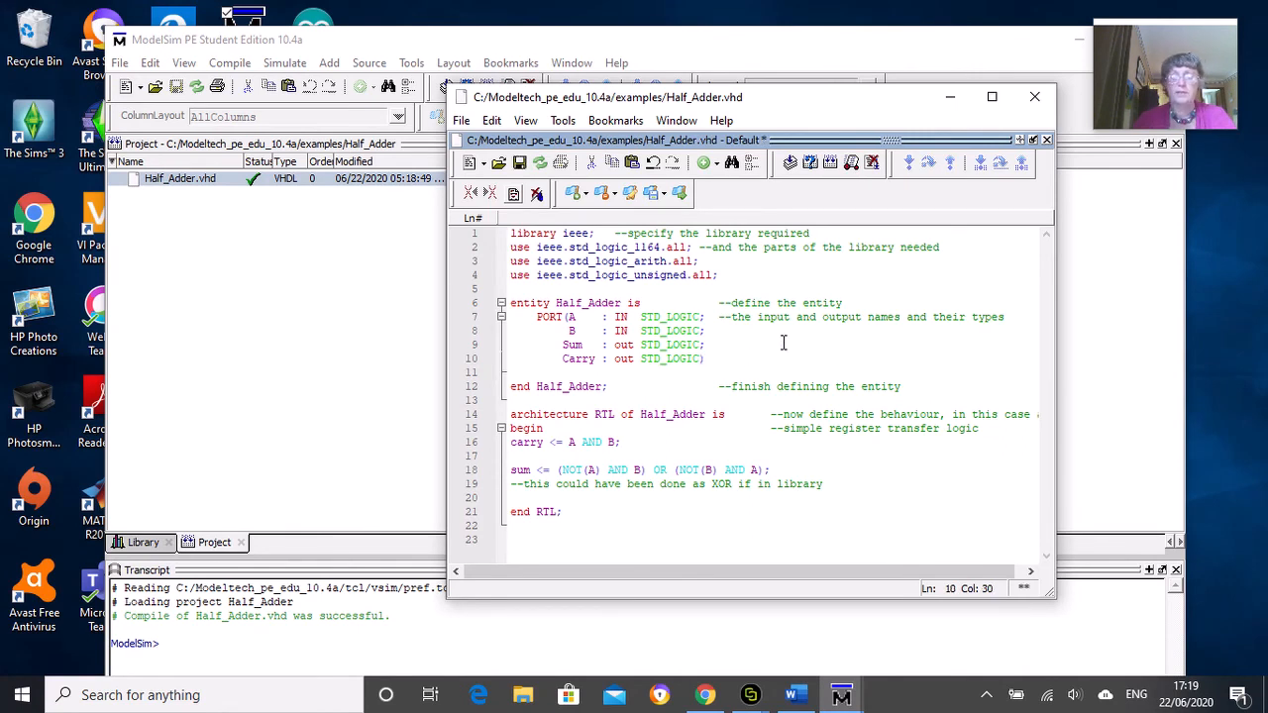
pyautogui.click(702, 359)
pyautogui.write(';')
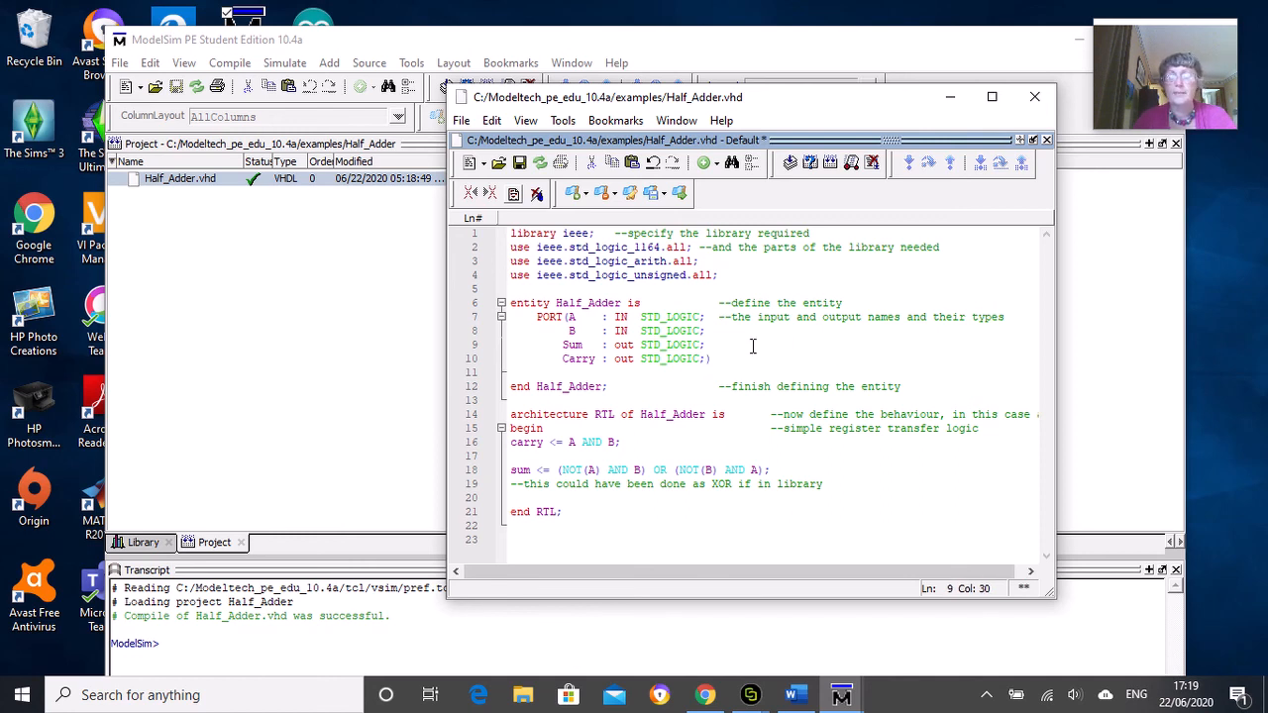
pyautogui.moveTo(758, 356)
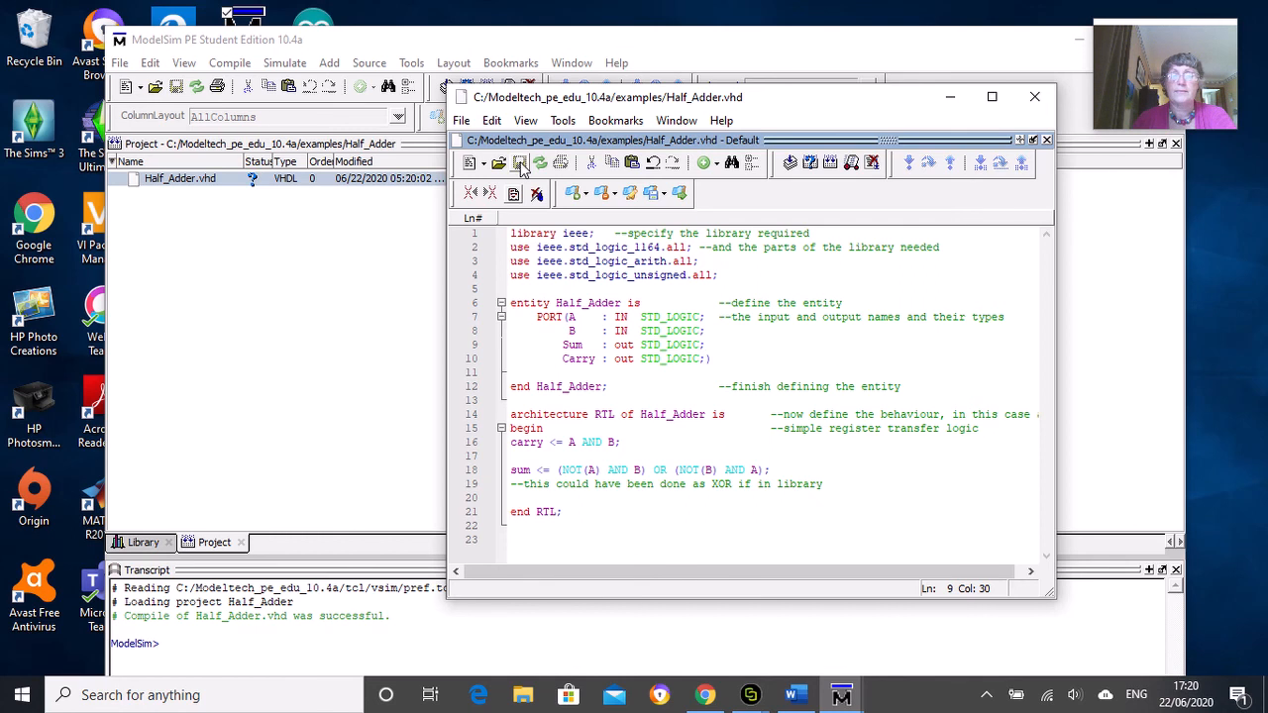
pyautogui.moveTo(555, 184)
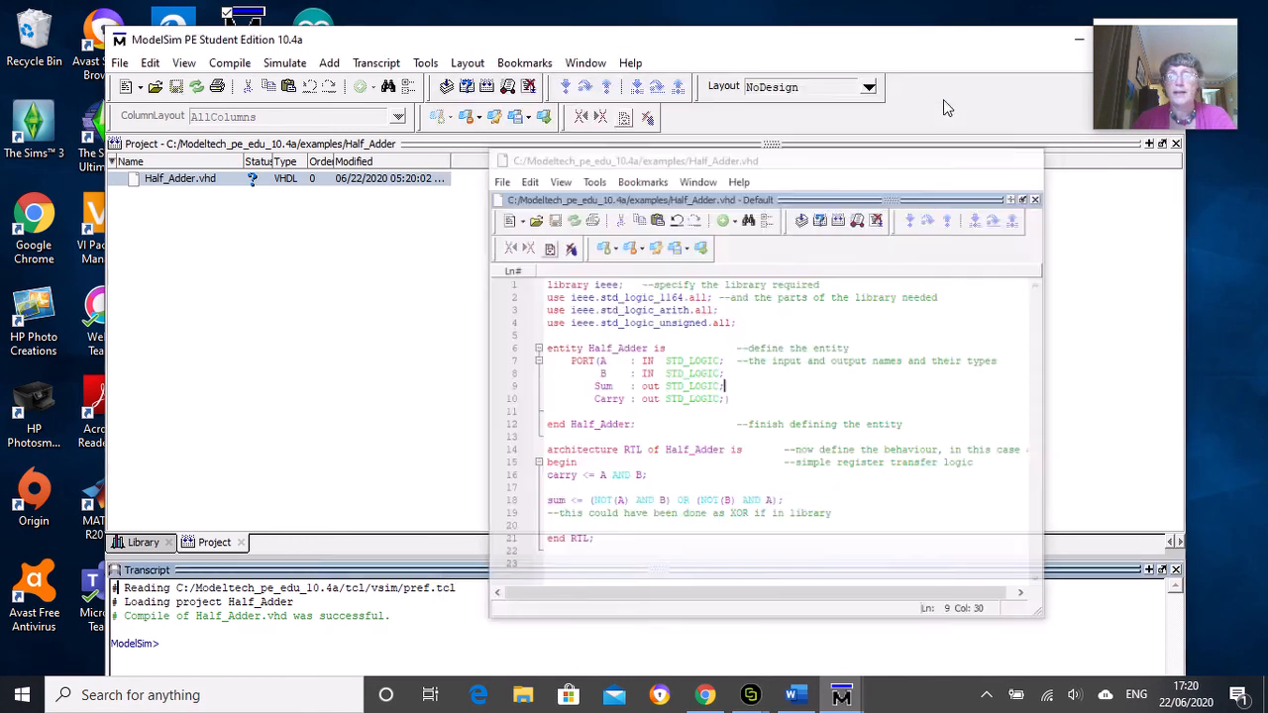
pyautogui.click(1035, 199)
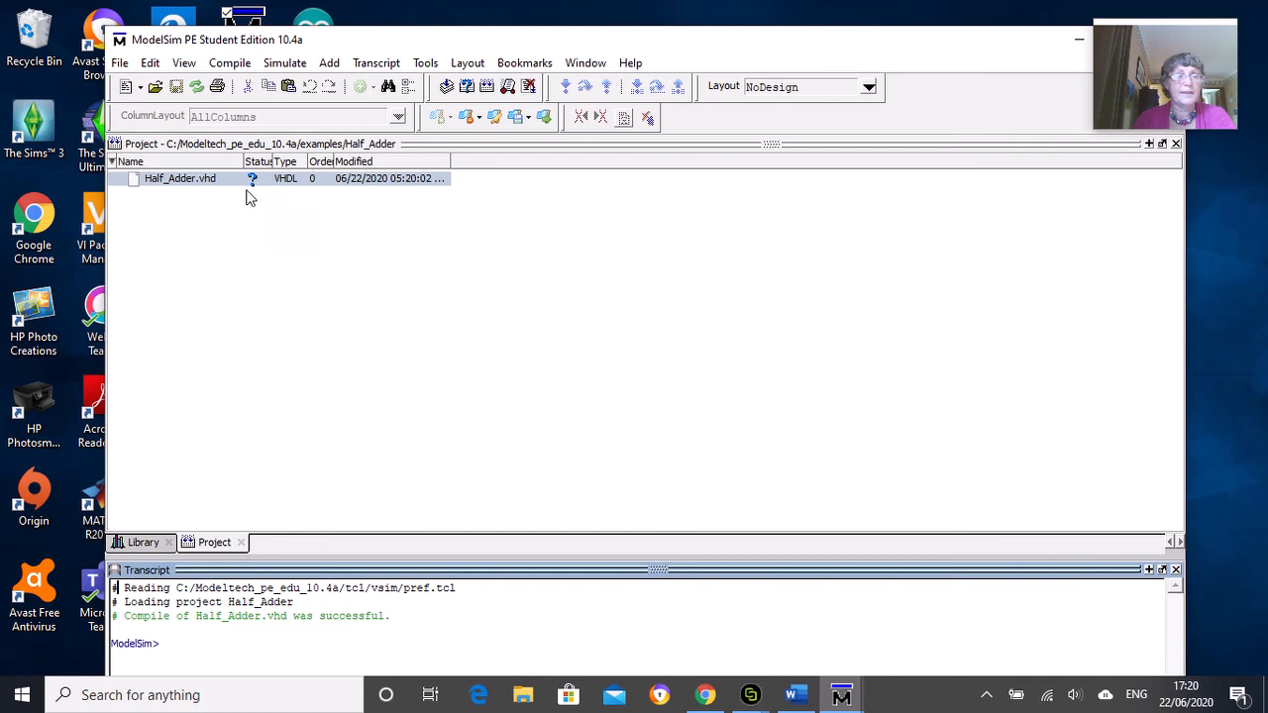
pyautogui.moveTo(228, 186)
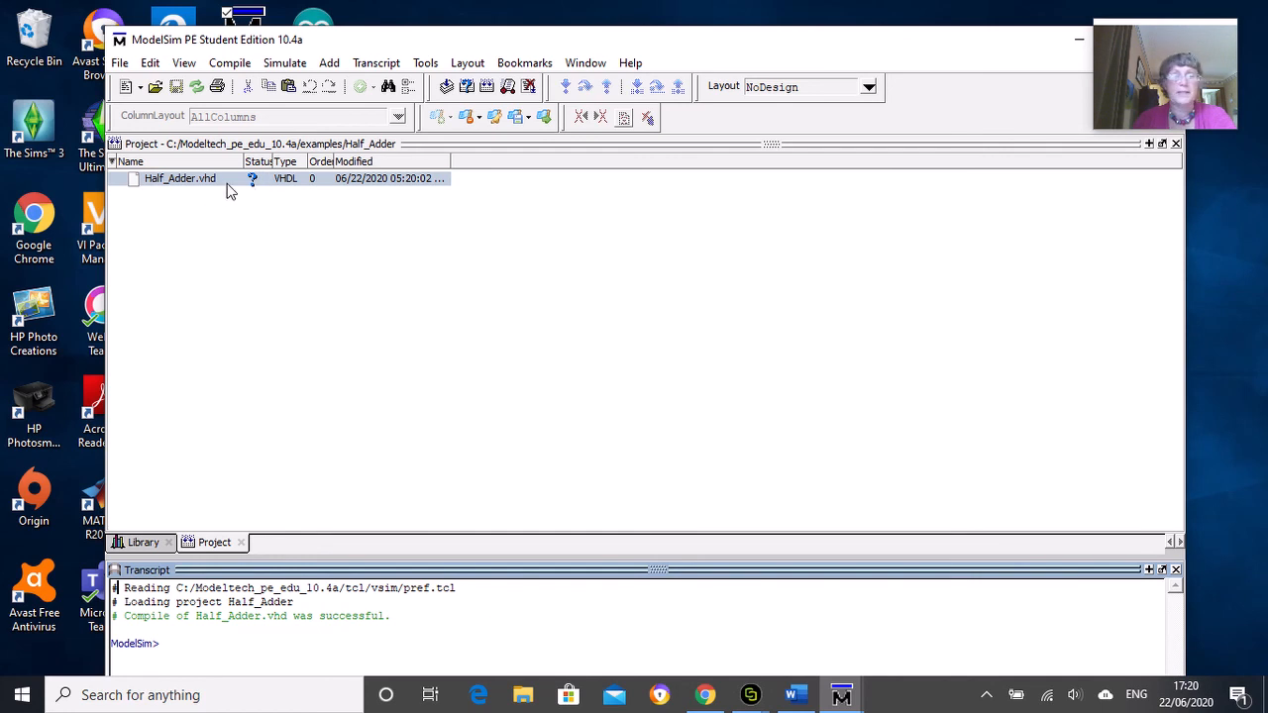
# - Recompile Half_Adder.vhd with Compile Selected from its context menu
pyautogui.rightClick(180, 179)
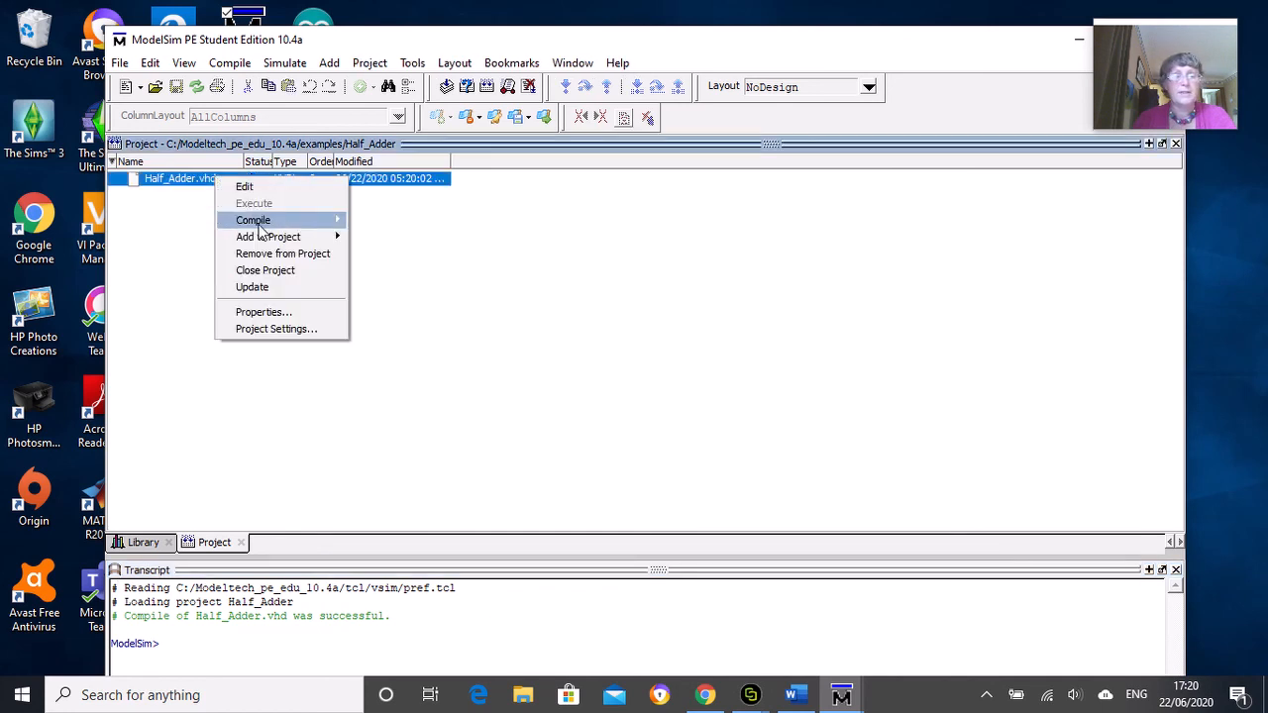
pyautogui.click(253, 220)
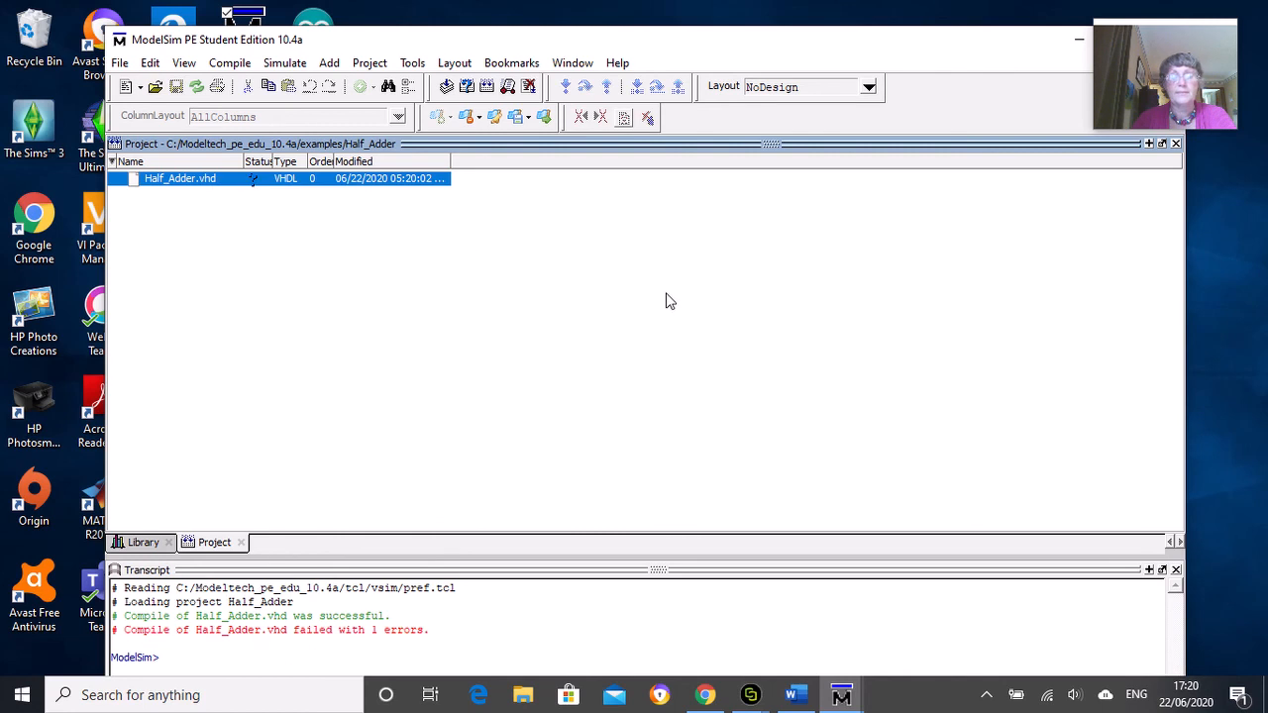
pyautogui.moveTo(171, 647)
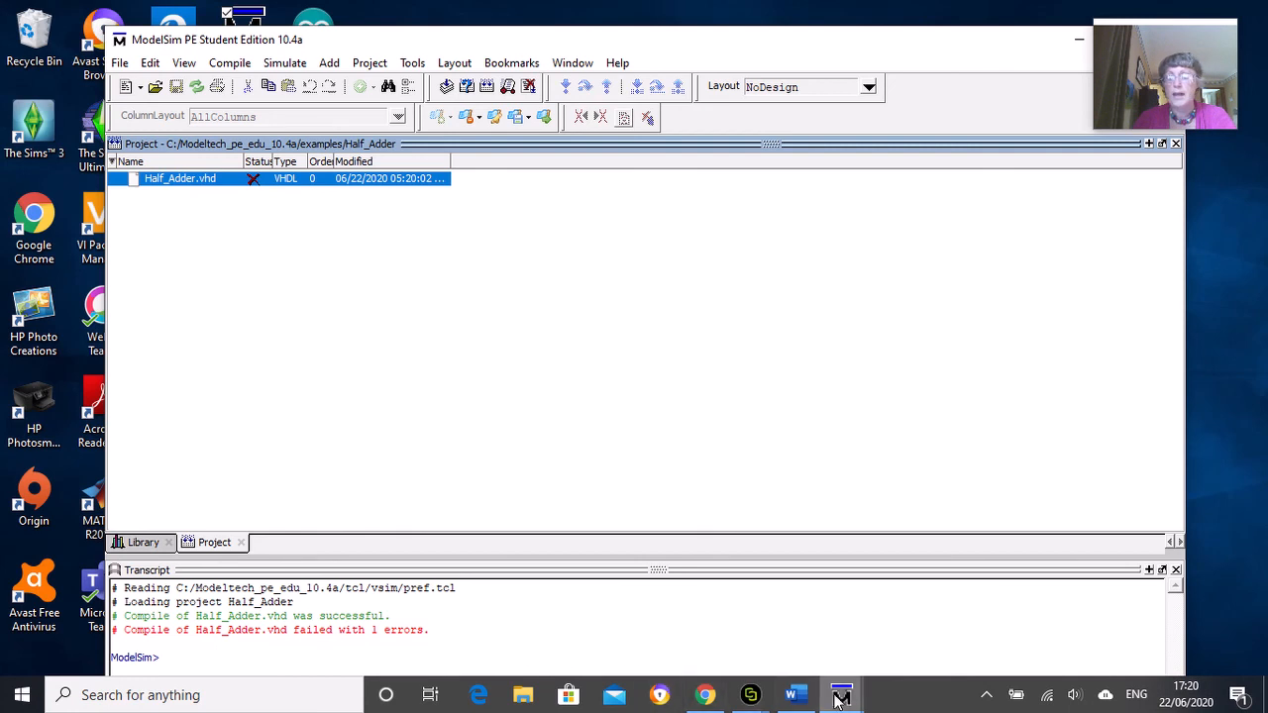
# - Reopen Half_Adder.vhd and view the line 10 error near ')' expecting IDENTIFIER
pyautogui.doubleClick(174, 178)
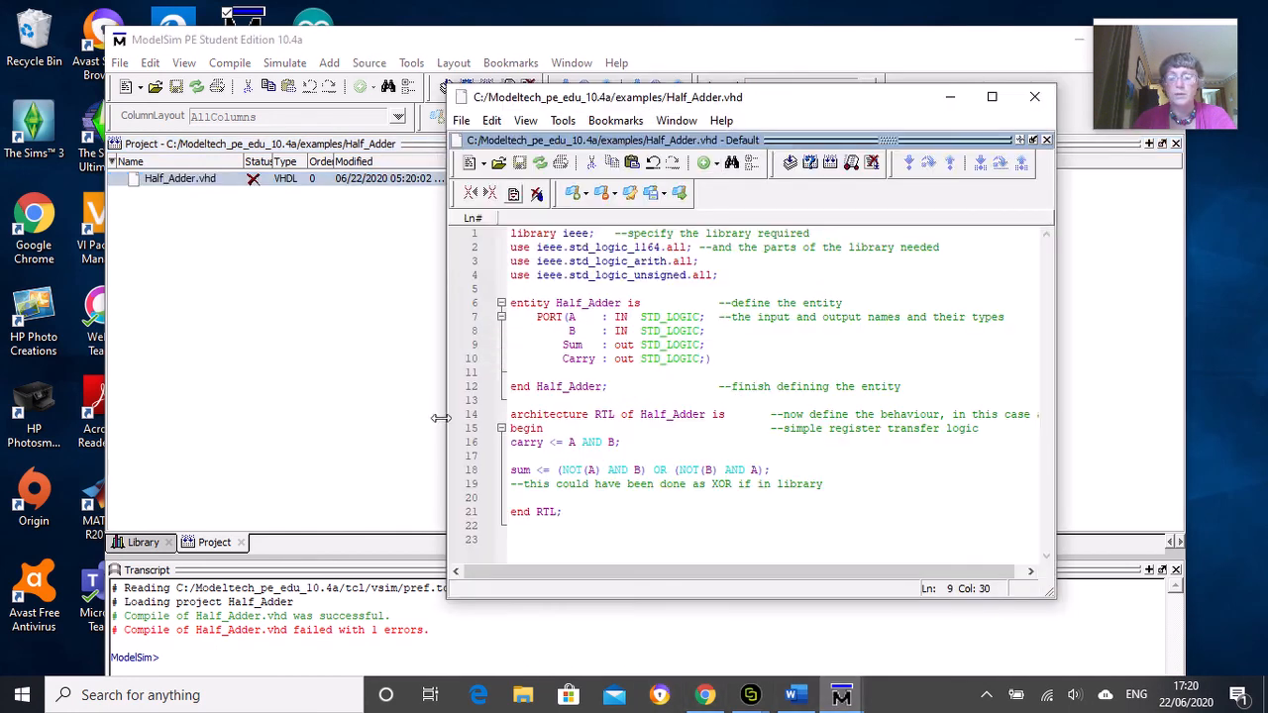
pyautogui.moveTo(379, 636)
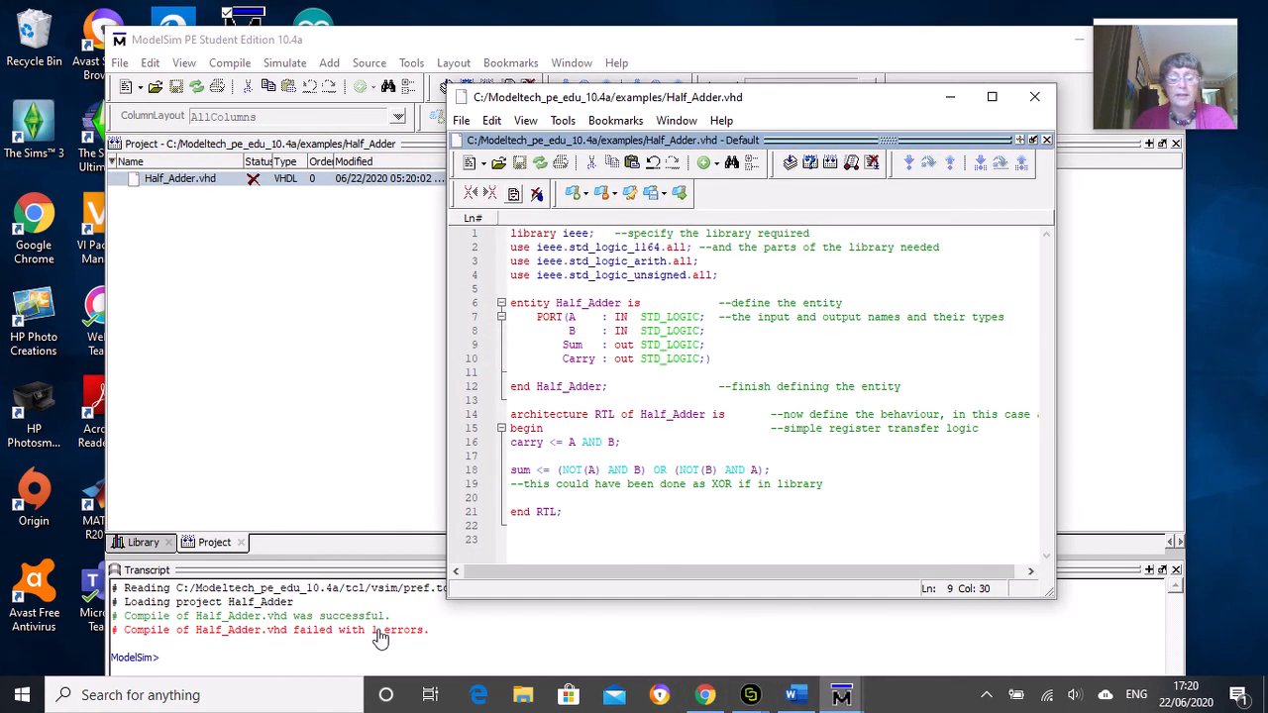
pyautogui.click(382, 630)
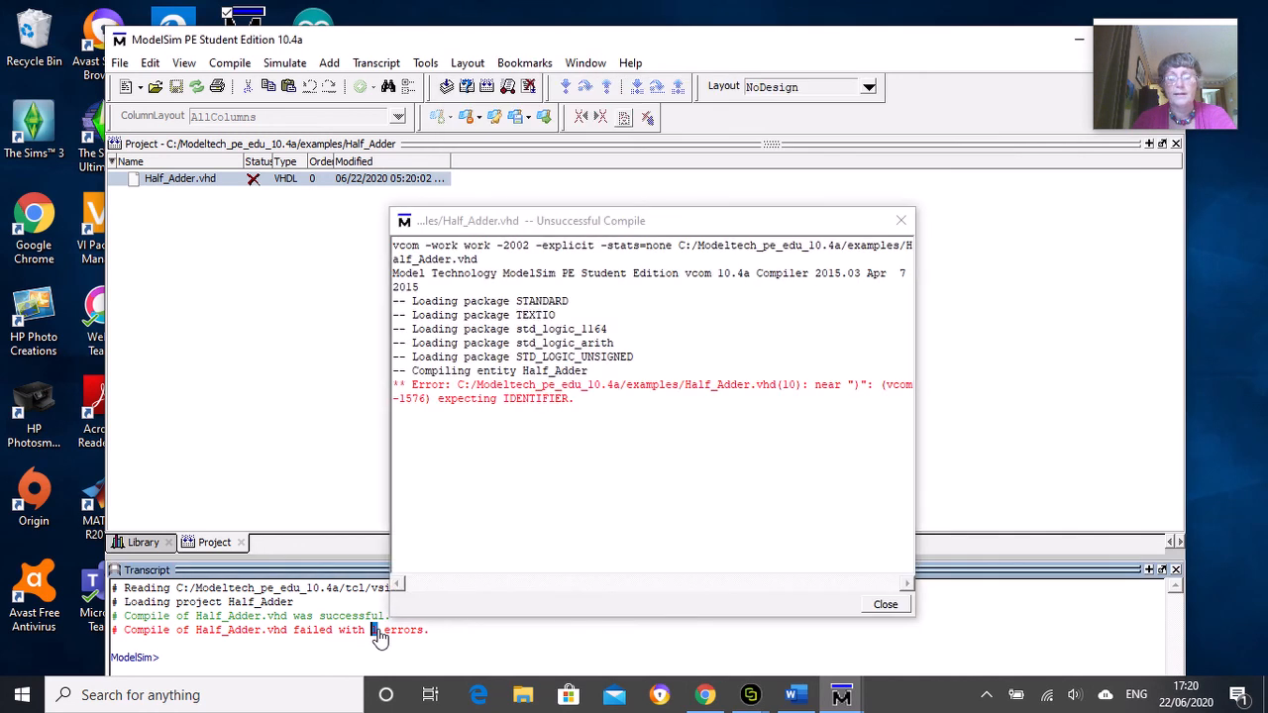
pyautogui.moveTo(332, 637)
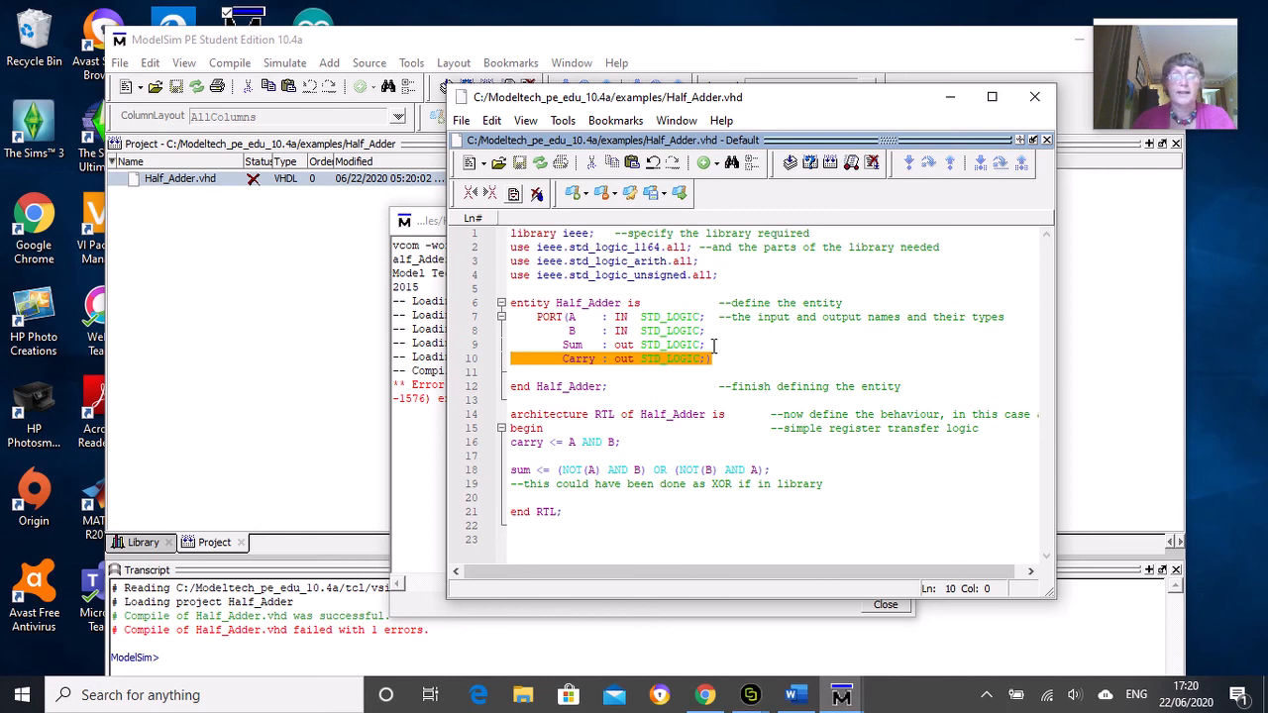
pyautogui.moveTo(695, 372)
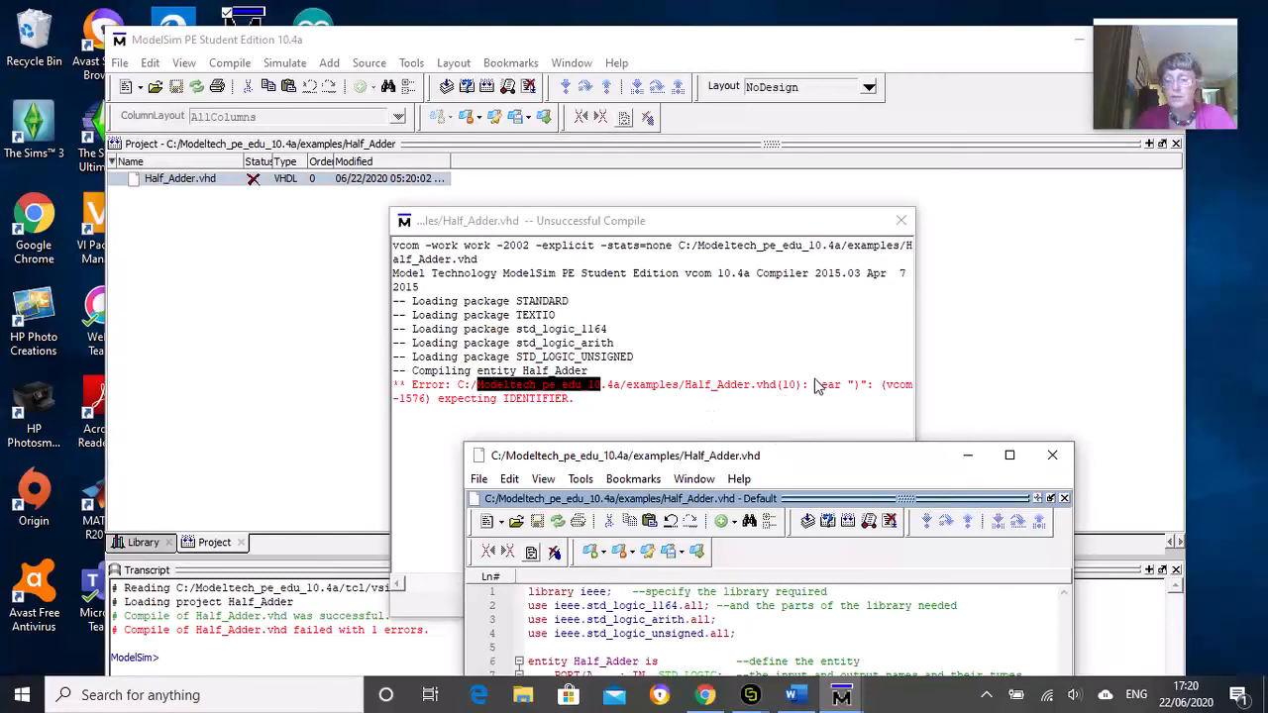
pyautogui.moveTo(849, 399)
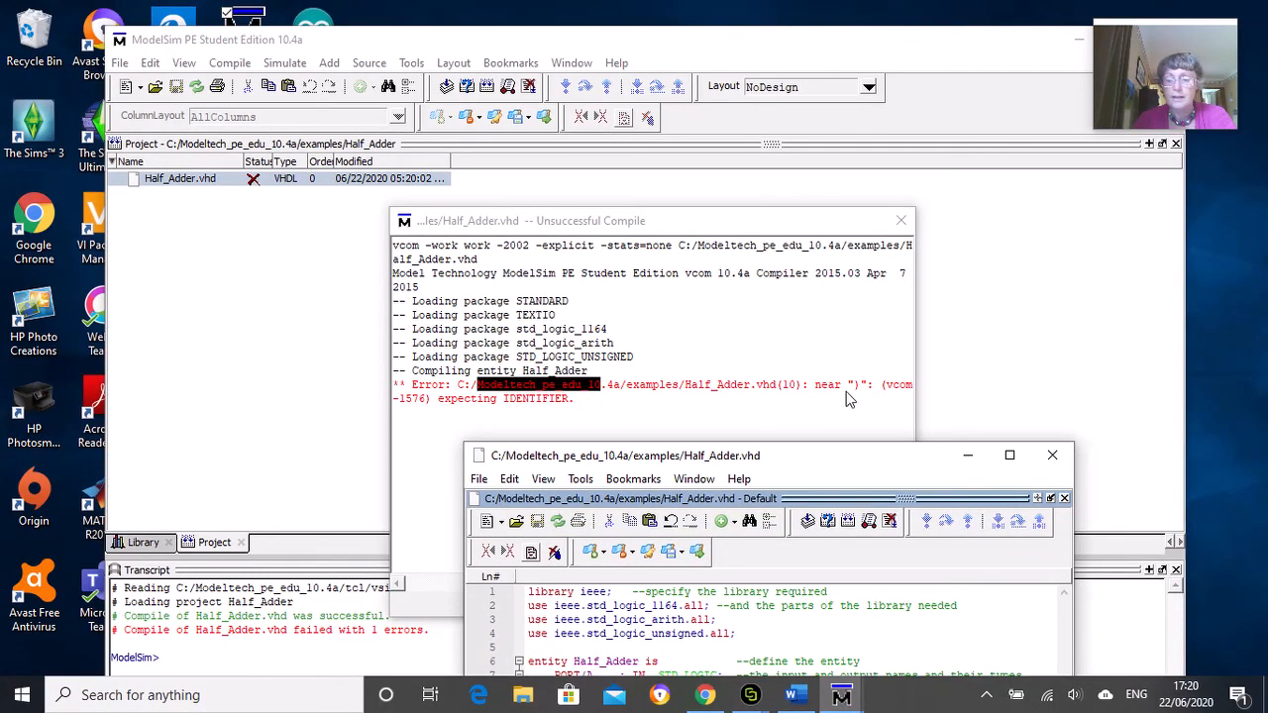
pyautogui.moveTo(782, 418)
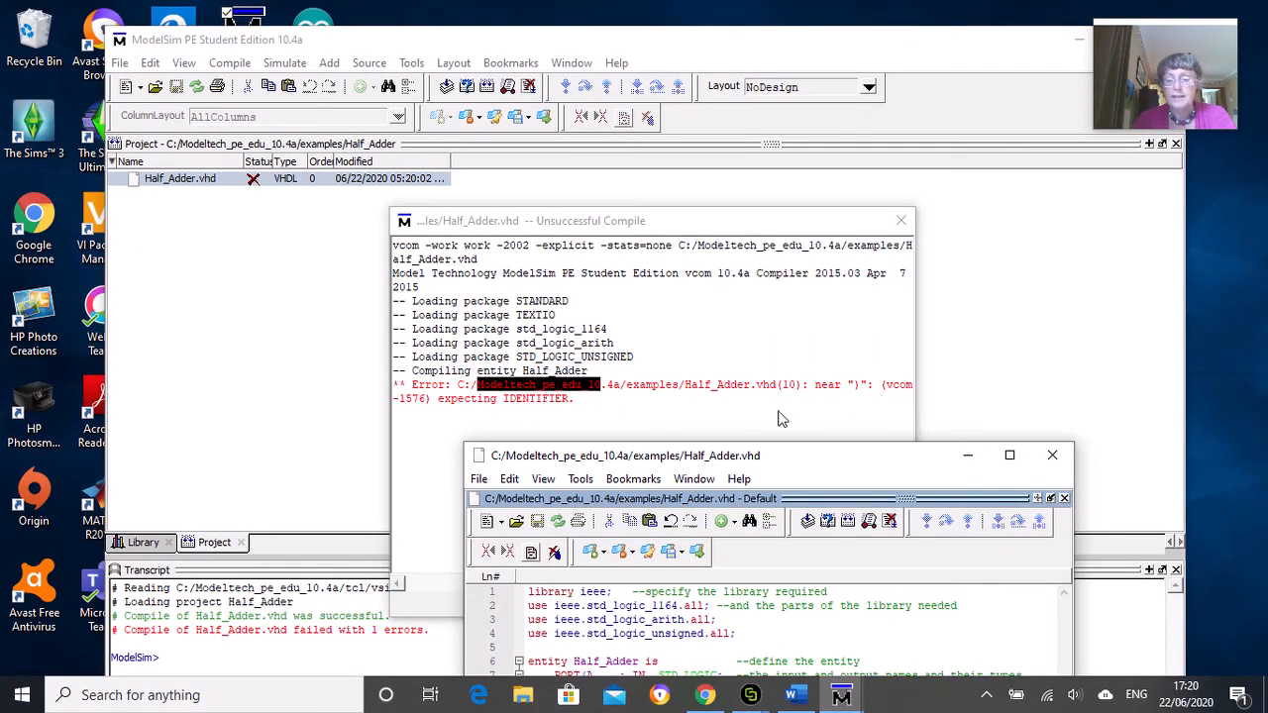
pyautogui.moveTo(866, 468)
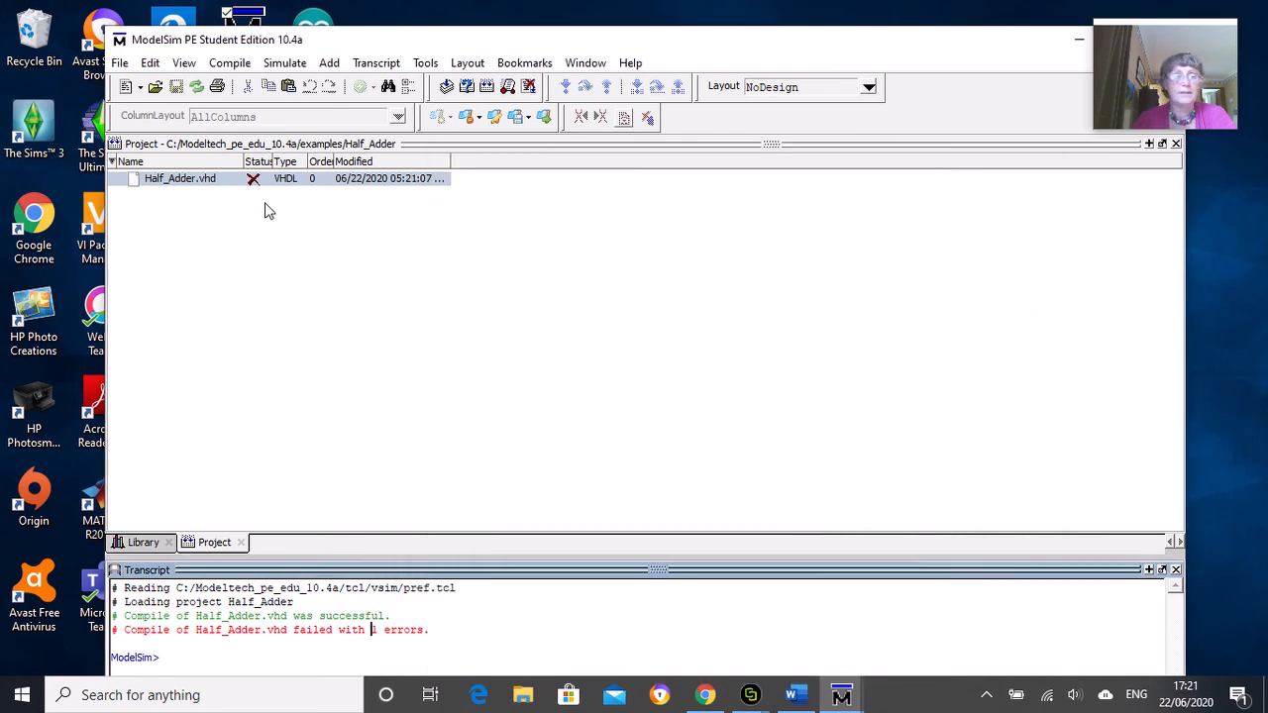
# - Bring up the context menu for the corrected Half_Adder.vhd
pyautogui.rightClick(178, 179)
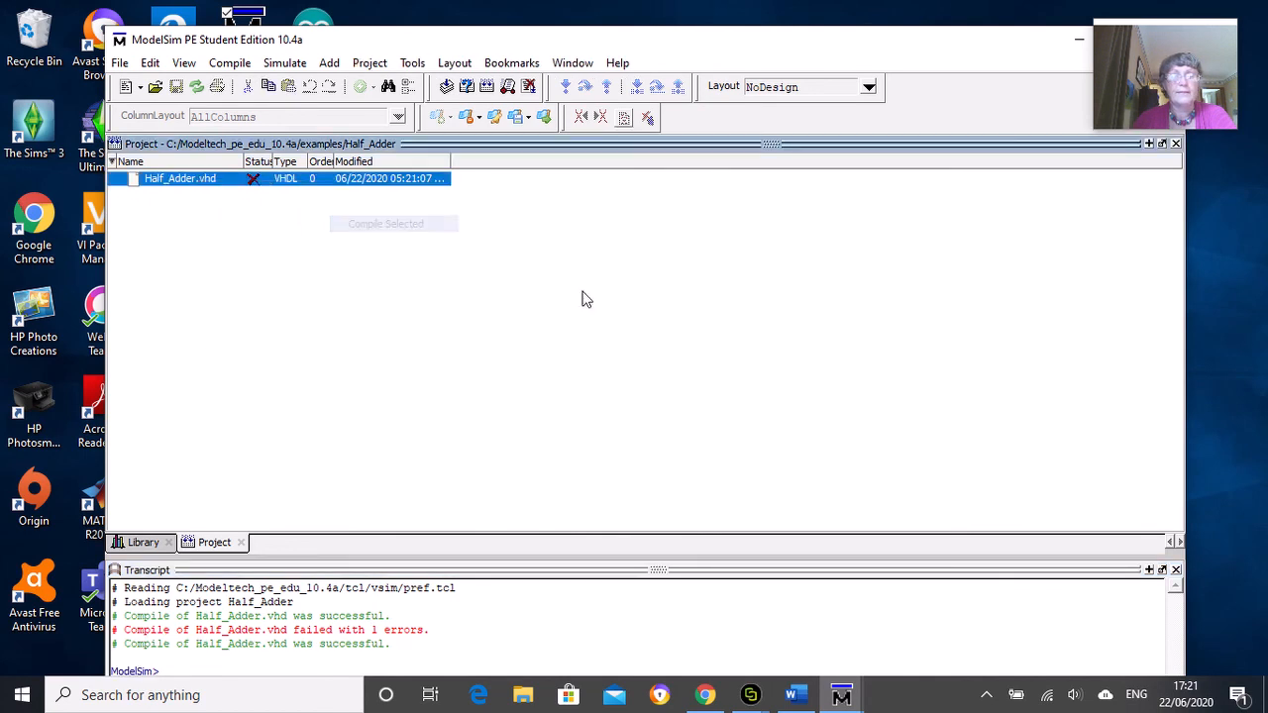
pyautogui.moveTo(637, 353)
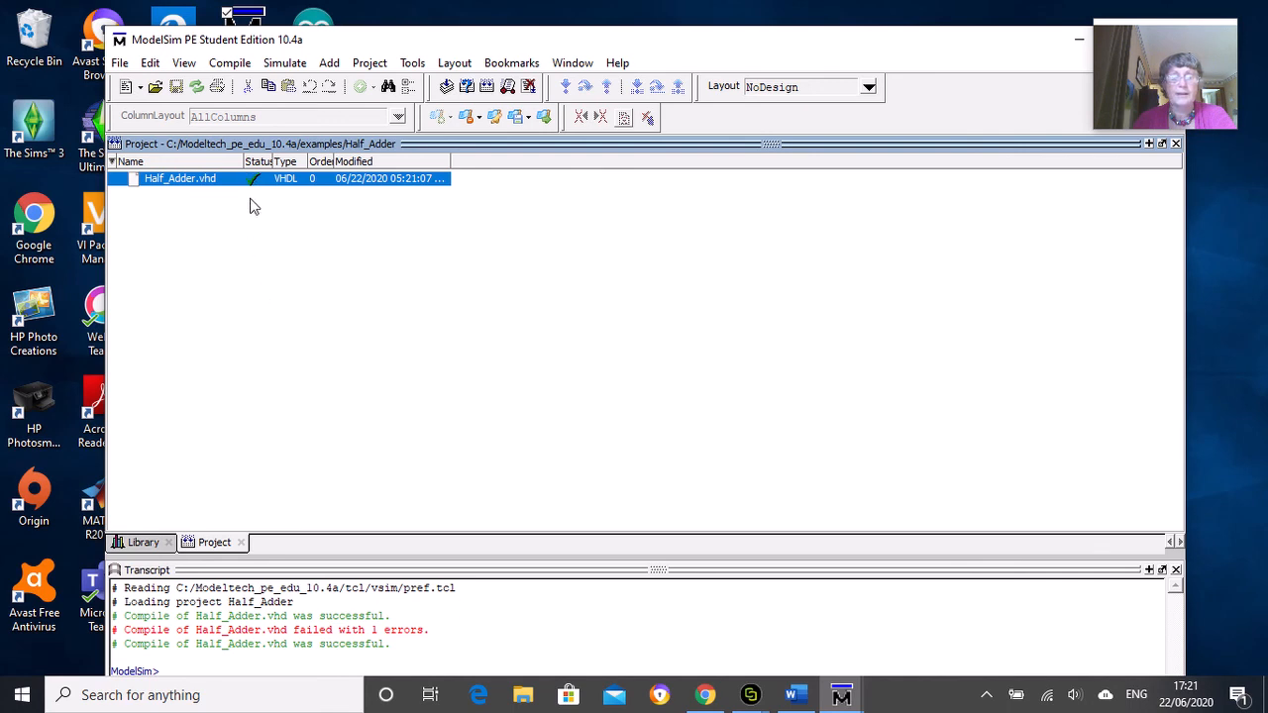
pyautogui.moveTo(731, 322)
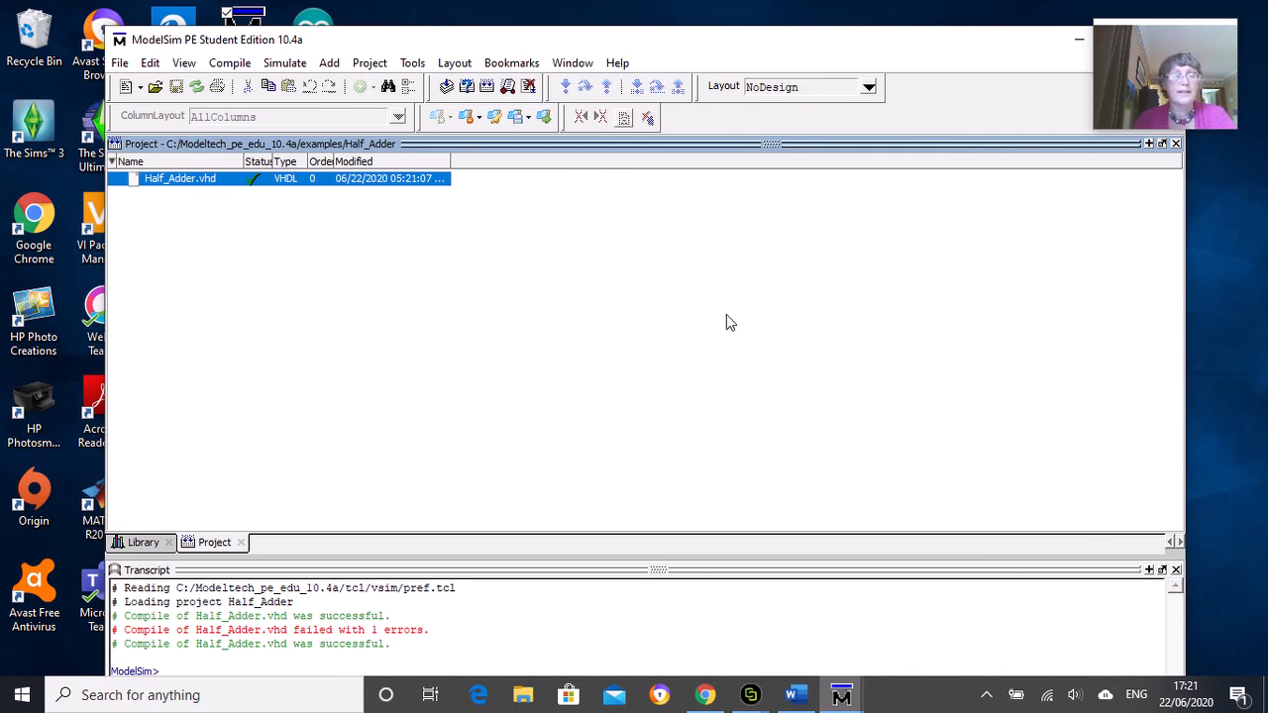